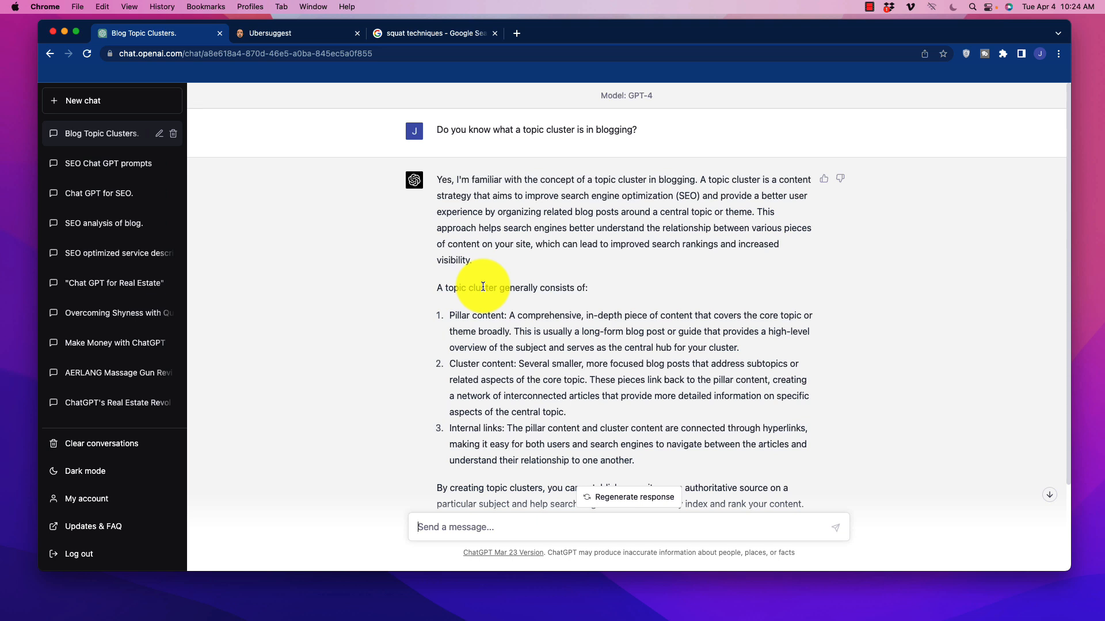
{"action": "mouse_move", "coordinate": [494, 129]}
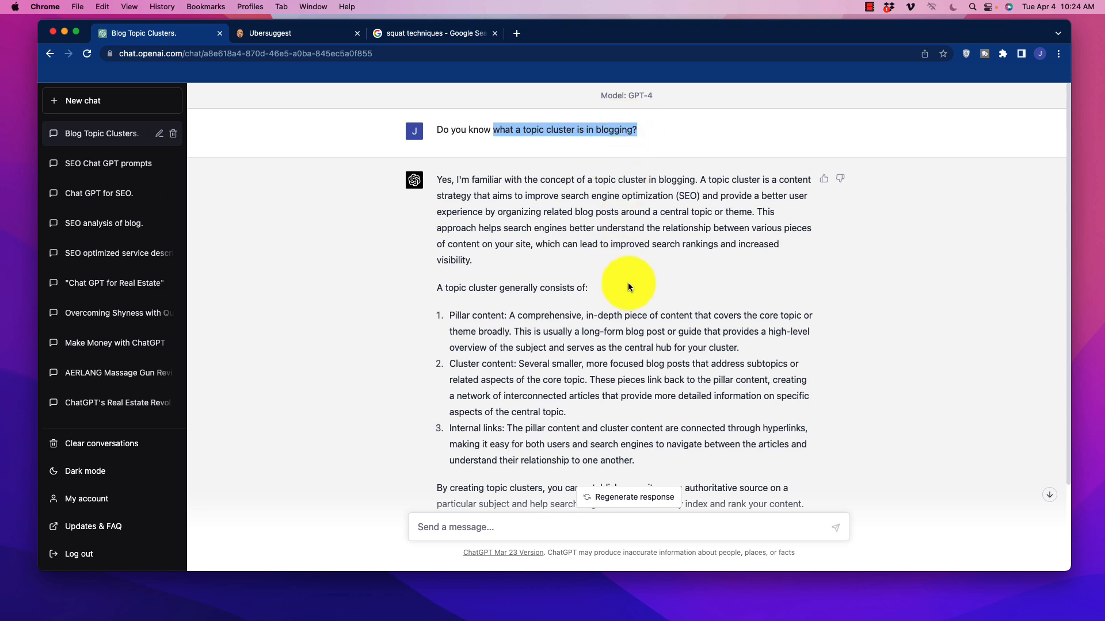
{"action": "mouse_move", "coordinate": [514, 236]}
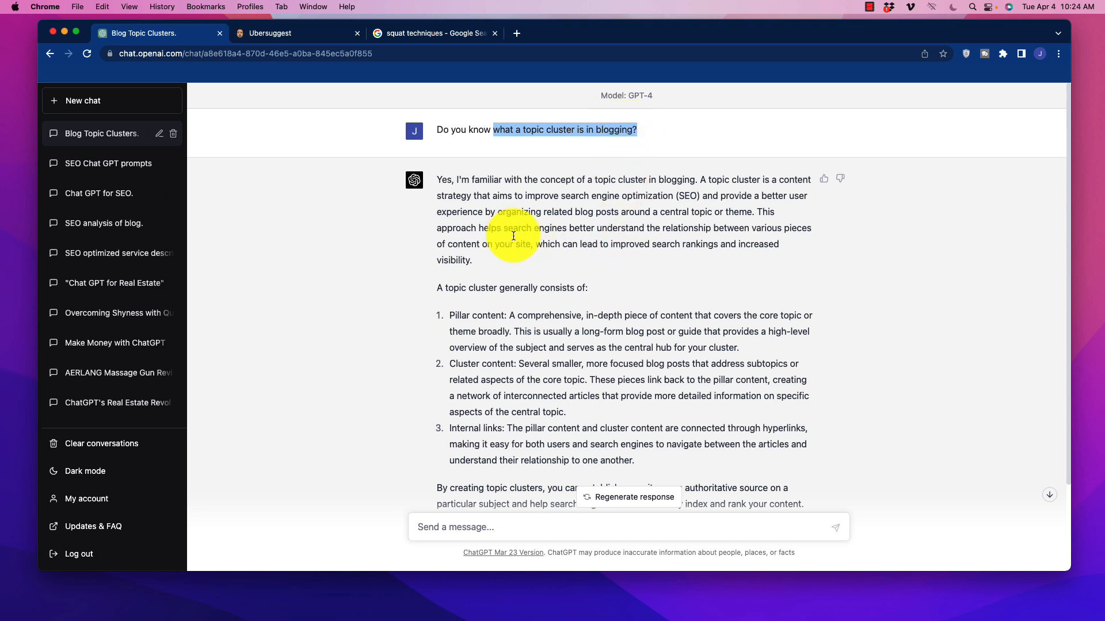
{"action": "mouse_move", "coordinate": [633, 113]}
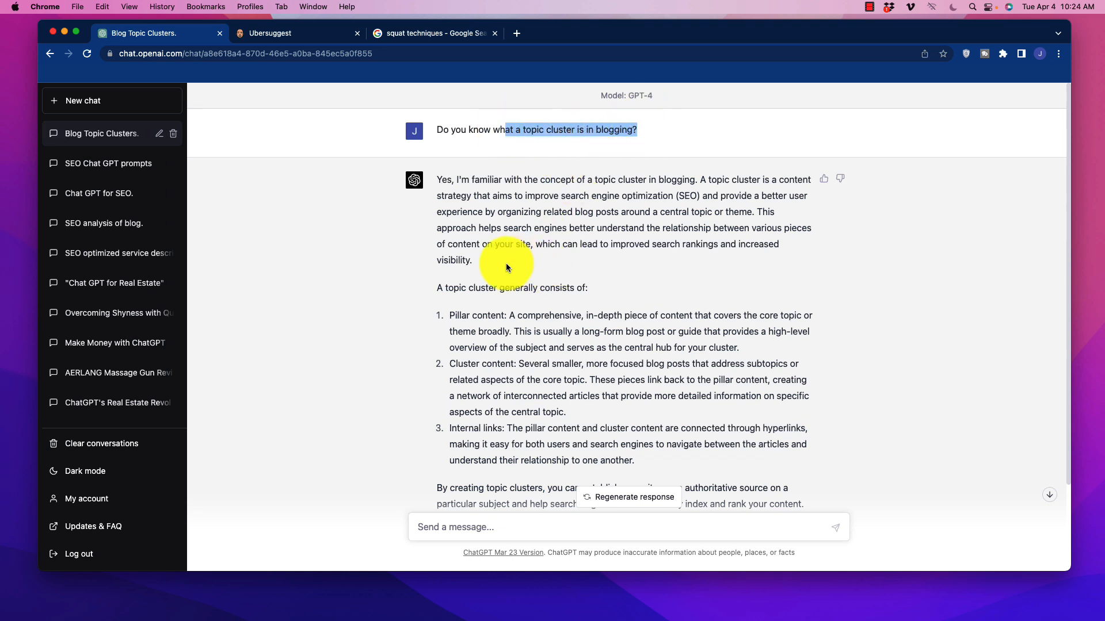
Switch to the 'squat techniques' Google results and scroll down to the Verywell Fit squat guide
{"action": "scroll", "scroll_direction": "down", "scroll_amount": 3}
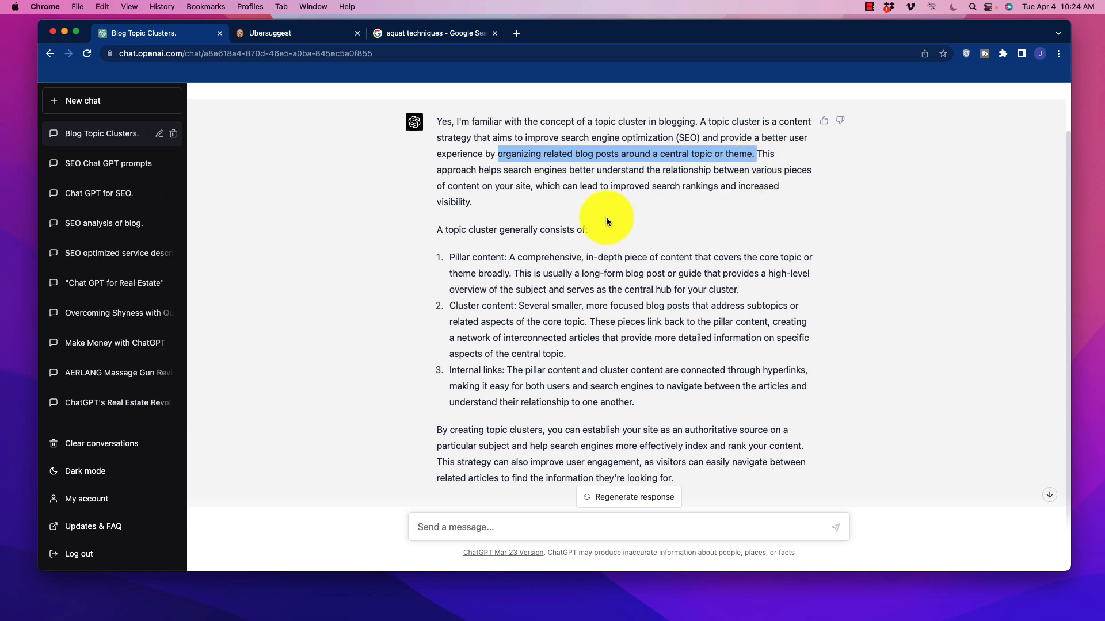
{"action": "mouse_move", "coordinate": [473, 289]}
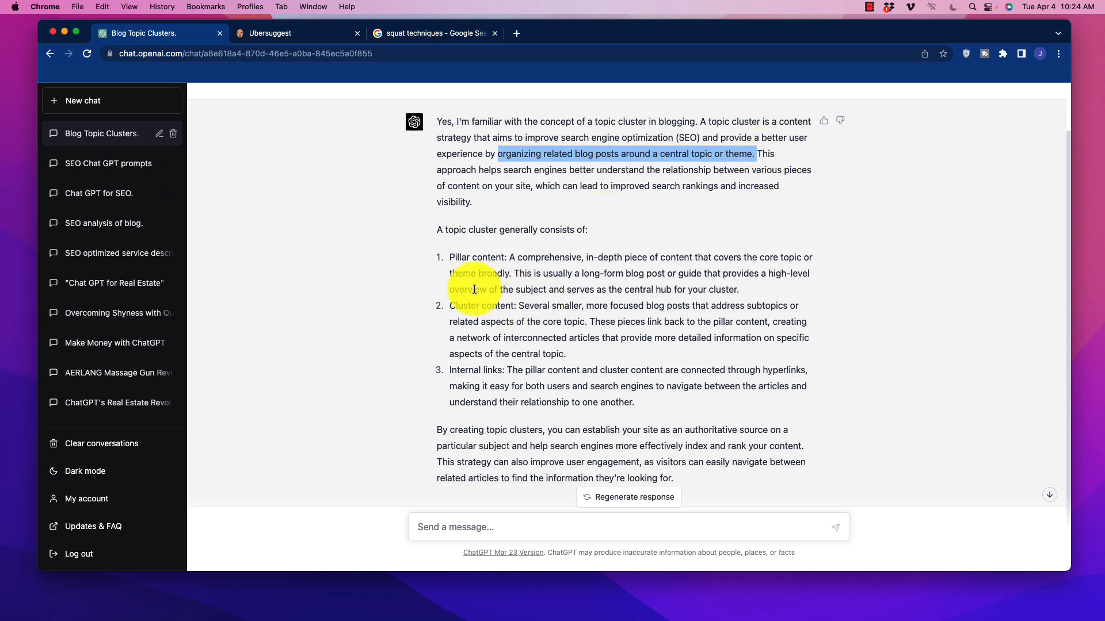
{"action": "mouse_move", "coordinate": [456, 243]}
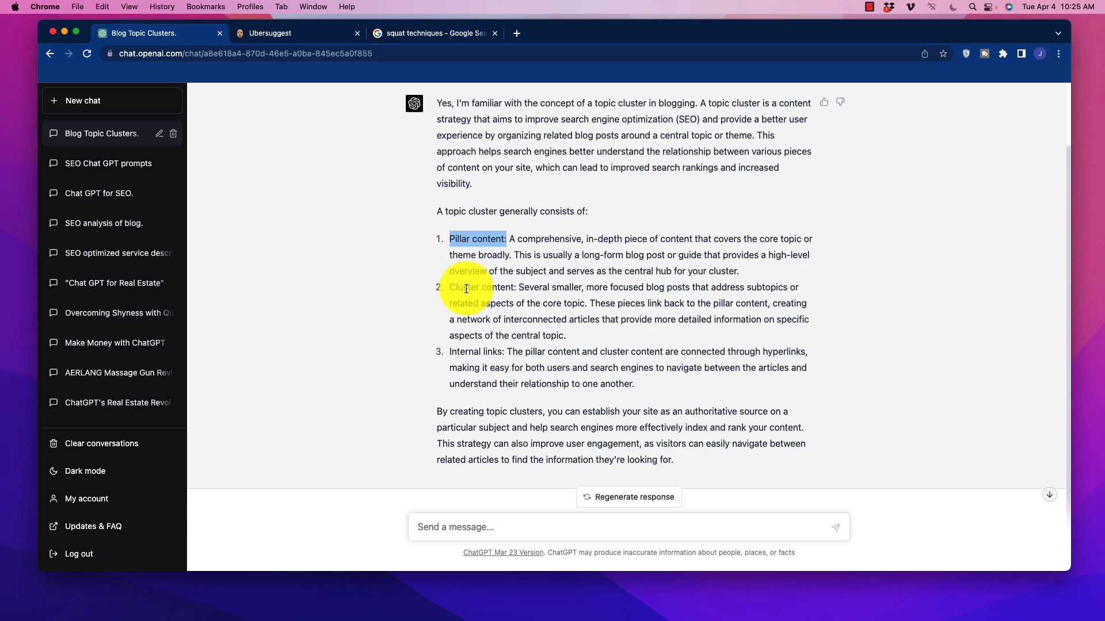
{"action": "mouse_move", "coordinate": [449, 287]}
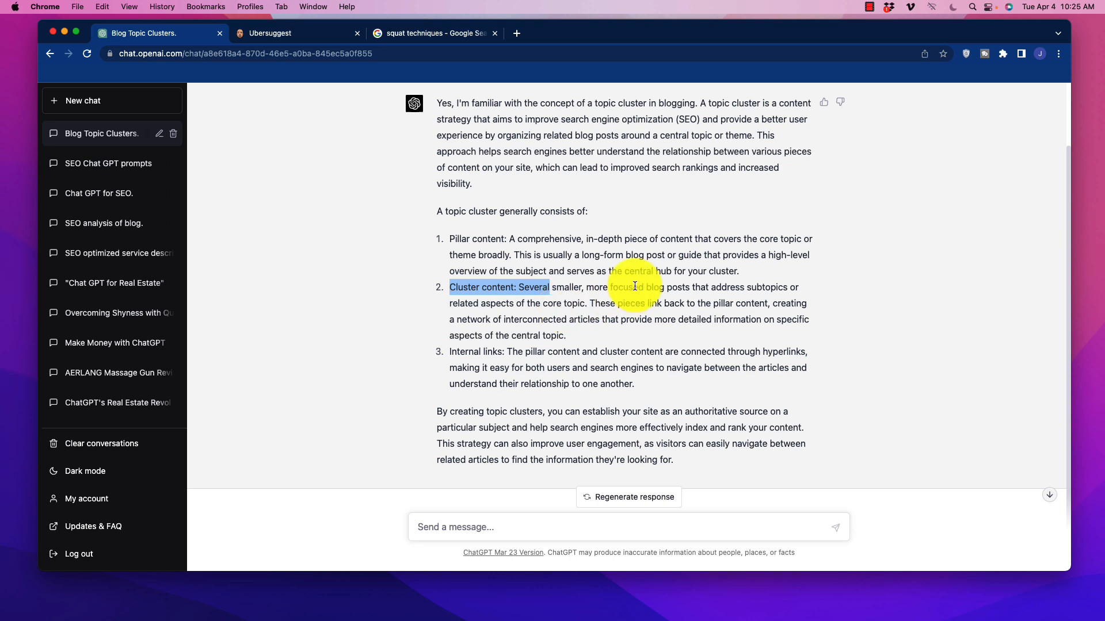
{"action": "mouse_move", "coordinate": [574, 268]}
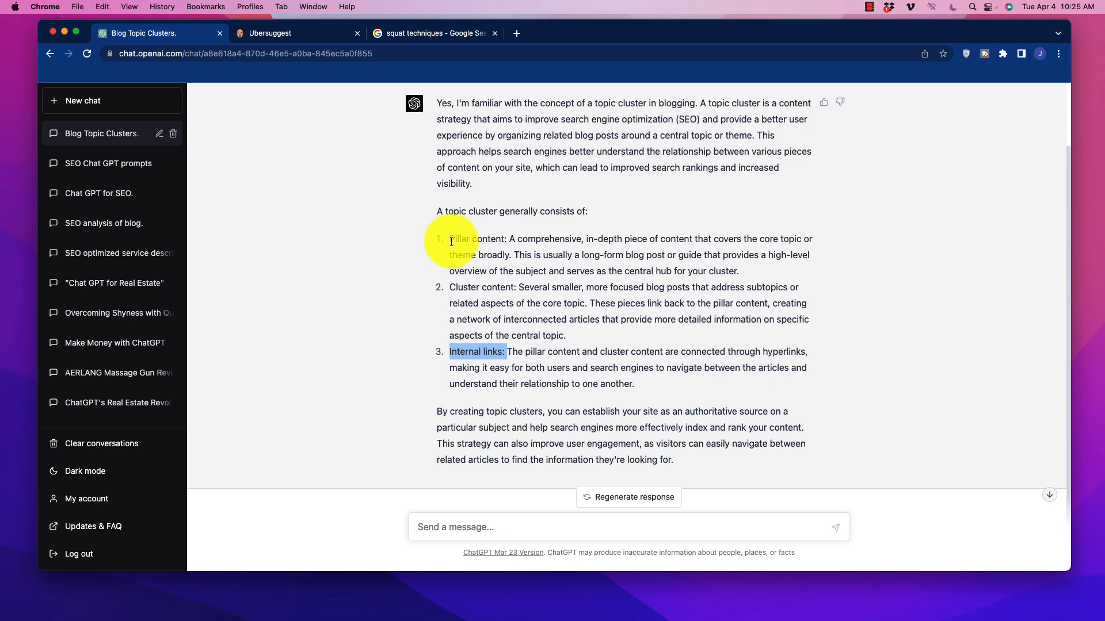
{"action": "mouse_move", "coordinate": [451, 282]}
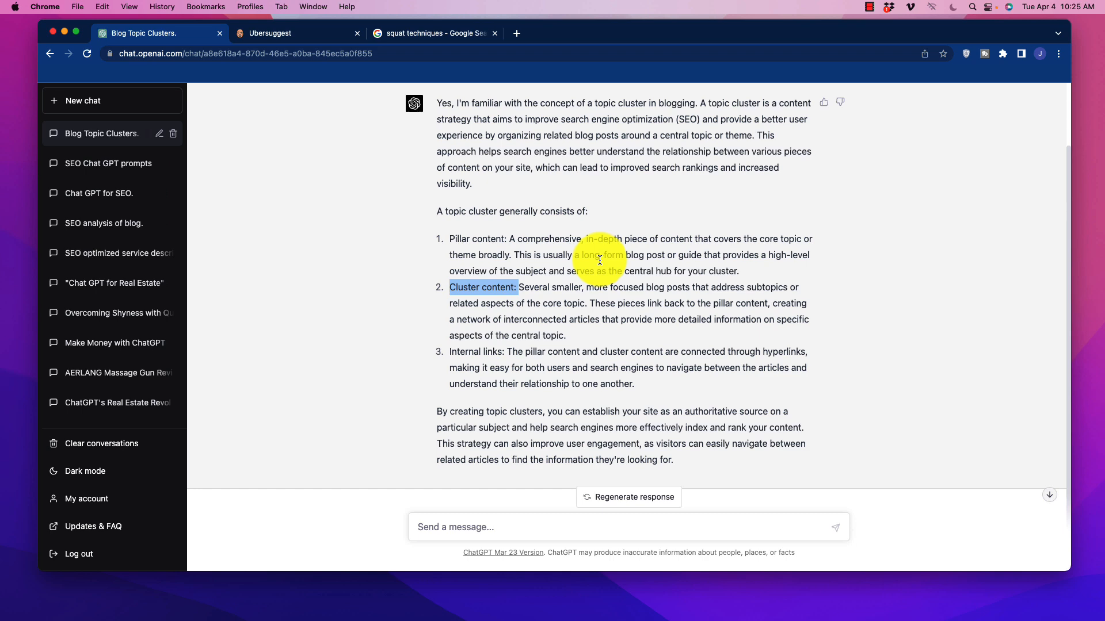
{"action": "mouse_move", "coordinate": [595, 214]}
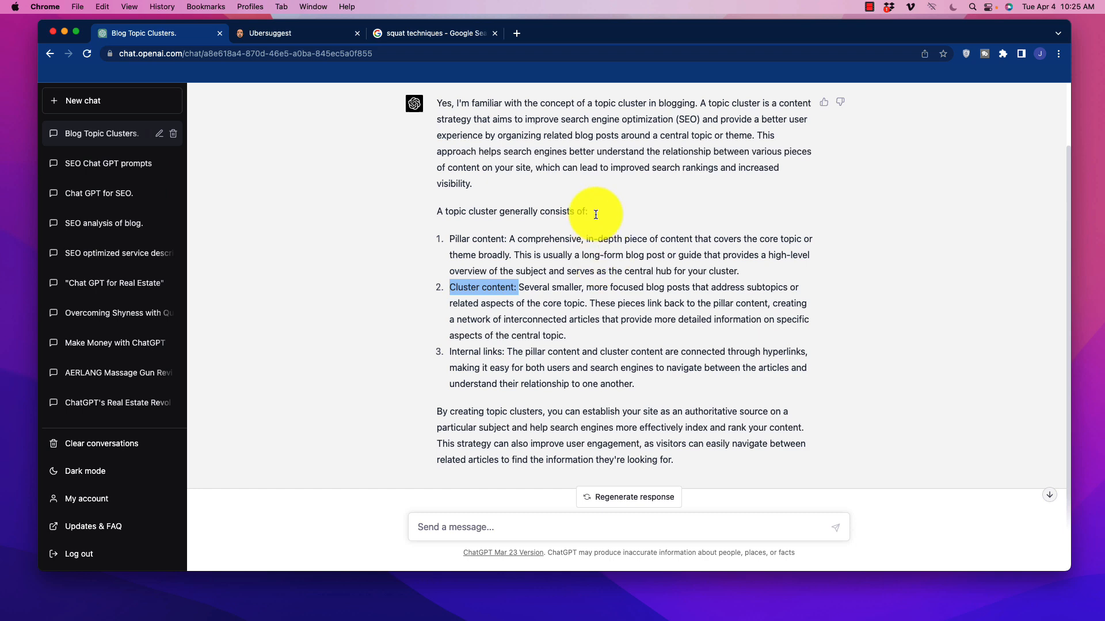
{"action": "left_click", "coordinate": [430, 33]}
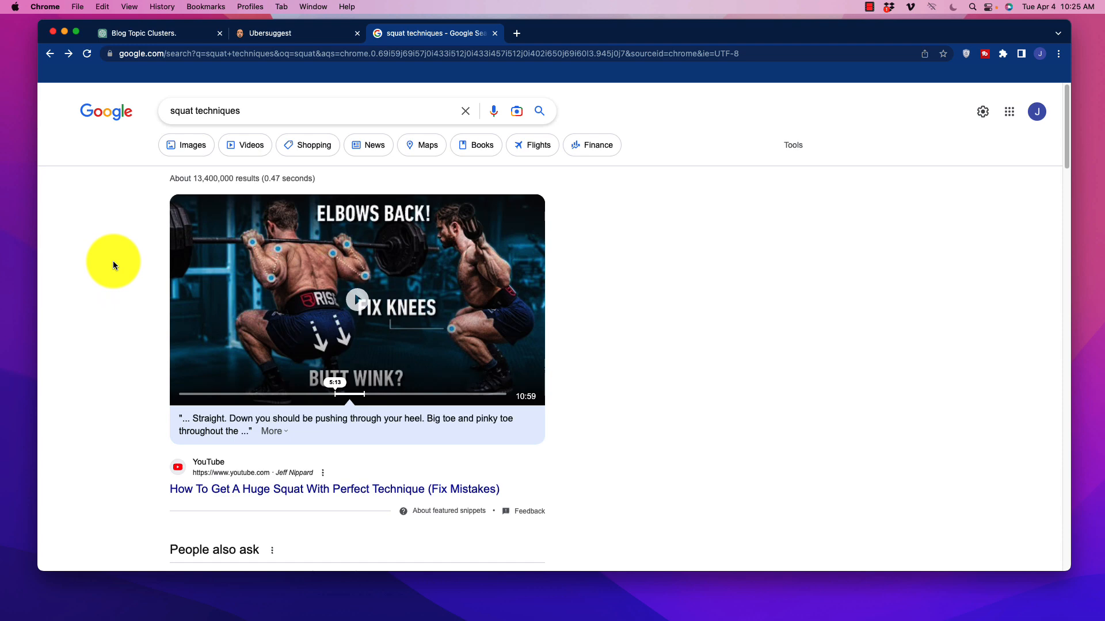
{"action": "scroll", "scroll_direction": "down", "scroll_amount": 3}
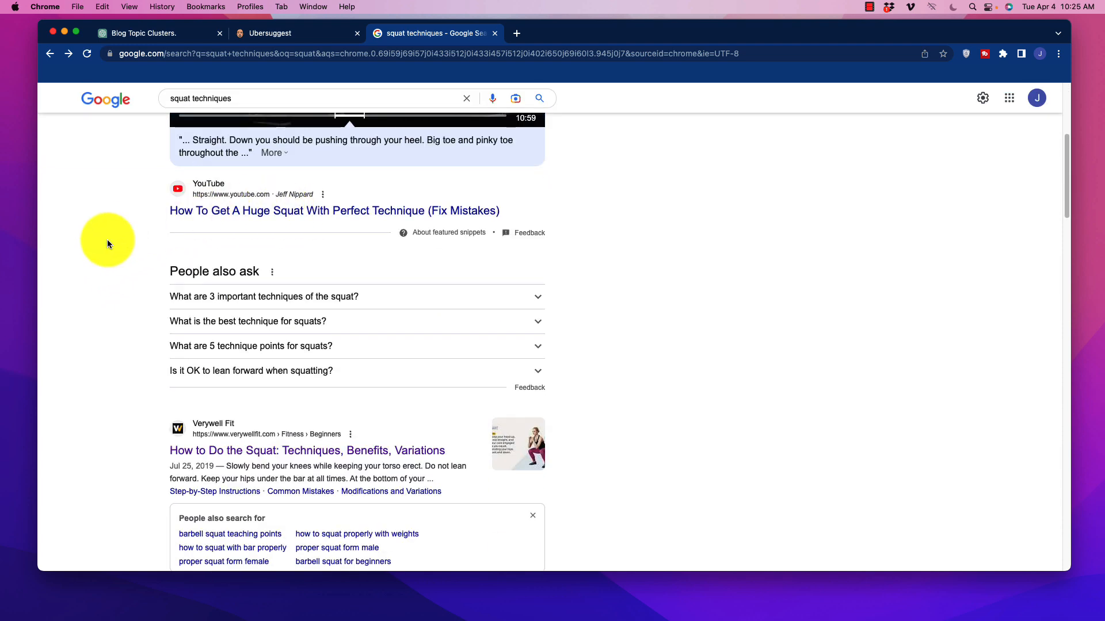
{"action": "scroll", "scroll_direction": "up", "scroll_amount": 3}
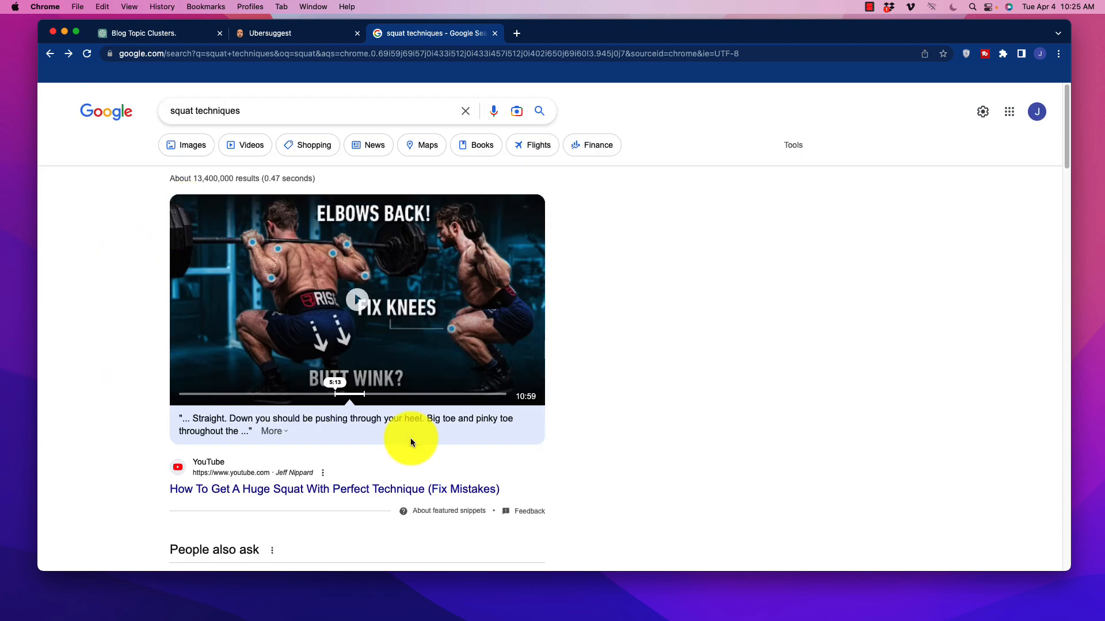
{"action": "mouse_move", "coordinate": [102, 335]}
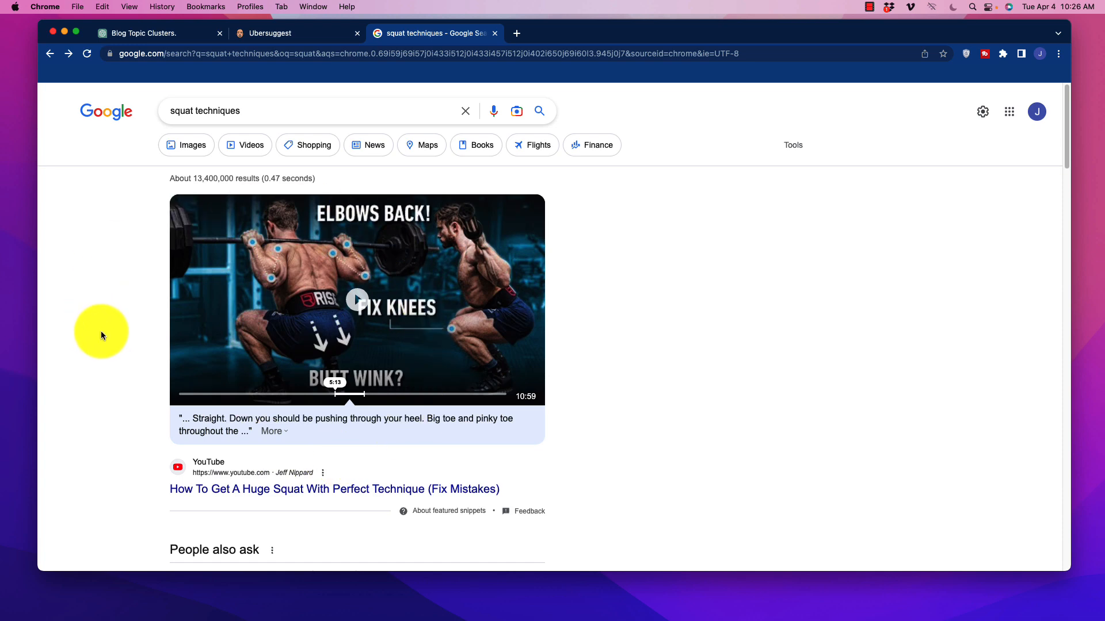
{"action": "mouse_move", "coordinate": [343, 414]}
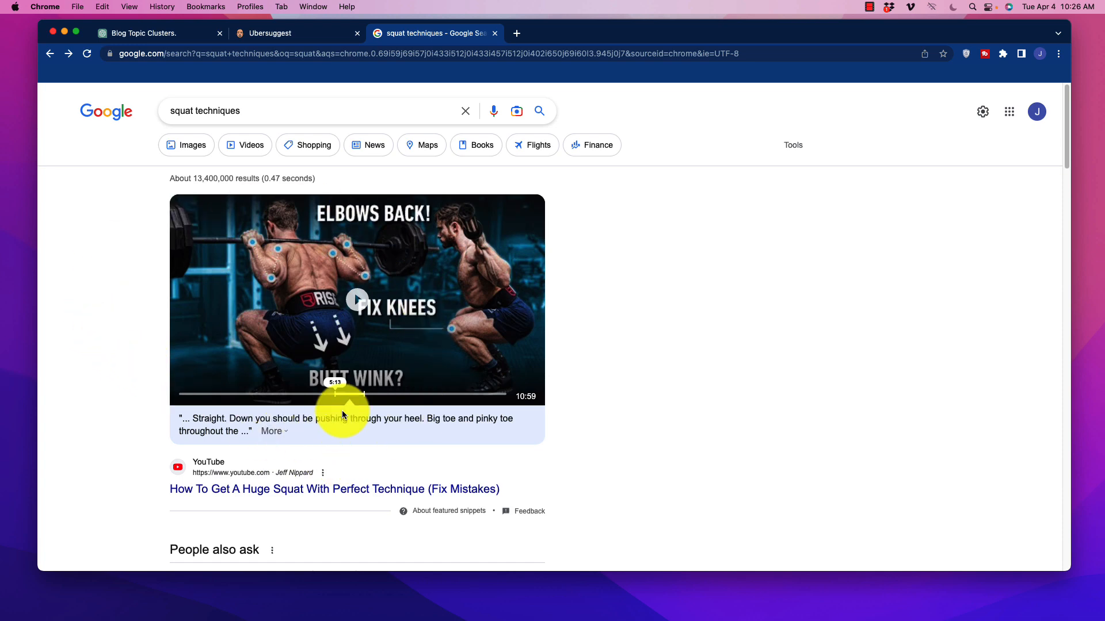
{"action": "mouse_move", "coordinate": [333, 390]}
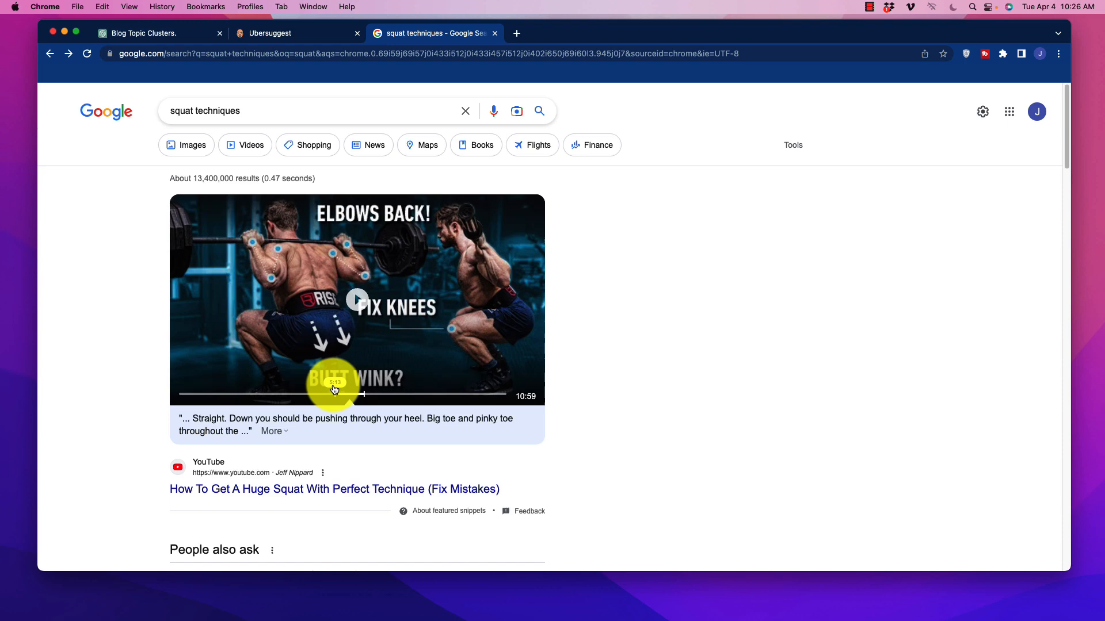
{"action": "mouse_move", "coordinate": [126, 390]}
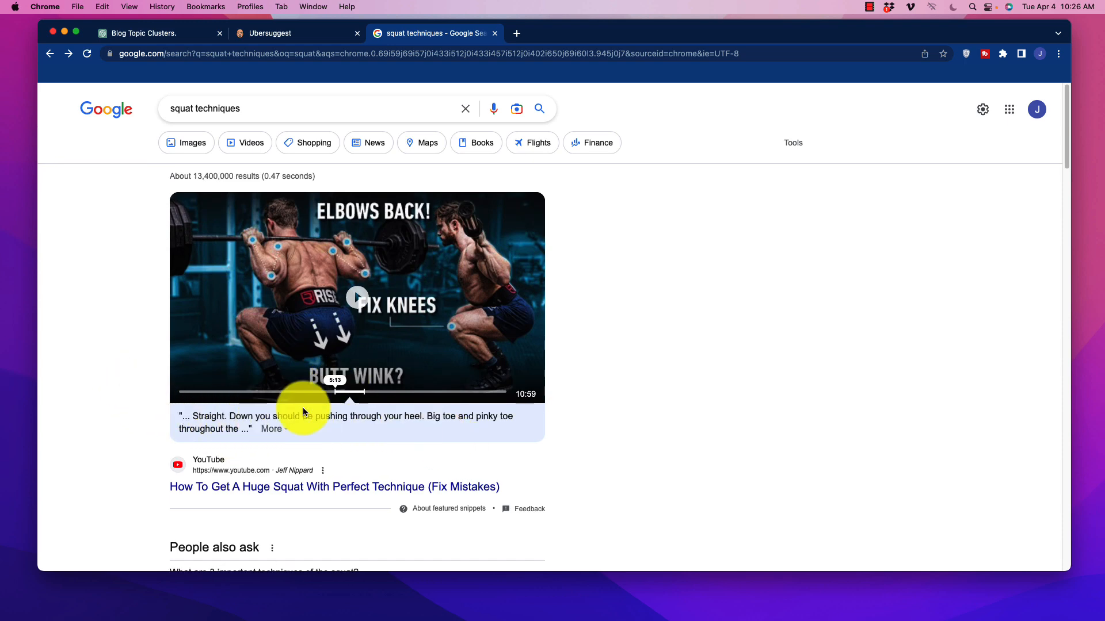
{"action": "scroll", "scroll_direction": "down", "scroll_amount": 3}
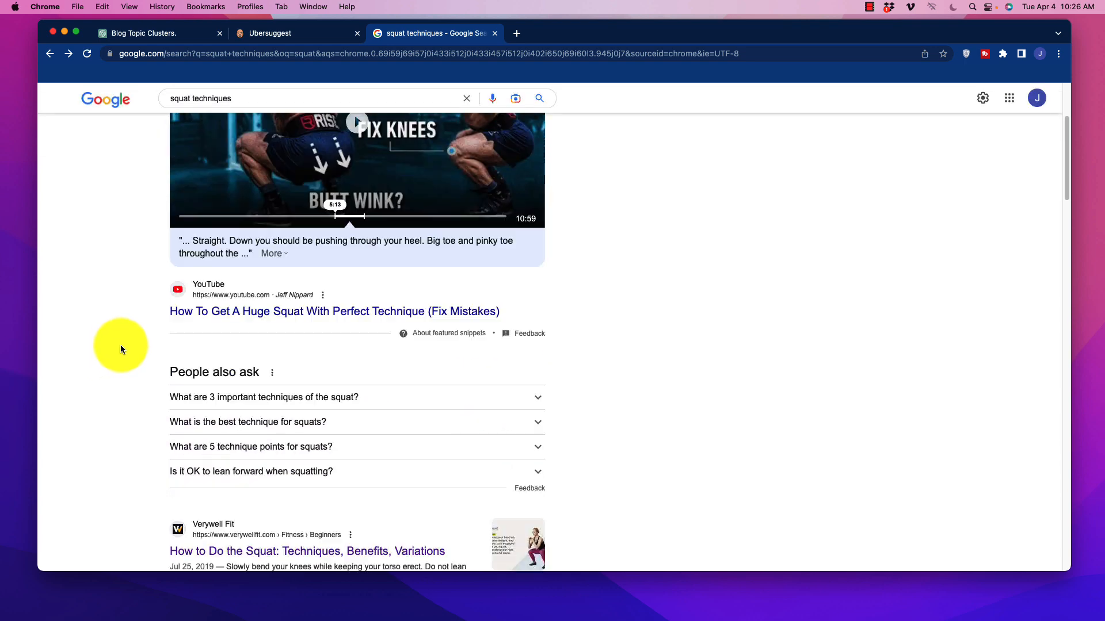
{"action": "scroll", "scroll_direction": "down", "scroll_amount": 3}
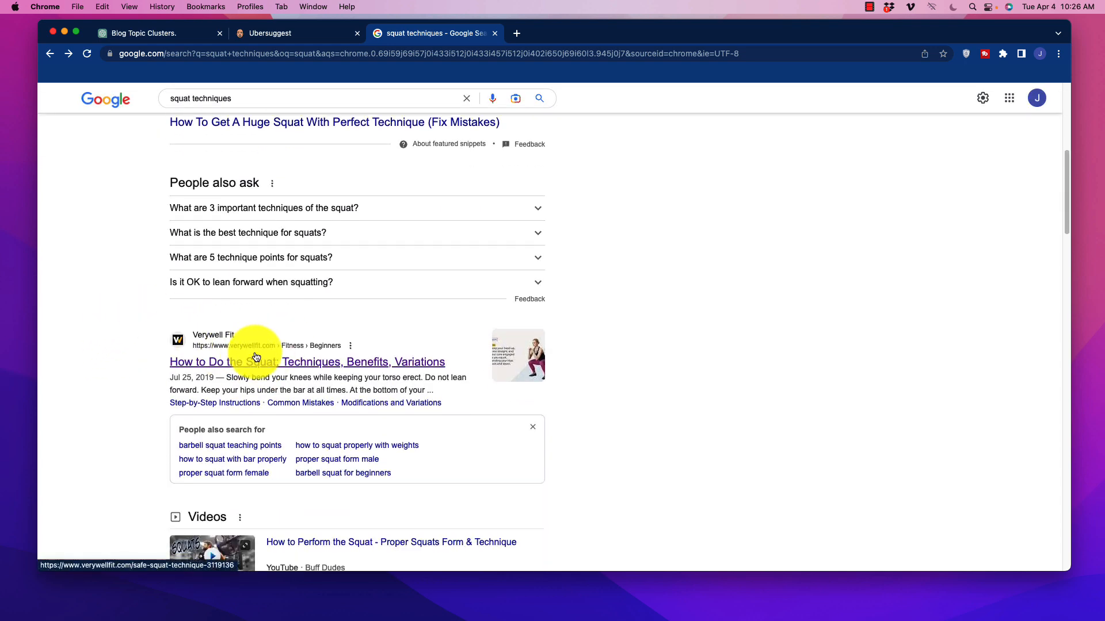
{"action": "scroll", "scroll_direction": "down", "scroll_amount": 3}
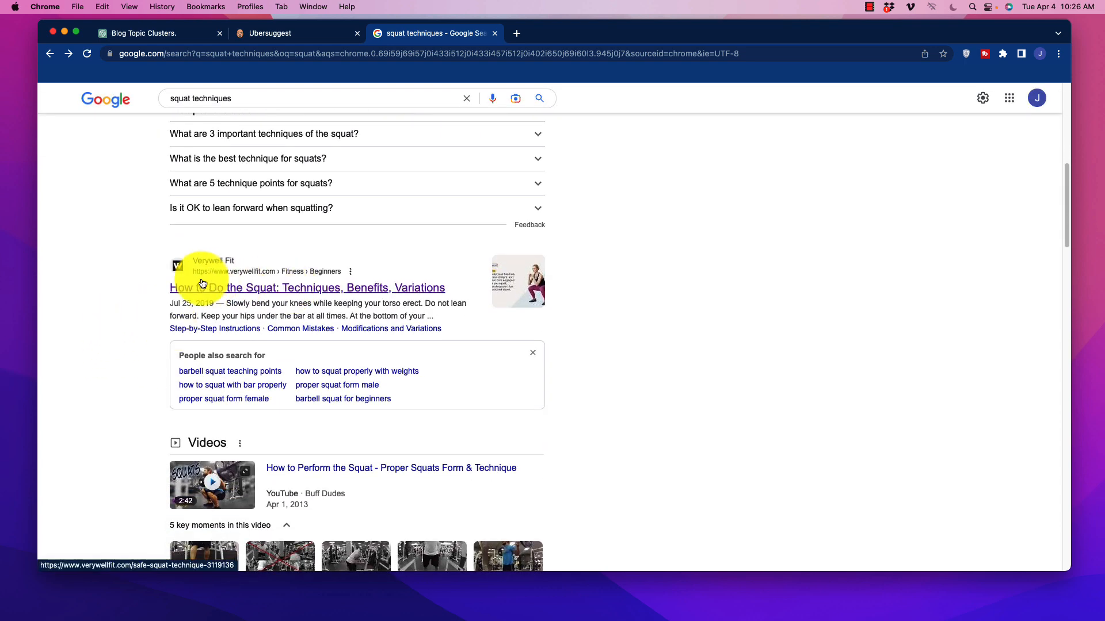
{"action": "mouse_move", "coordinate": [227, 268]}
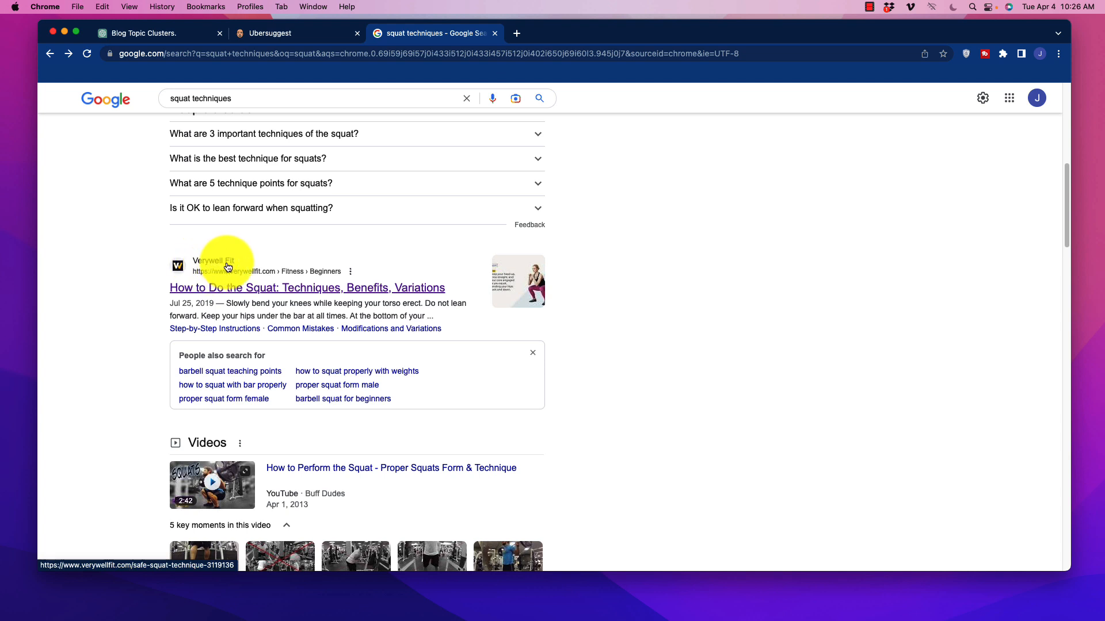
{"action": "mouse_move", "coordinate": [292, 306]}
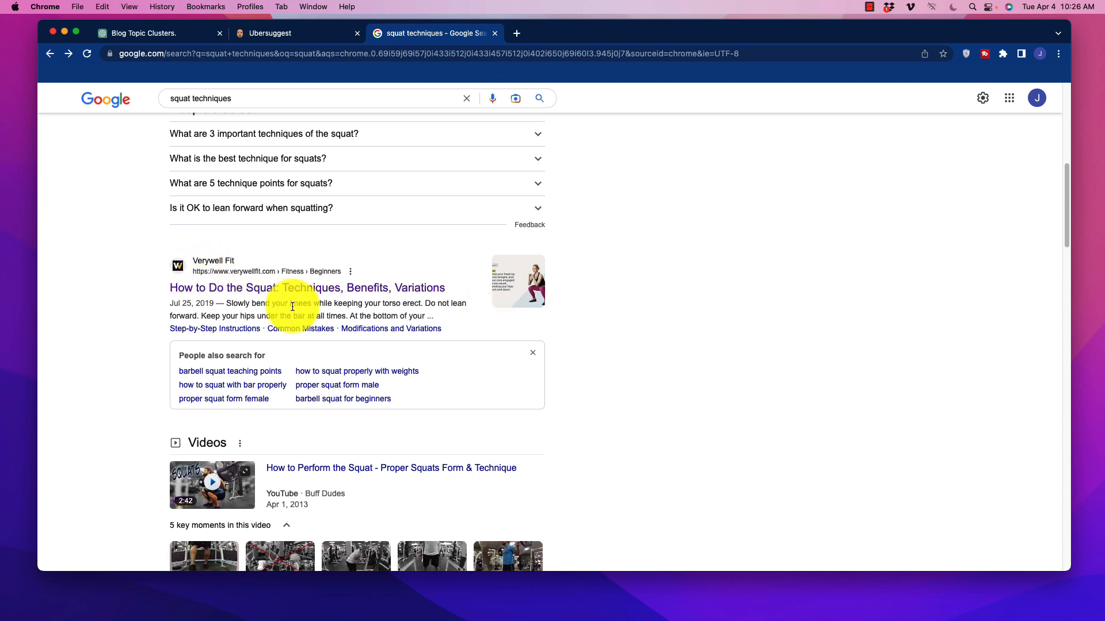
{"action": "mouse_move", "coordinate": [300, 328]}
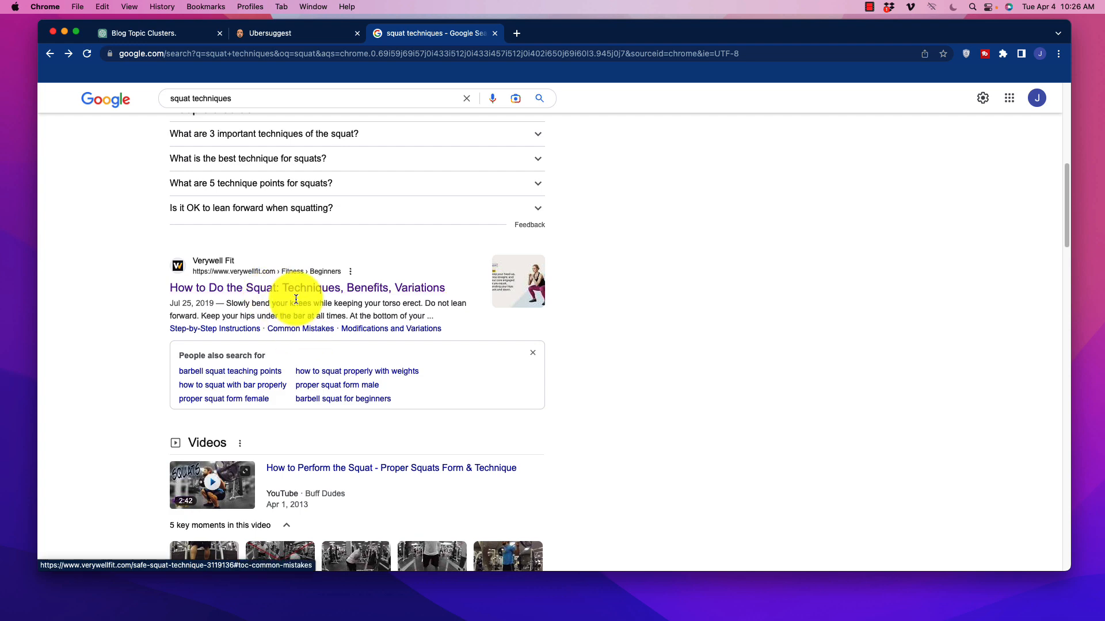
{"action": "left_click", "coordinate": [306, 288]}
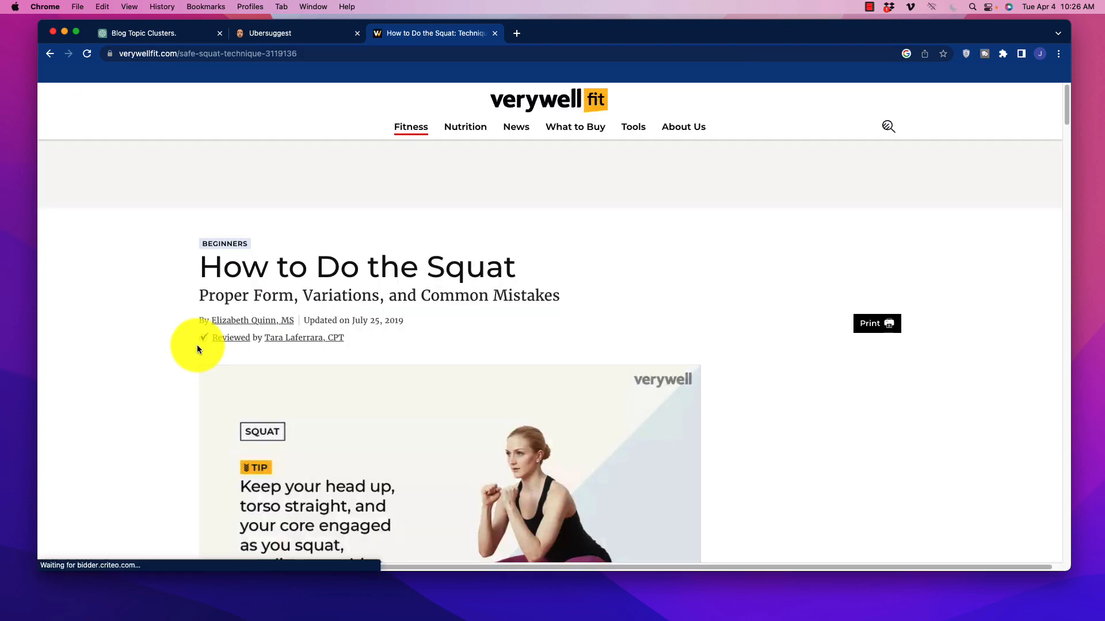
{"action": "scroll", "scroll_direction": "down", "scroll_amount": 3}
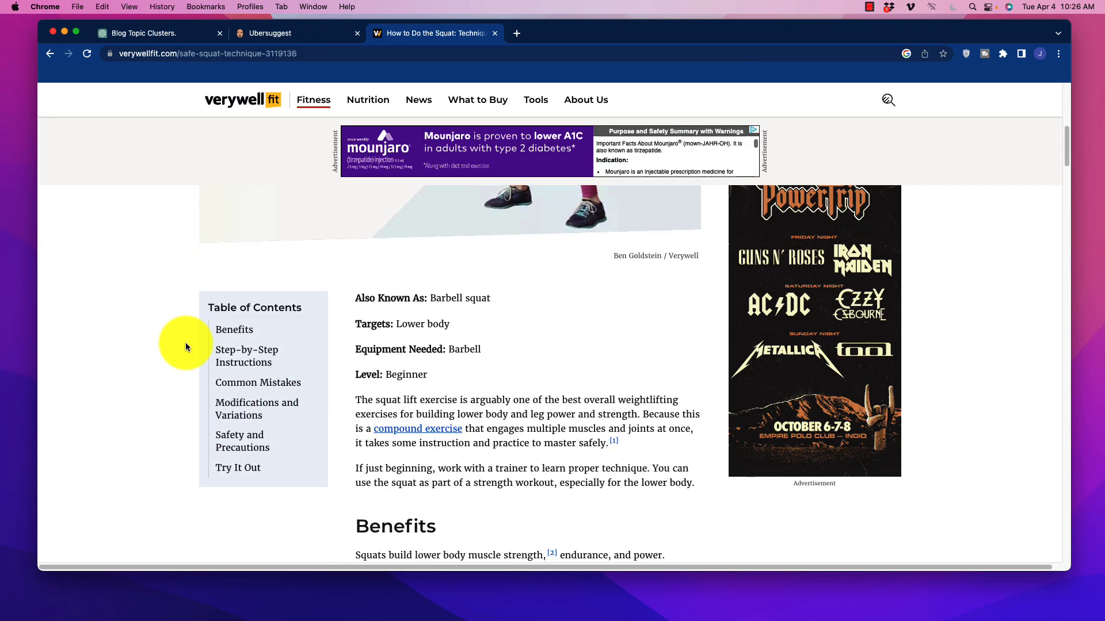
{"action": "scroll", "scroll_direction": "down", "scroll_amount": 3}
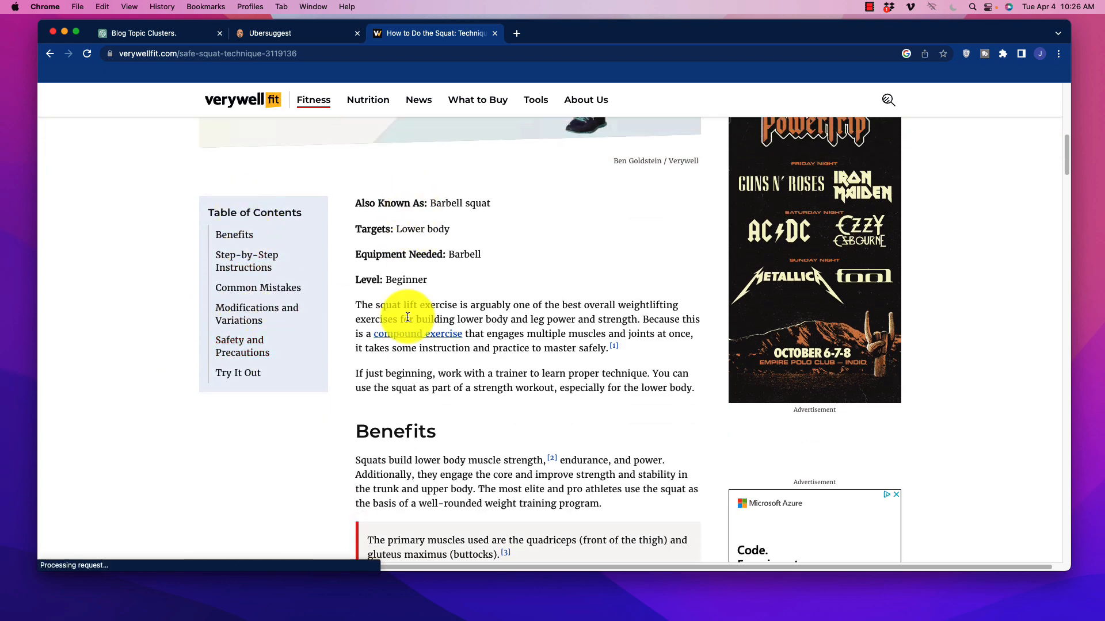
{"action": "scroll", "scroll_direction": "down", "scroll_amount": 3}
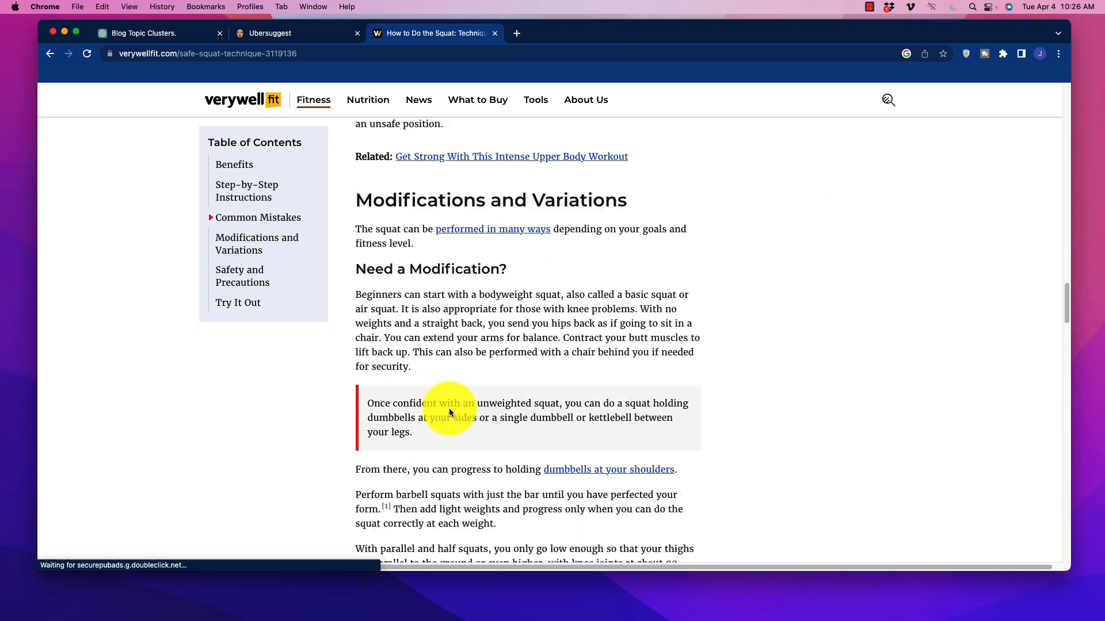
{"action": "scroll", "scroll_direction": "down", "scroll_amount": 3}
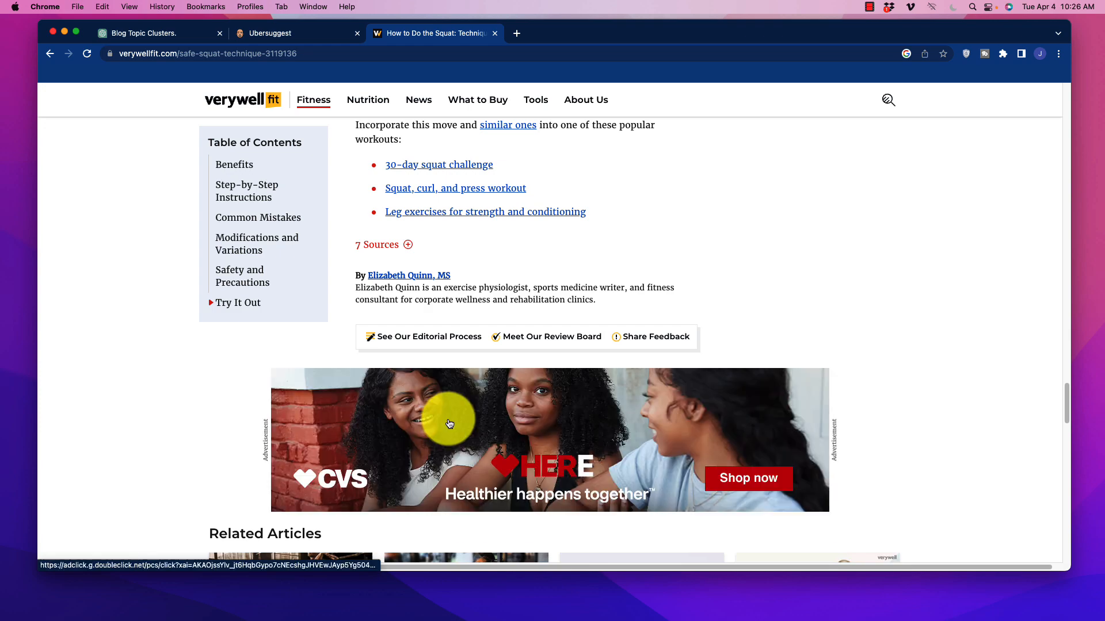
{"action": "scroll", "scroll_direction": "up", "scroll_amount": 3}
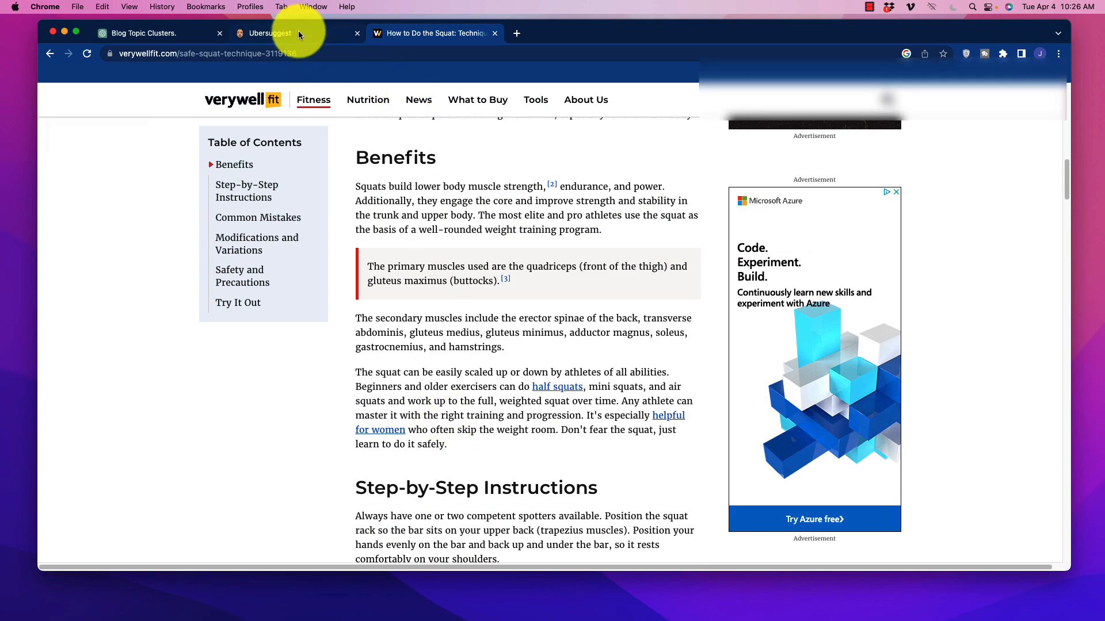
Return to Ubersuggest's Keywords by Traffic report for the verywellfit.com squat URL and review the top keywords
{"action": "left_click", "coordinate": [269, 34]}
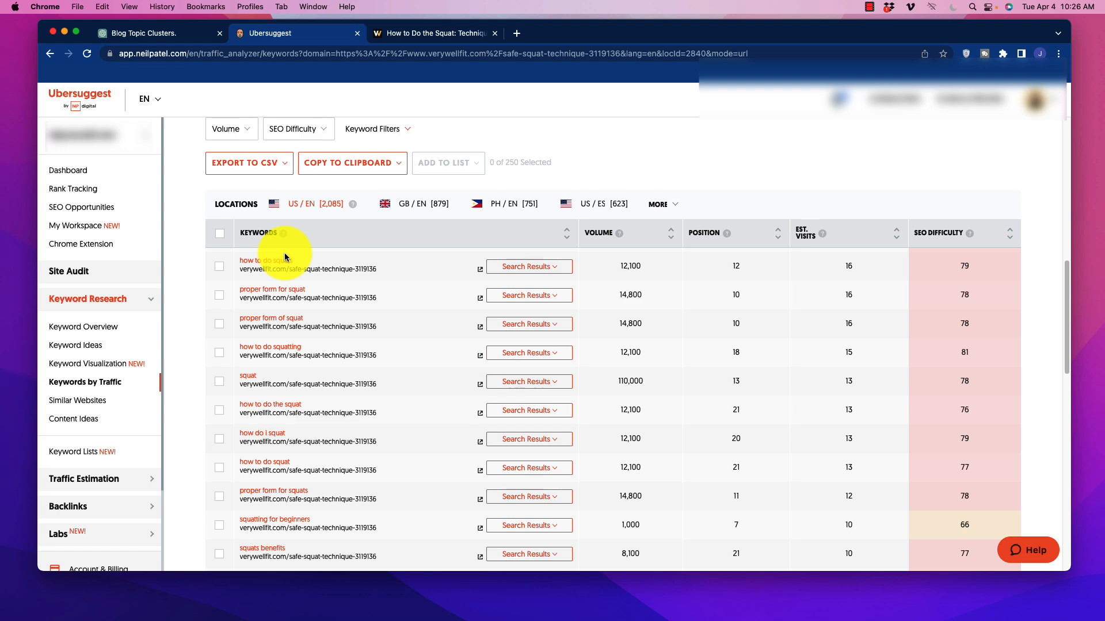
{"action": "mouse_move", "coordinate": [412, 310]}
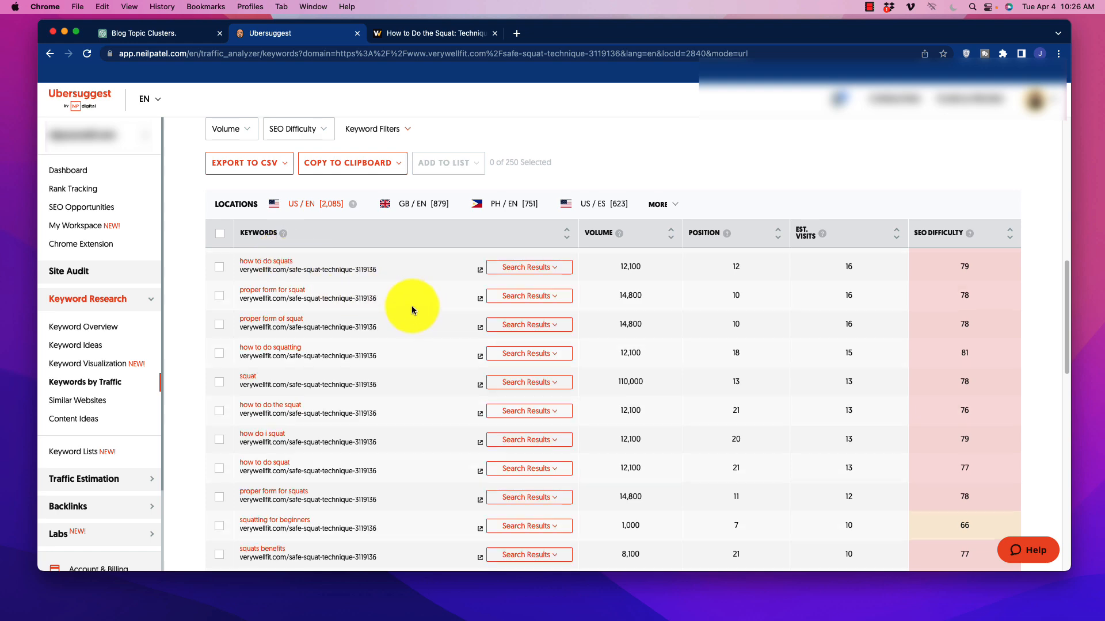
{"action": "scroll", "scroll_direction": "up", "scroll_amount": 3}
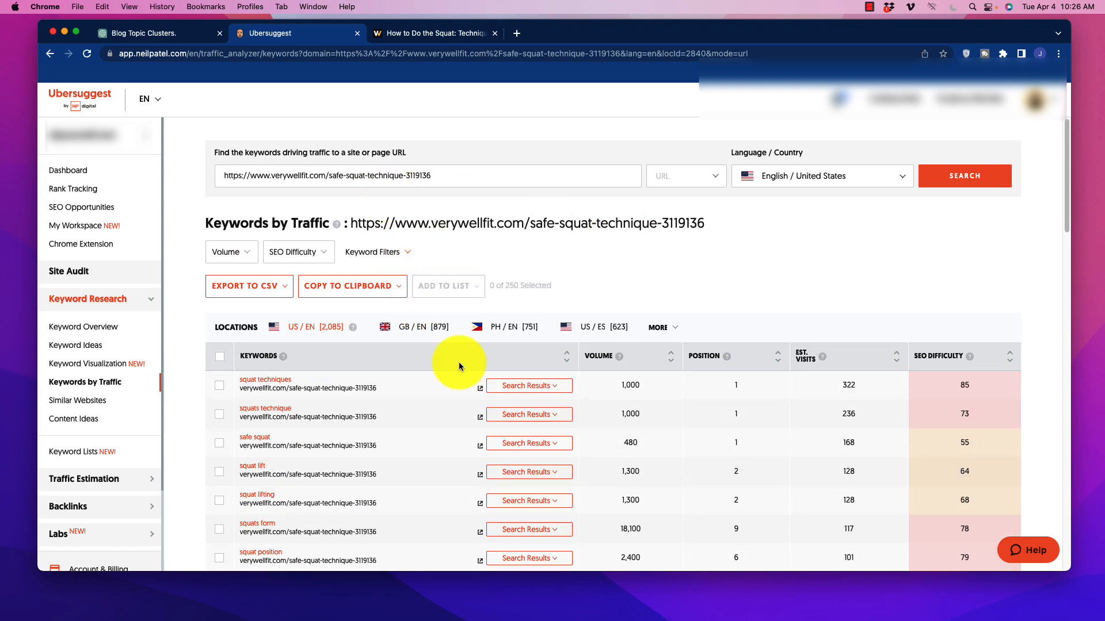
{"action": "mouse_move", "coordinate": [277, 363]}
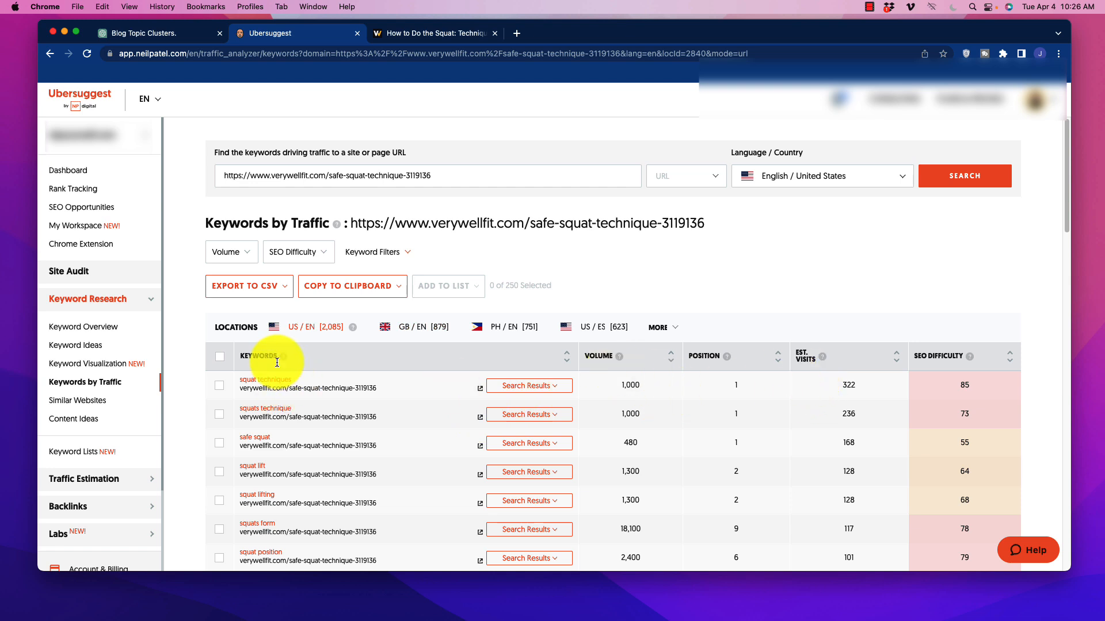
{"action": "mouse_move", "coordinate": [709, 464]}
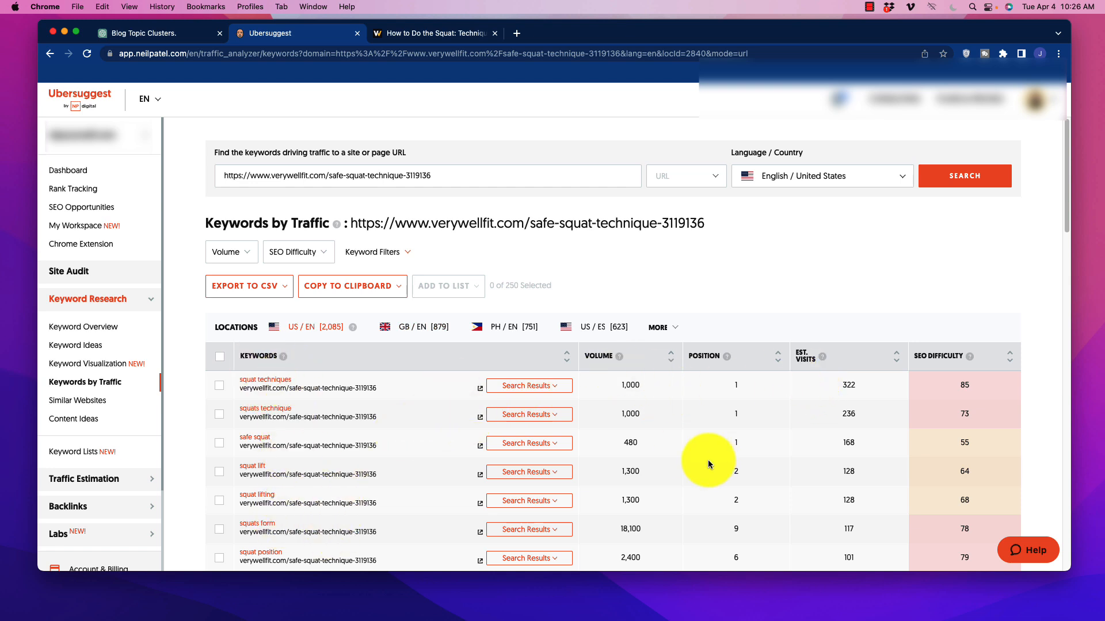
{"action": "mouse_move", "coordinate": [532, 299]}
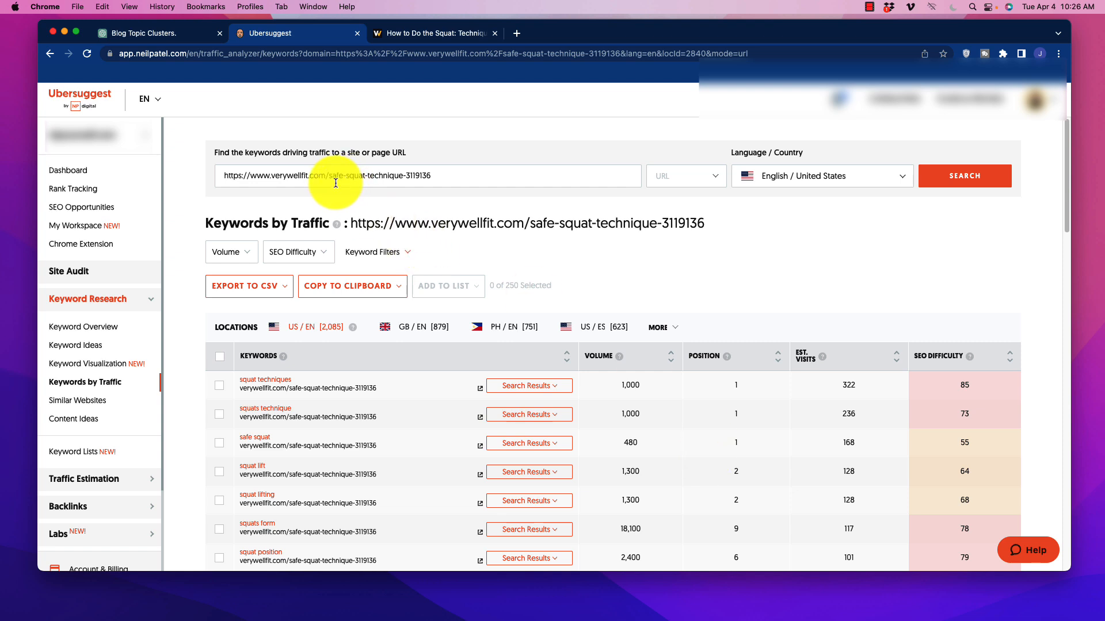
{"action": "mouse_move", "coordinate": [434, 285]}
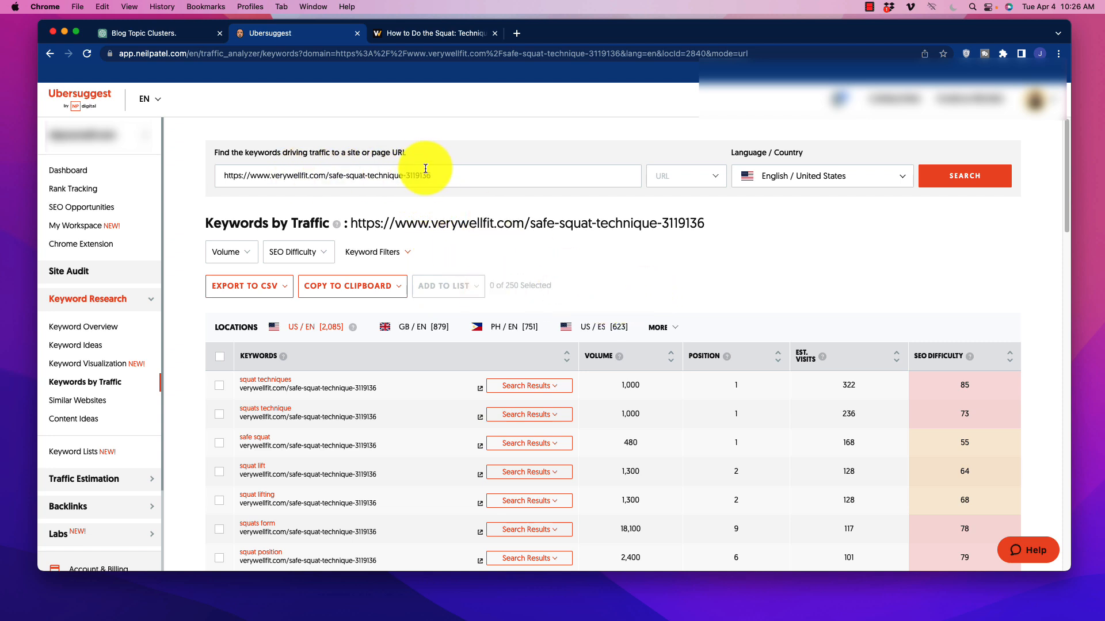
{"action": "scroll", "scroll_direction": "down", "scroll_amount": 3}
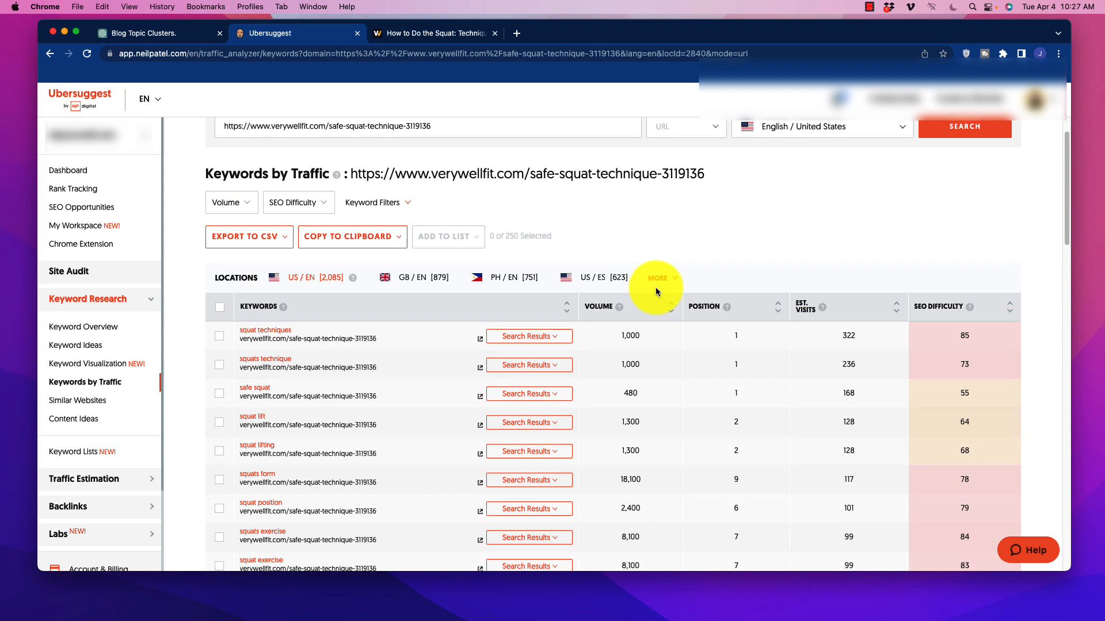
{"action": "scroll", "scroll_direction": "down", "scroll_amount": 3}
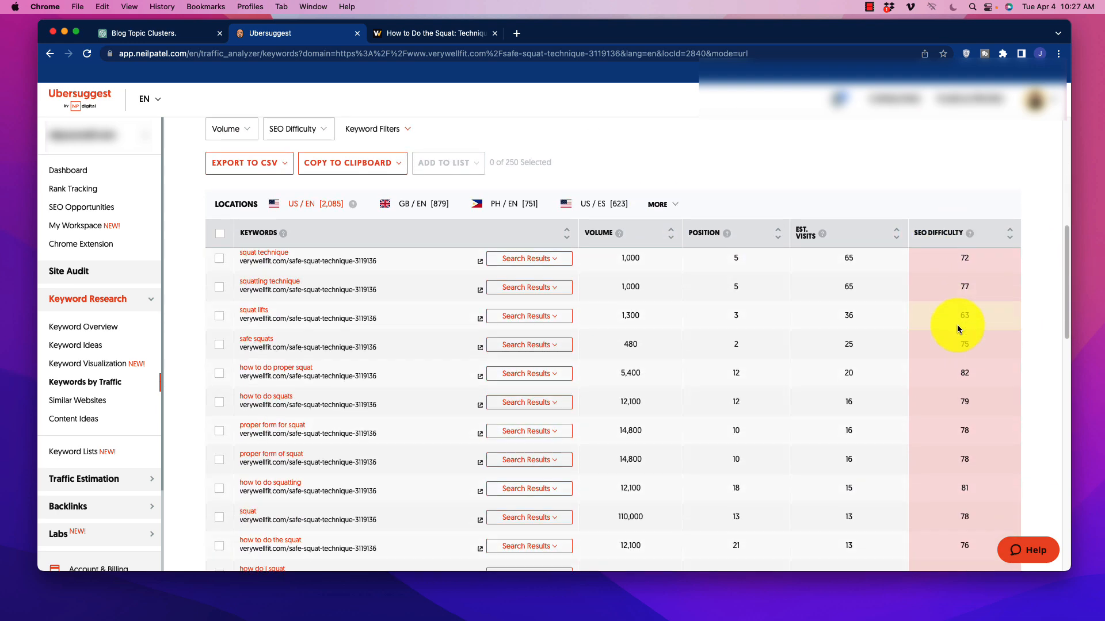
{"action": "scroll", "scroll_direction": "down", "scroll_amount": 3}
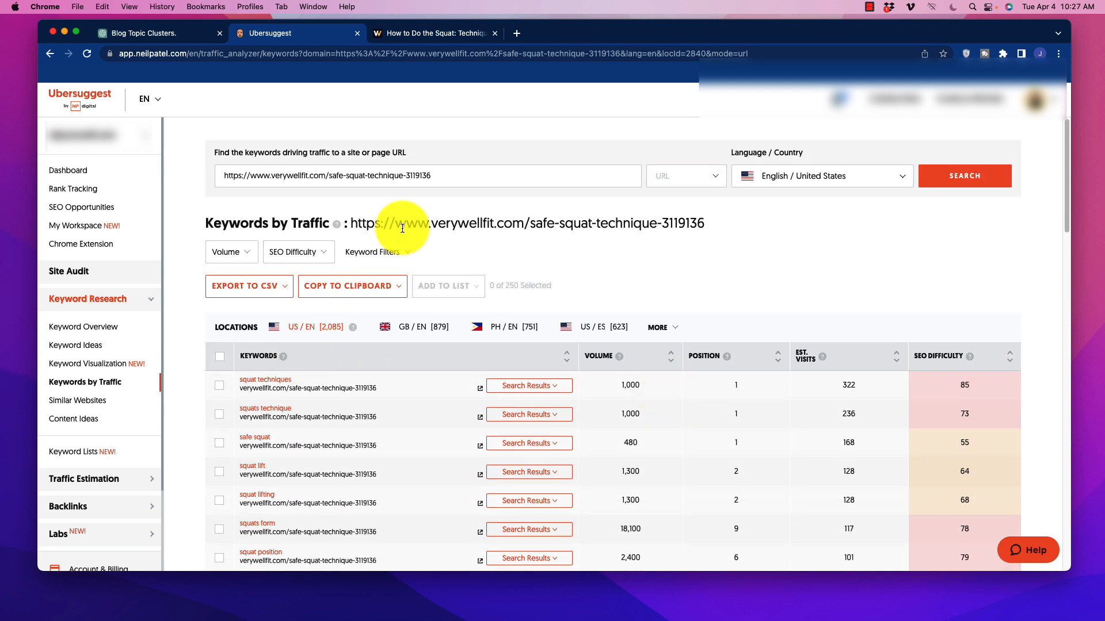
{"action": "scroll", "scroll_direction": "down", "scroll_amount": 3}
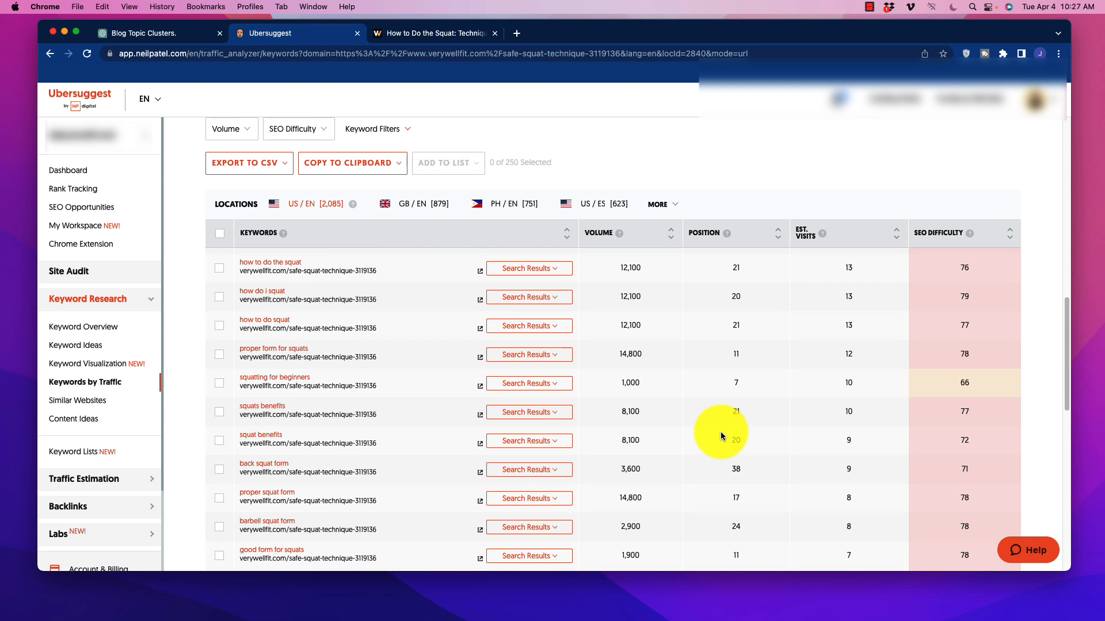
{"action": "mouse_move", "coordinate": [744, 441]}
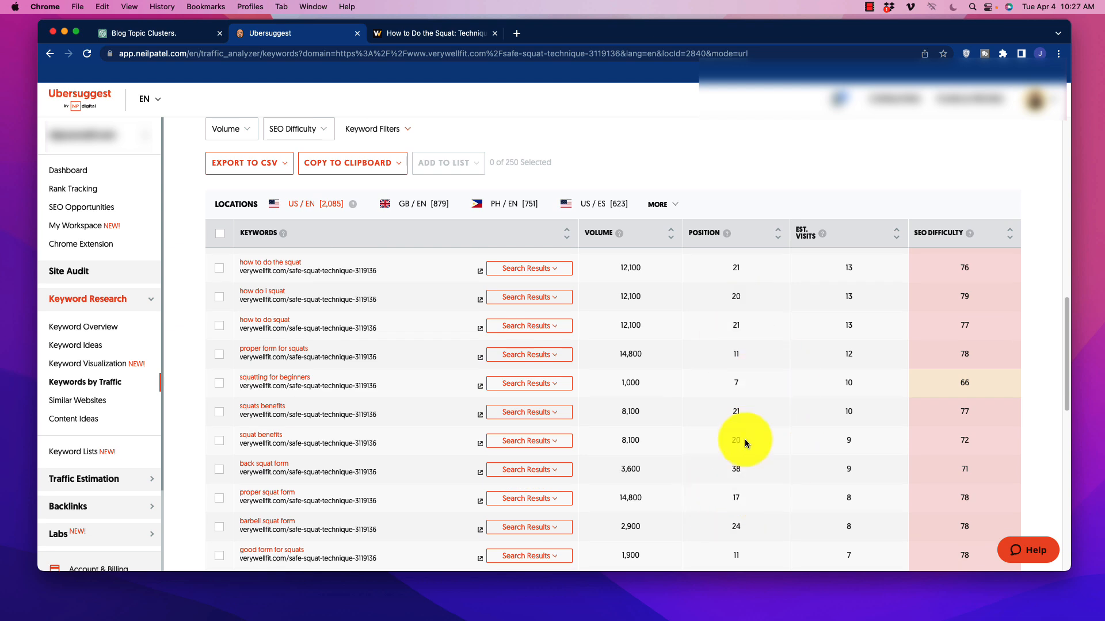
{"action": "mouse_move", "coordinate": [443, 411]}
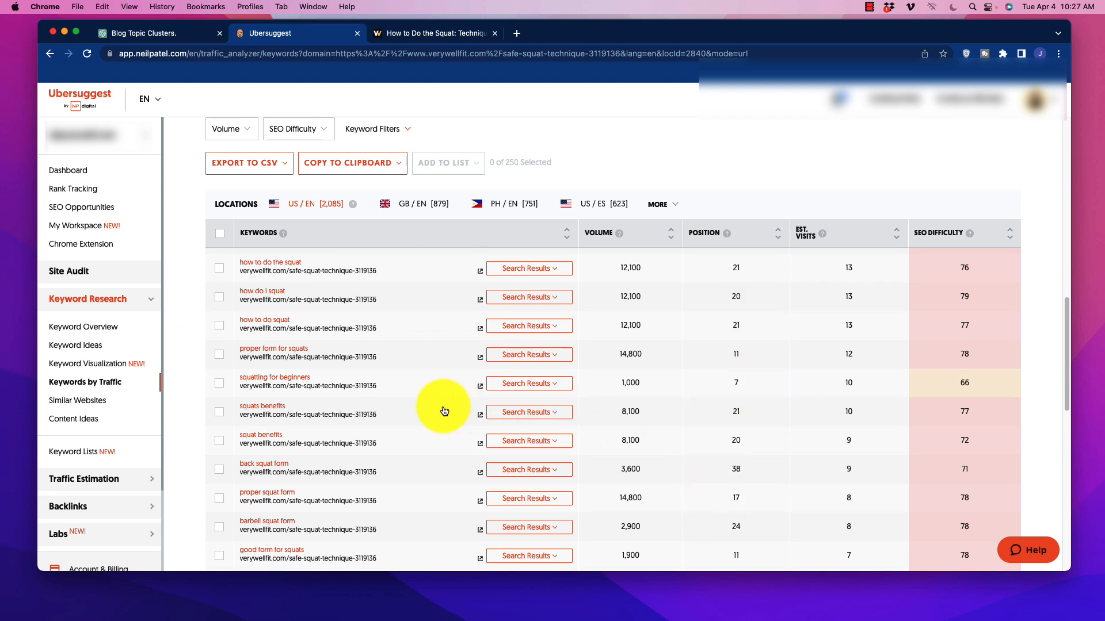
{"action": "mouse_move", "coordinate": [467, 414]}
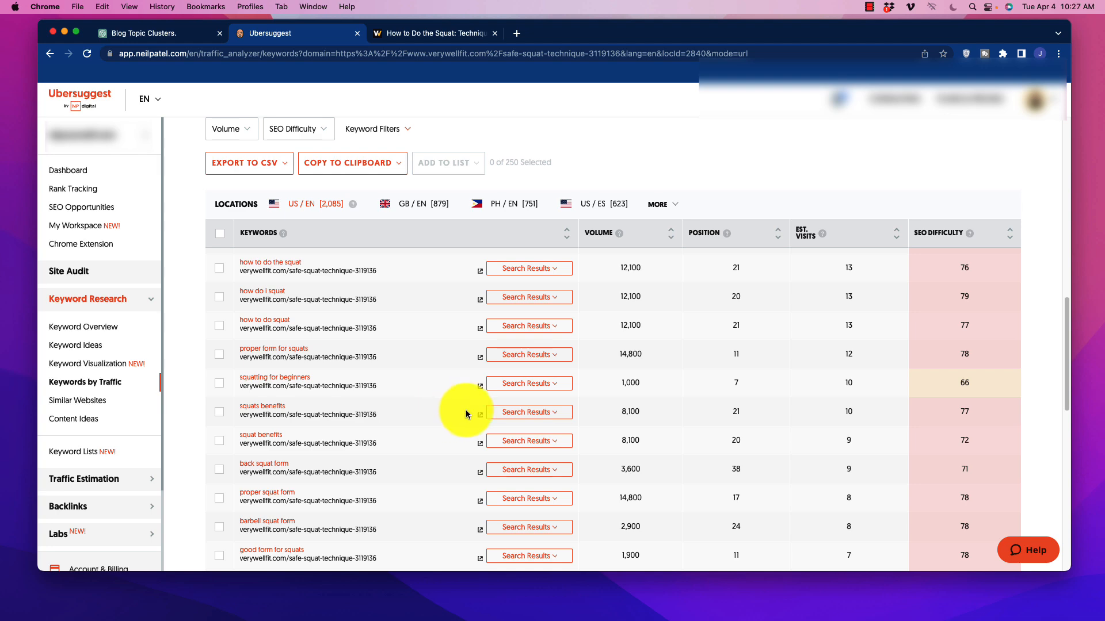
{"action": "mouse_move", "coordinate": [645, 416]}
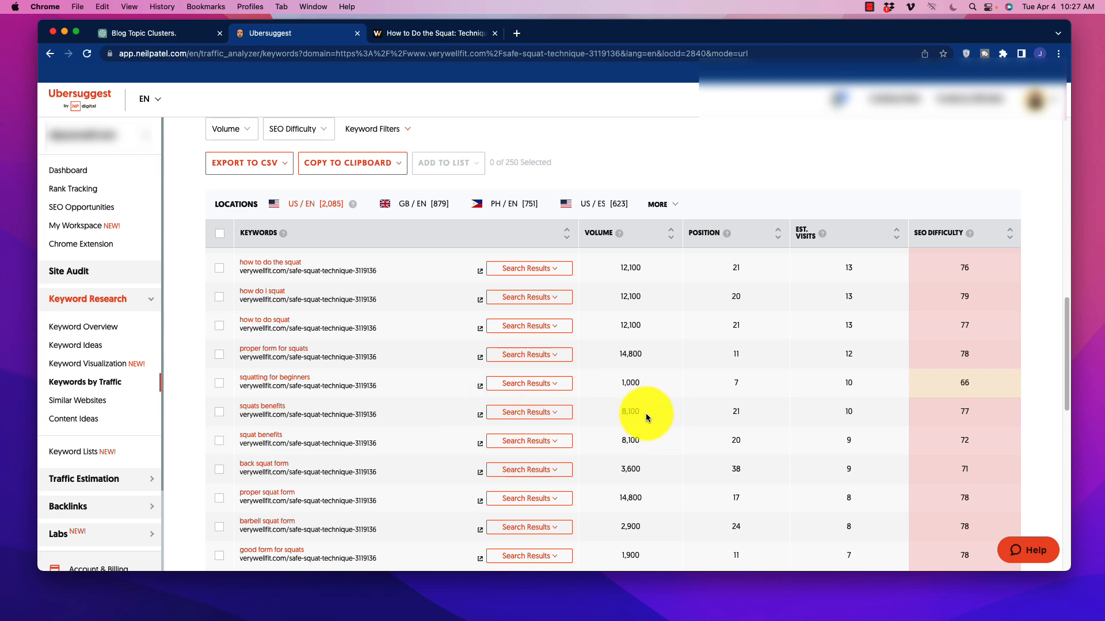
Scroll through the rest of the keyword table with volume and SEO difficulty, then return to ChatGPT
{"action": "scroll", "scroll_direction": "down", "scroll_amount": 3}
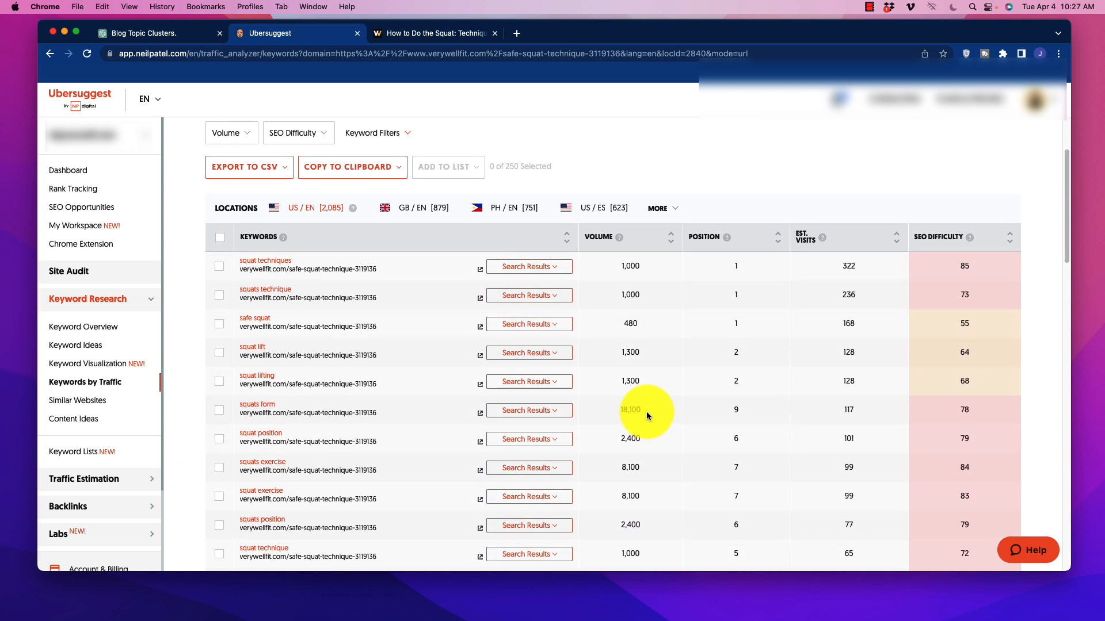
{"action": "scroll", "scroll_direction": "up", "scroll_amount": 3}
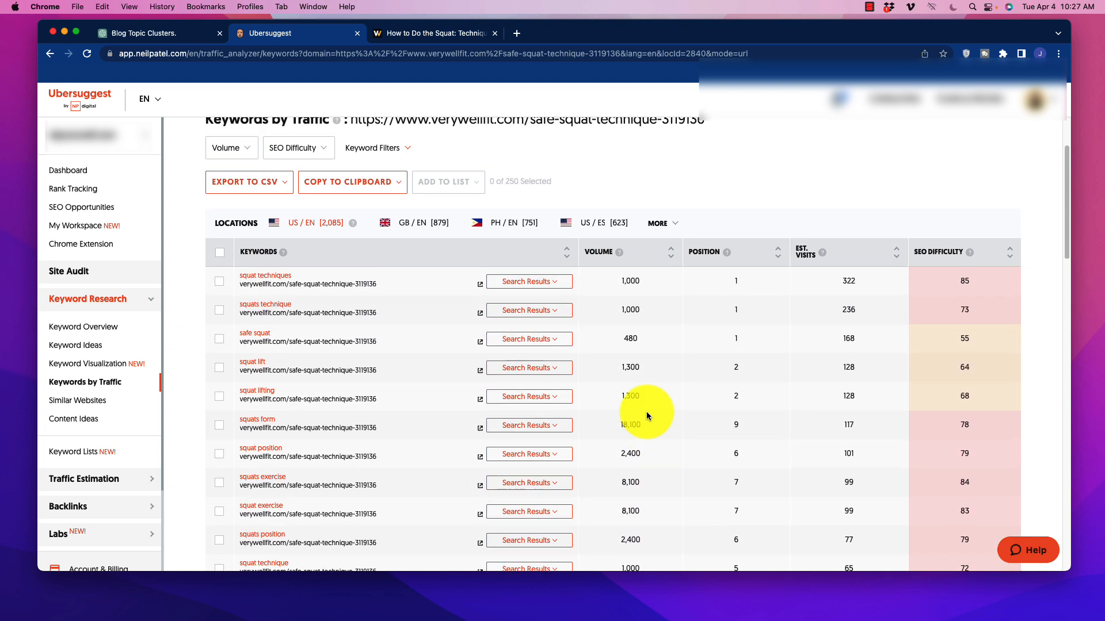
{"action": "mouse_move", "coordinate": [595, 412]}
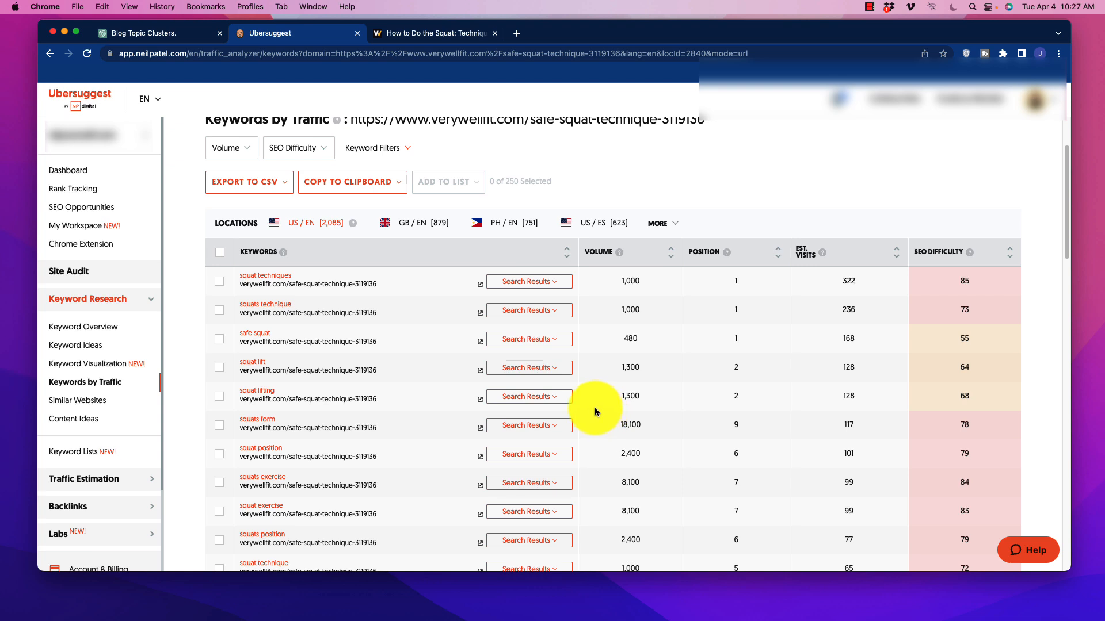
{"action": "mouse_move", "coordinate": [363, 458]}
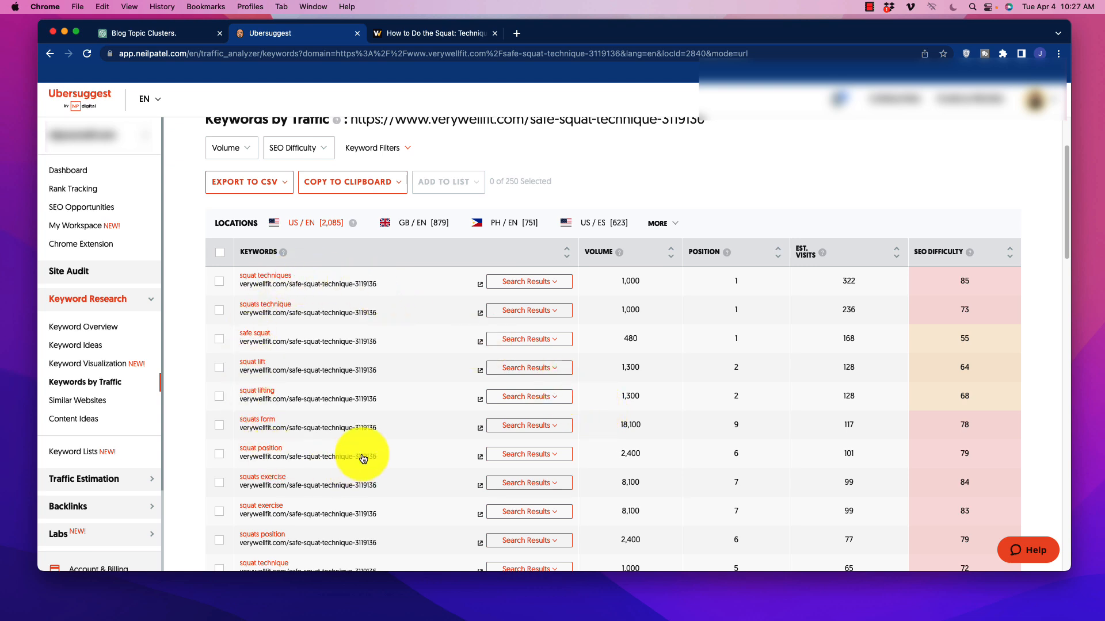
{"action": "mouse_move", "coordinate": [383, 413]}
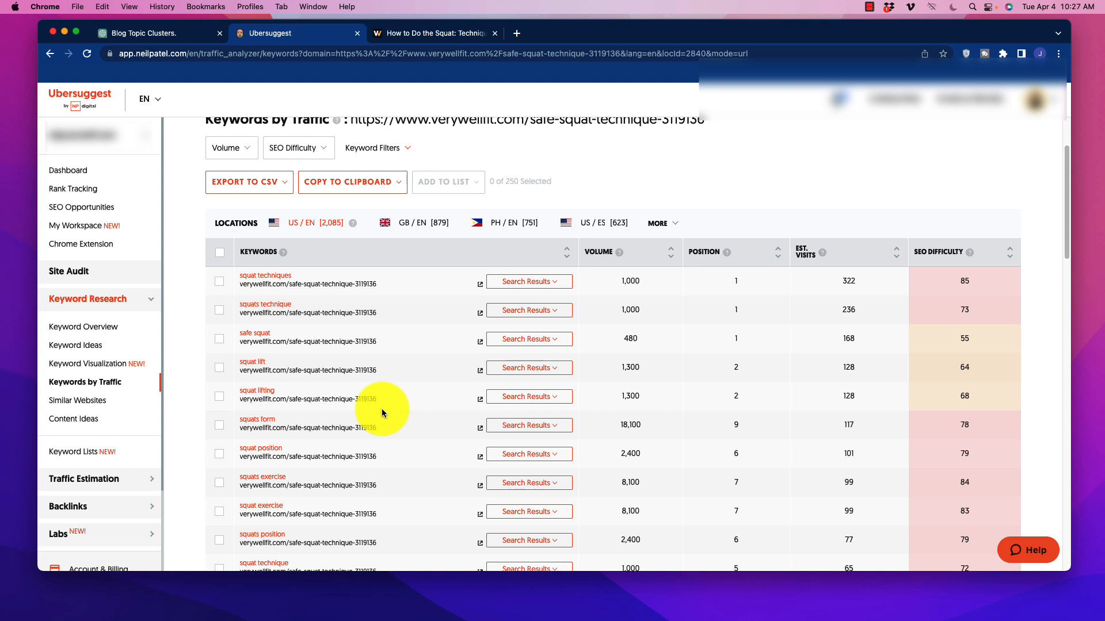
{"action": "mouse_move", "coordinate": [407, 406]}
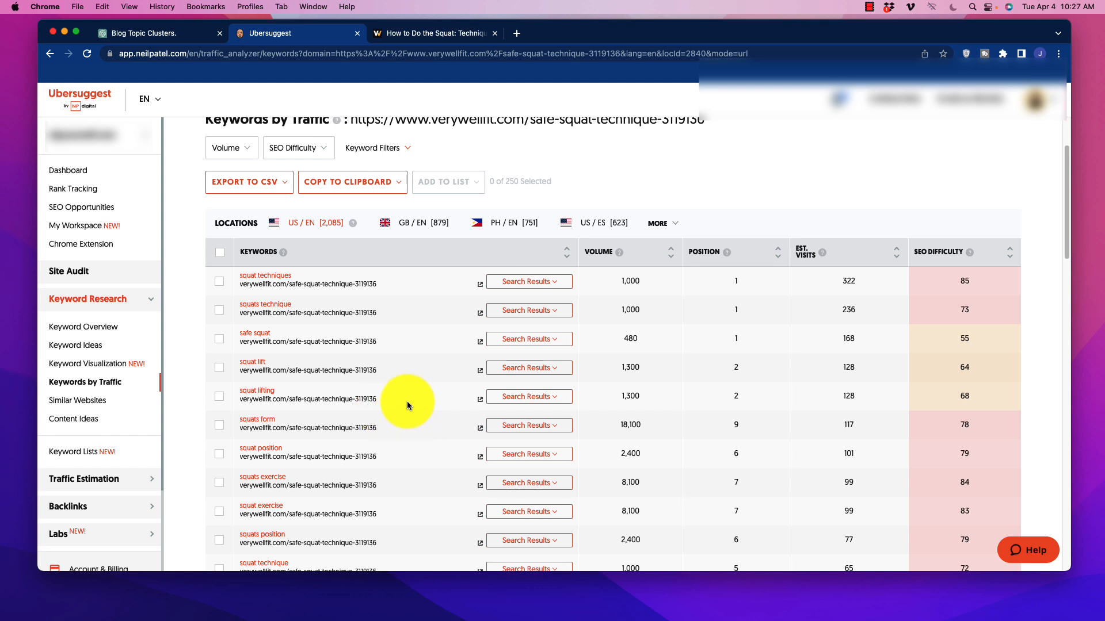
{"action": "mouse_move", "coordinate": [308, 270]}
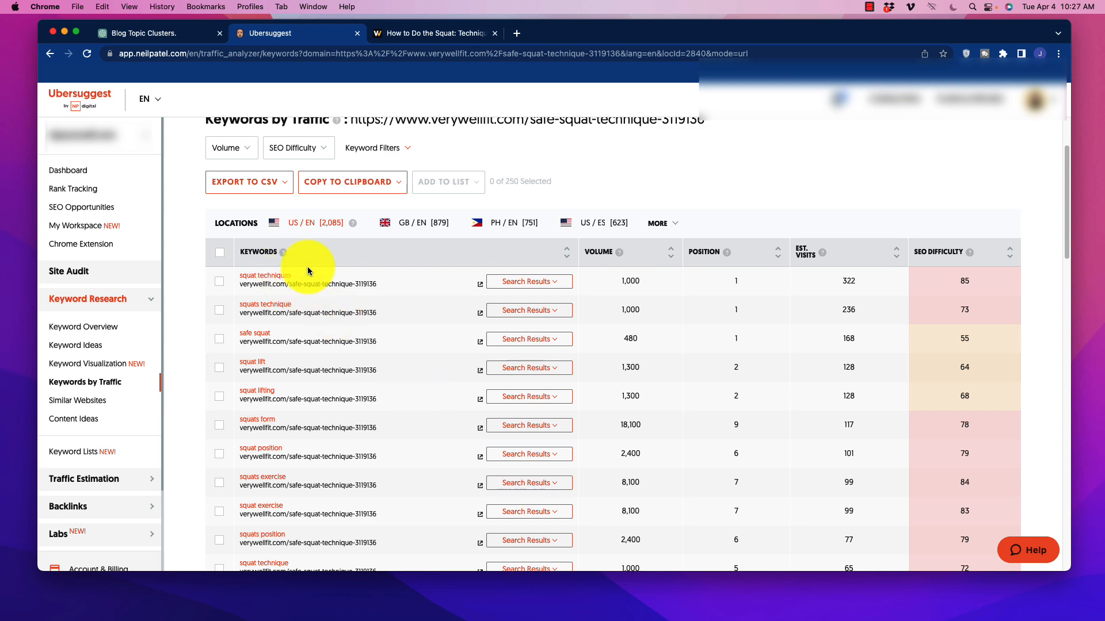
{"action": "mouse_move", "coordinate": [438, 395]}
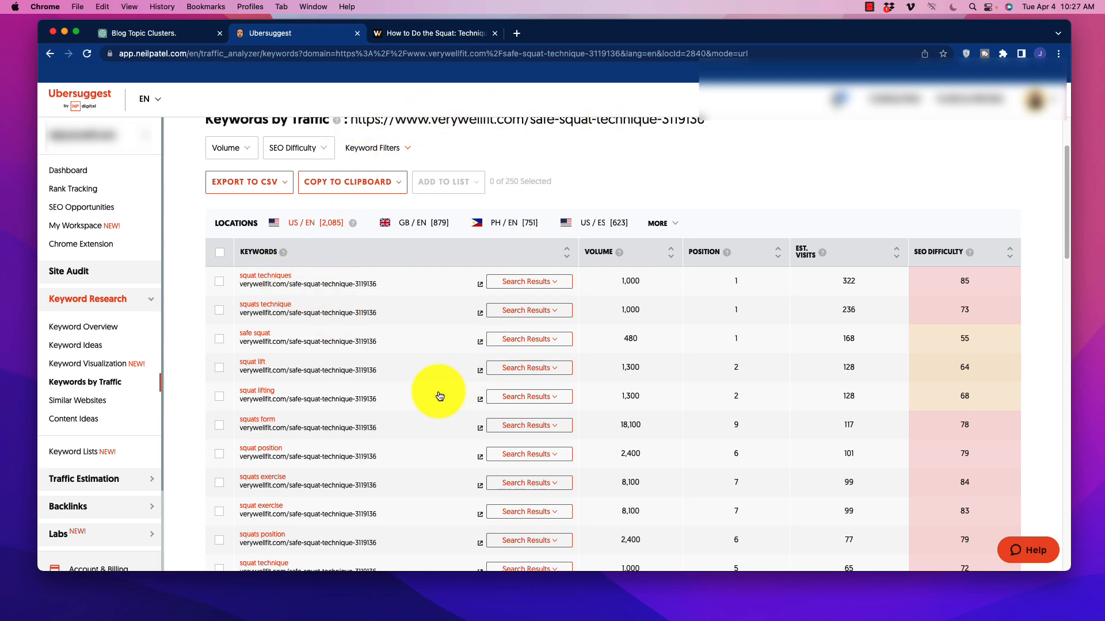
{"action": "scroll", "scroll_direction": "down", "scroll_amount": 3}
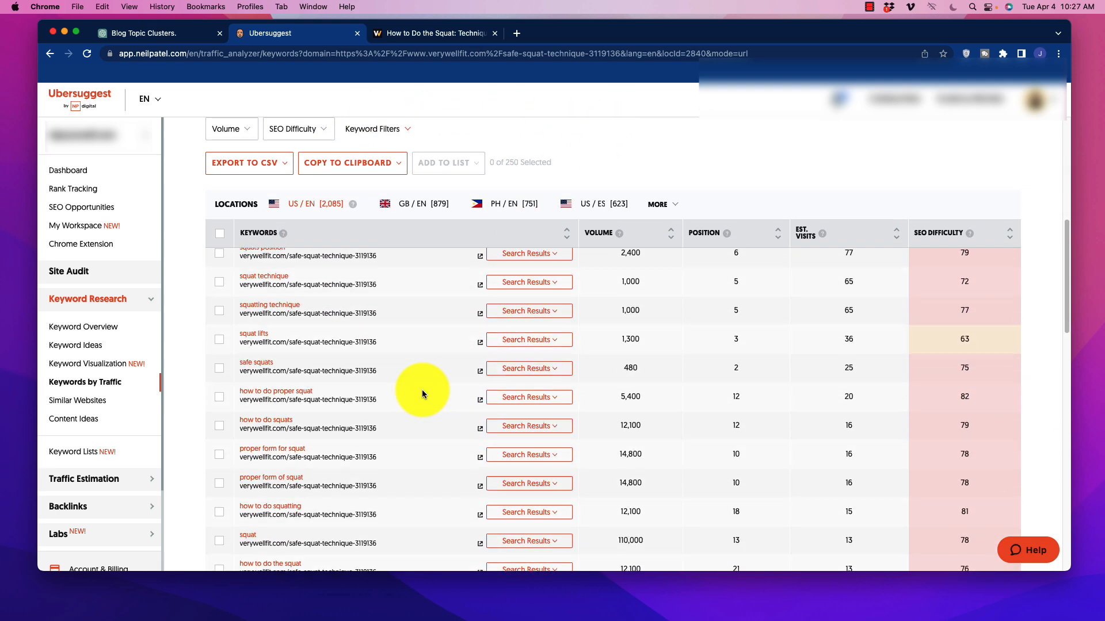
{"action": "scroll", "scroll_direction": "down", "scroll_amount": 3}
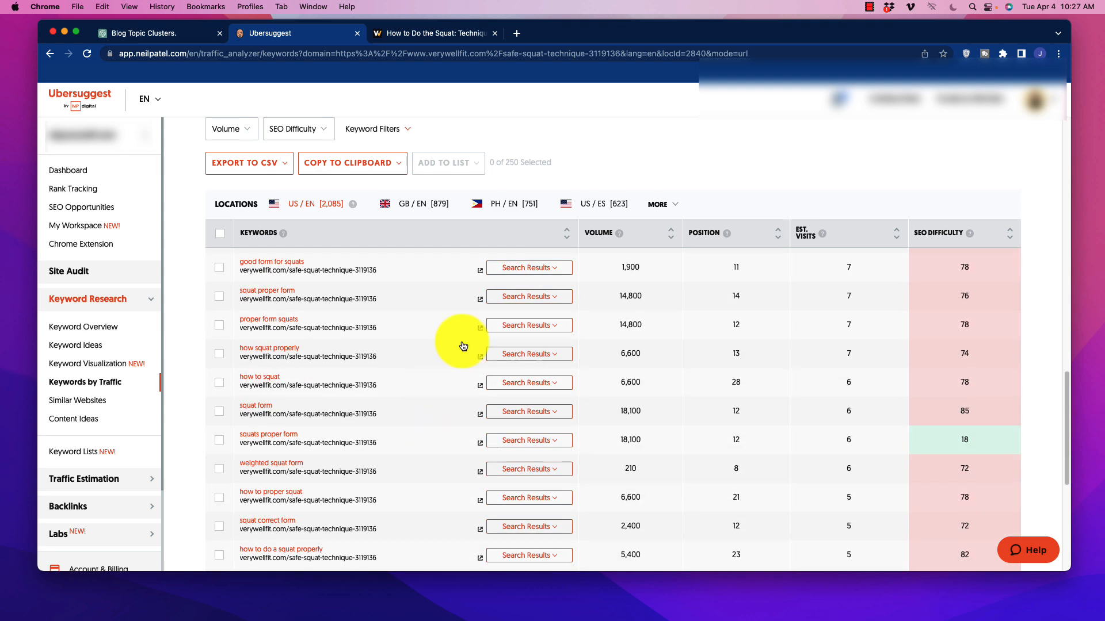
{"action": "mouse_move", "coordinate": [225, 242]}
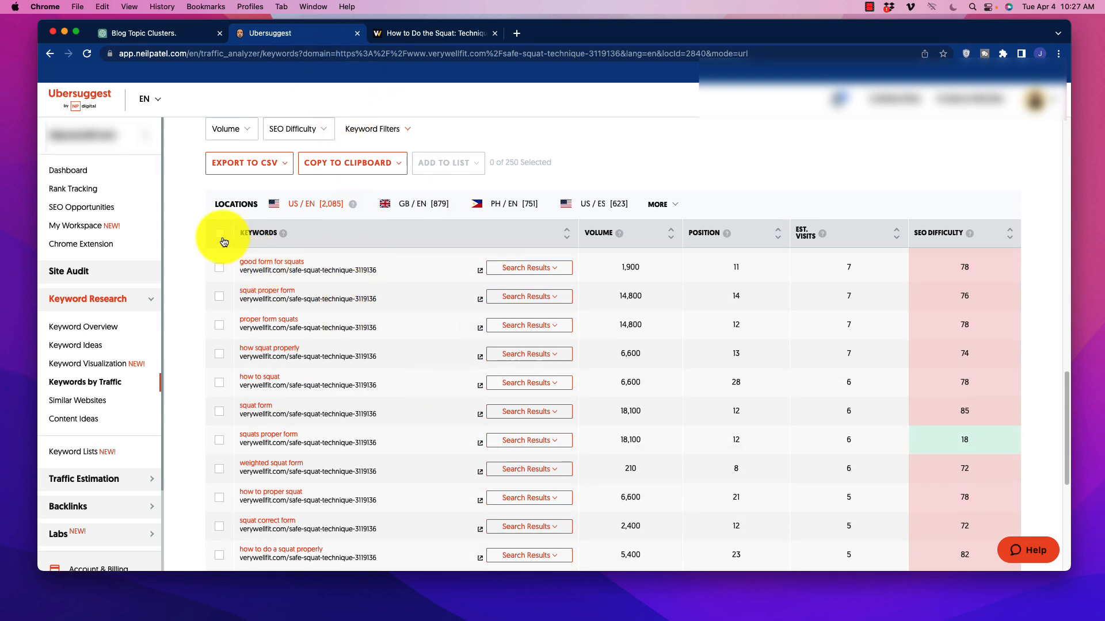
{"action": "left_click", "coordinate": [219, 234]}
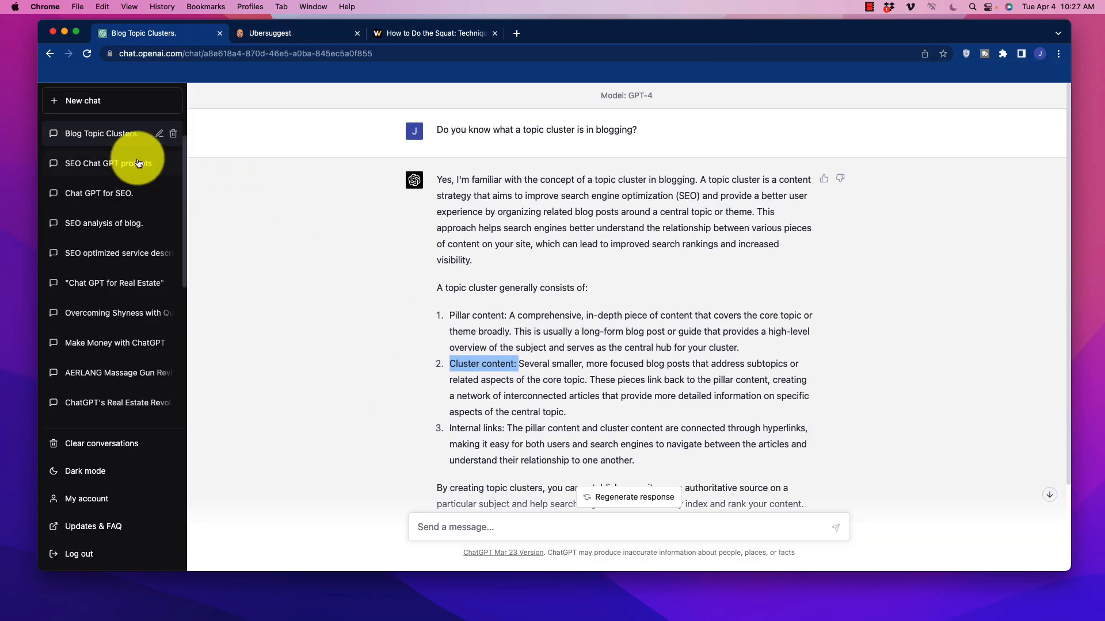
Browse past ChatGPT chats in the sidebar and open 'Keywords clustering for blog'
{"action": "left_click", "coordinate": [110, 162]}
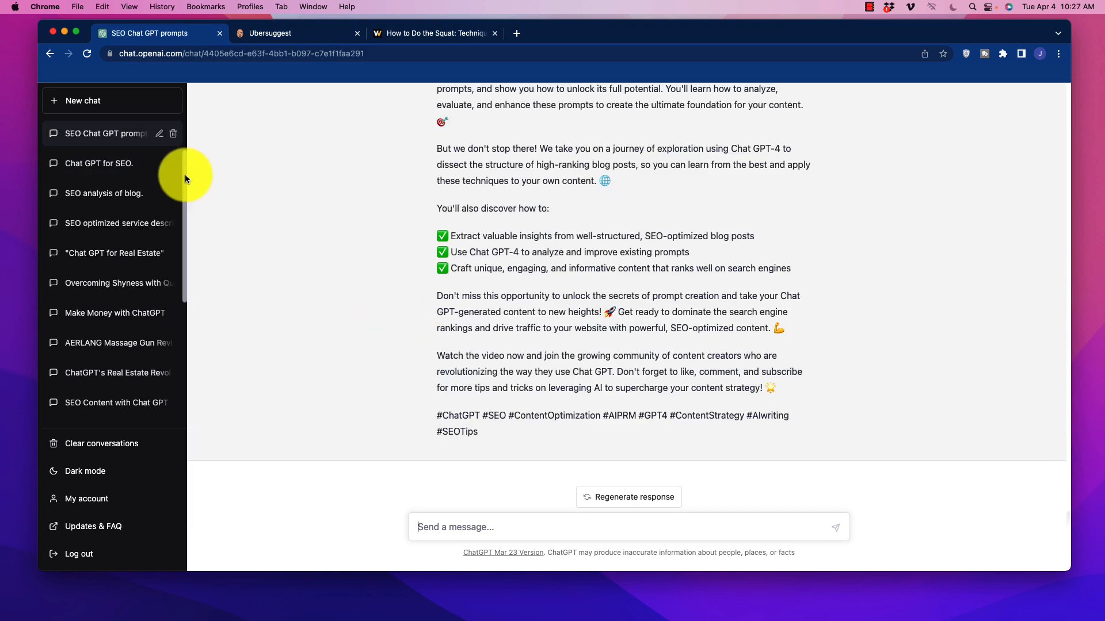
{"action": "left_click", "coordinate": [101, 133]}
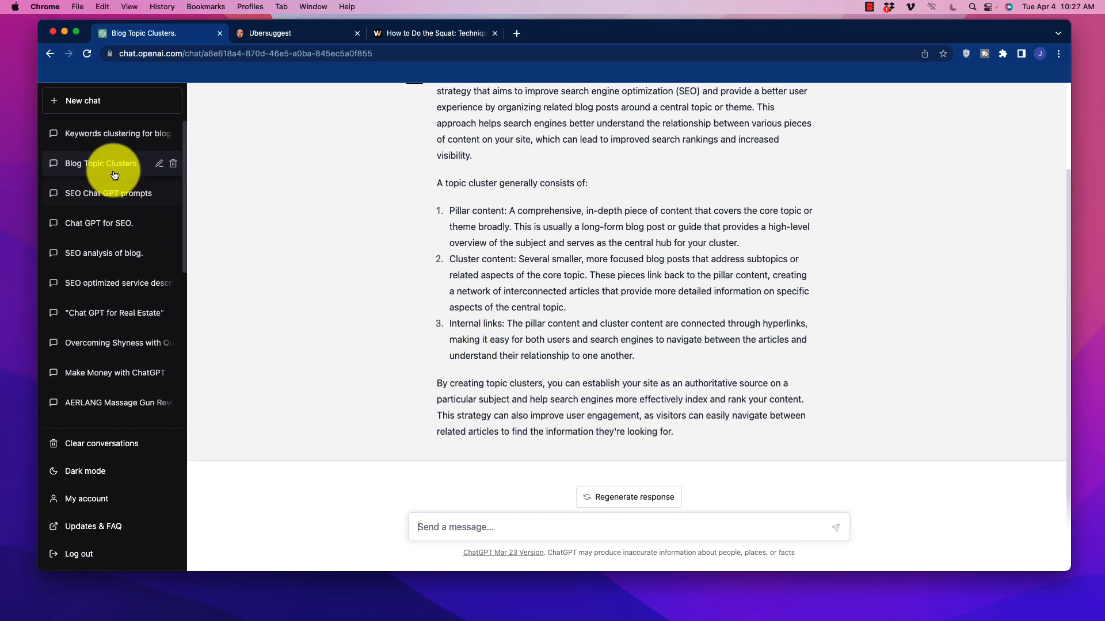
{"action": "left_click", "coordinate": [117, 134]}
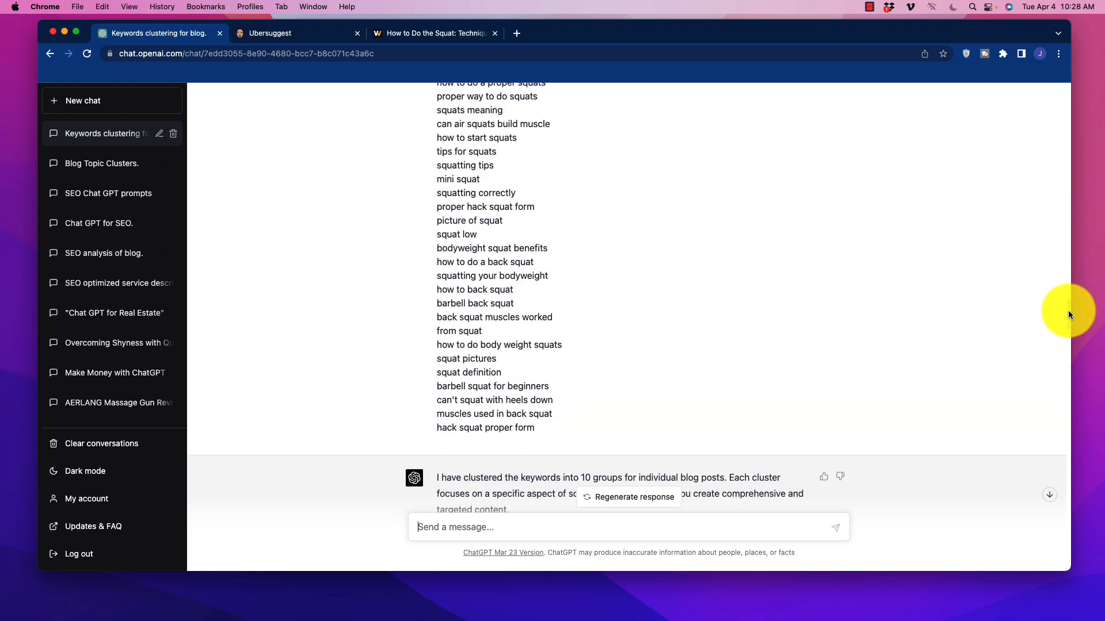
Scroll past the pasted squat keyword list to the start of the reply with the 'Introduction to Squats and Proper Form' cluster
{"action": "scroll", "scroll_direction": "up", "scroll_amount": 3}
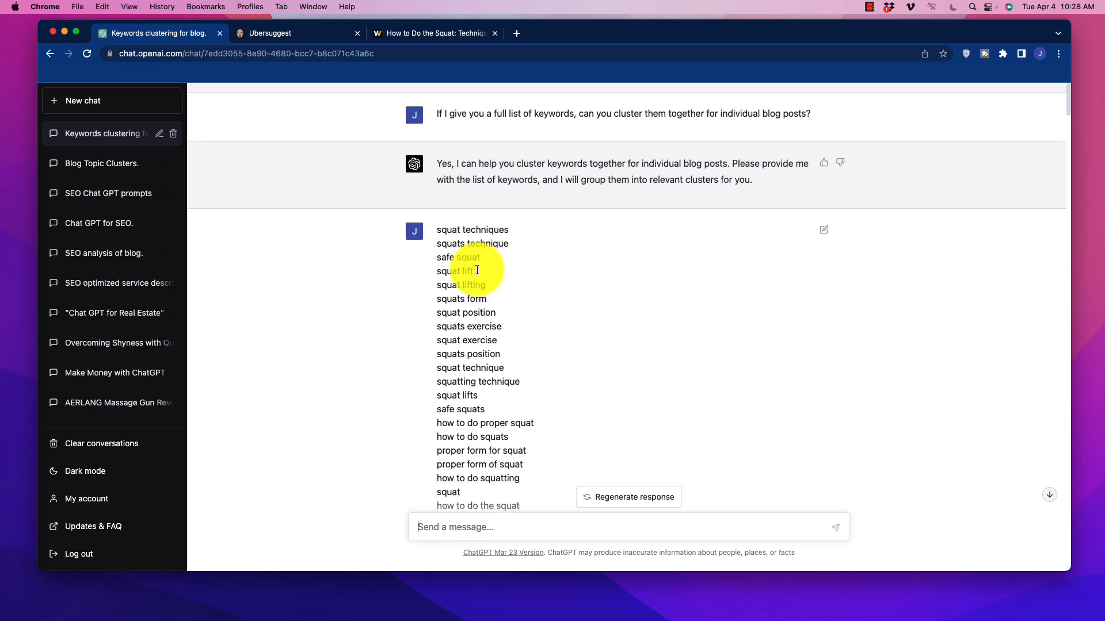
{"action": "scroll", "scroll_direction": "down", "scroll_amount": 3}
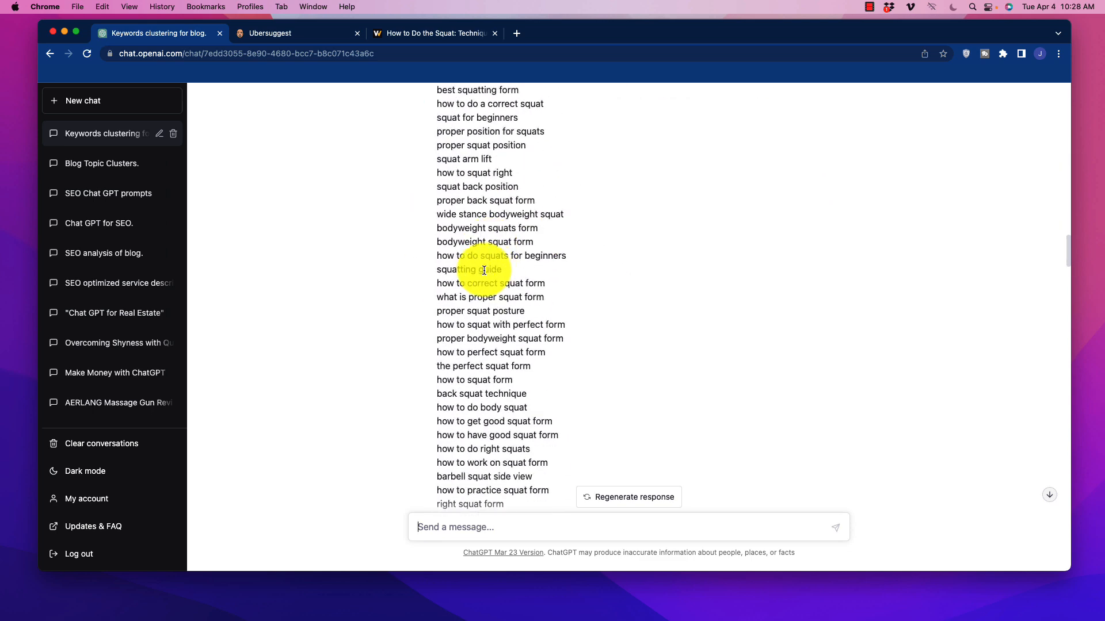
{"action": "scroll", "scroll_direction": "down", "scroll_amount": 3}
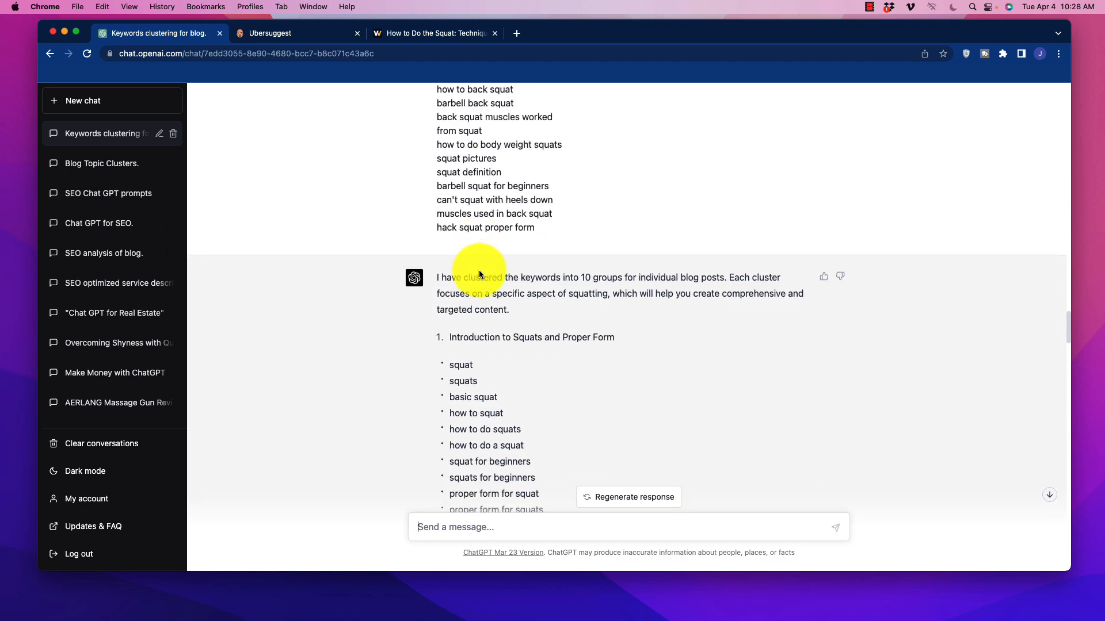
{"action": "scroll", "scroll_direction": "up", "scroll_amount": 3}
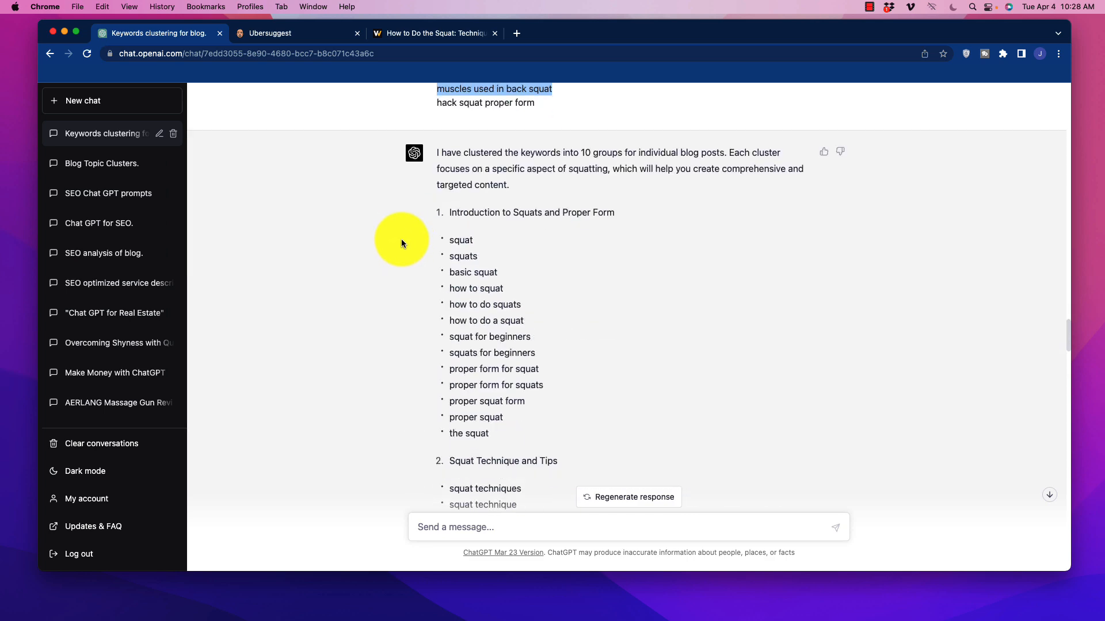
{"action": "mouse_move", "coordinate": [514, 141]}
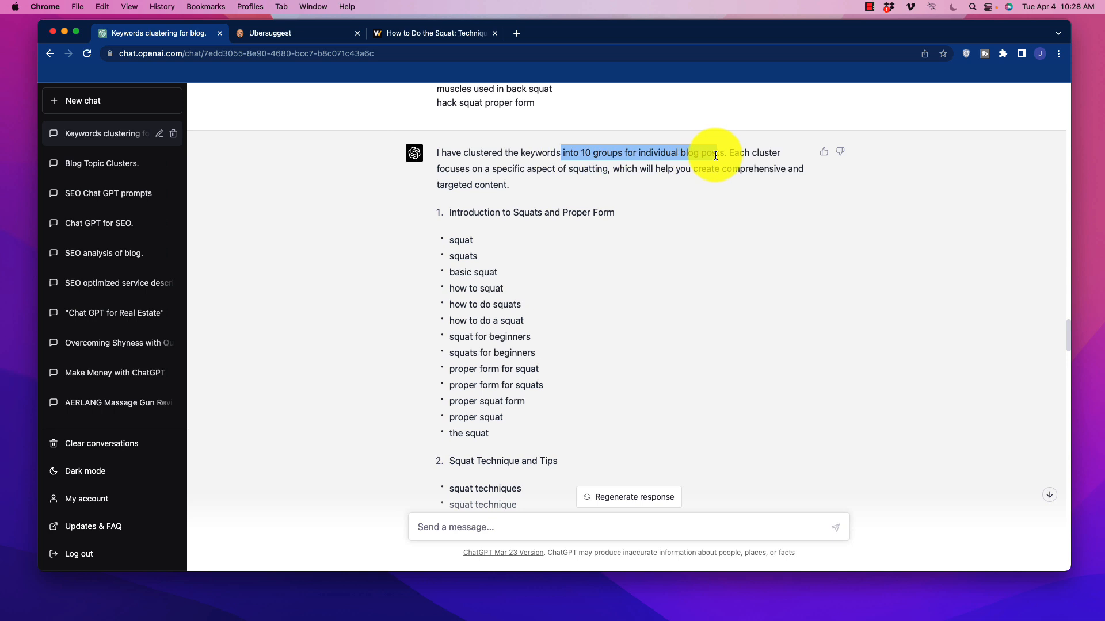
{"action": "scroll", "scroll_direction": "down", "scroll_amount": 3}
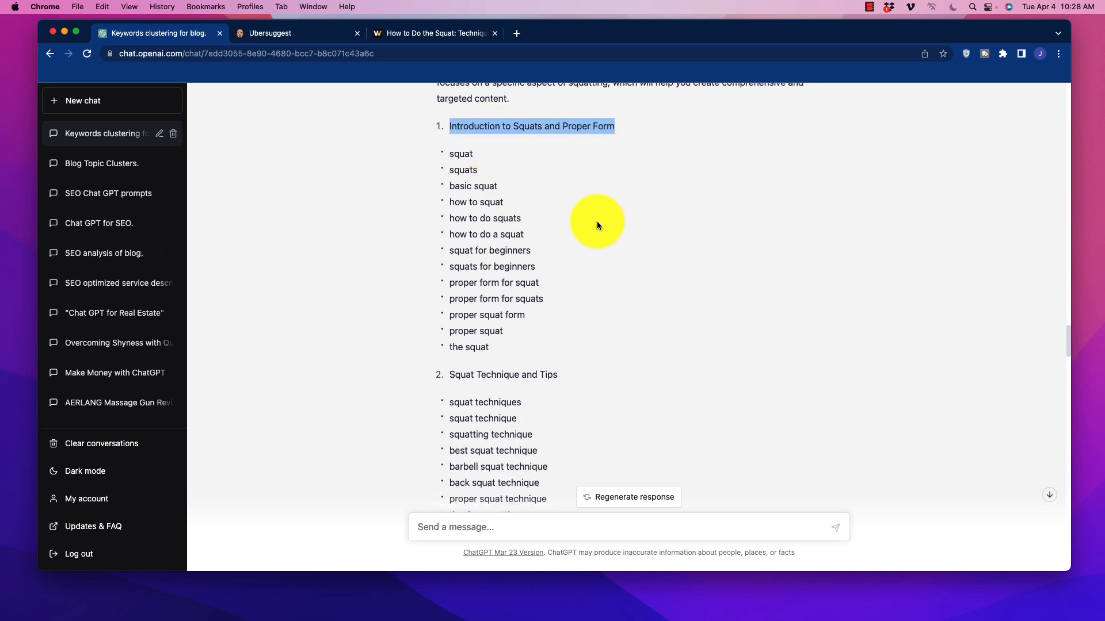
{"action": "mouse_move", "coordinate": [519, 168]}
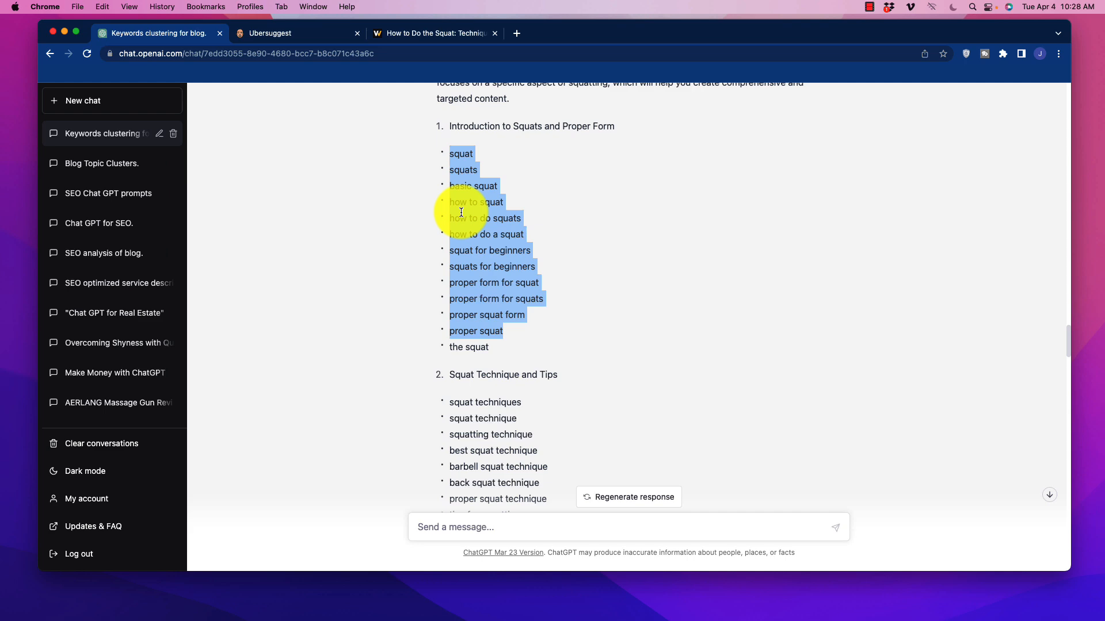
{"action": "scroll", "scroll_direction": "down", "scroll_amount": 3}
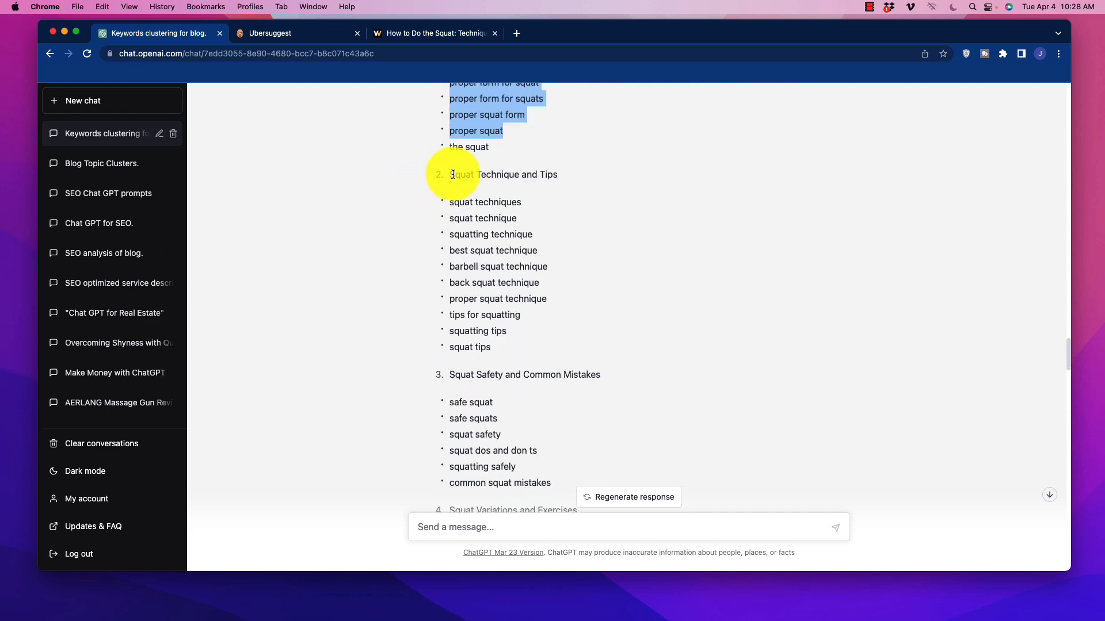
{"action": "scroll", "scroll_direction": "down", "scroll_amount": 3}
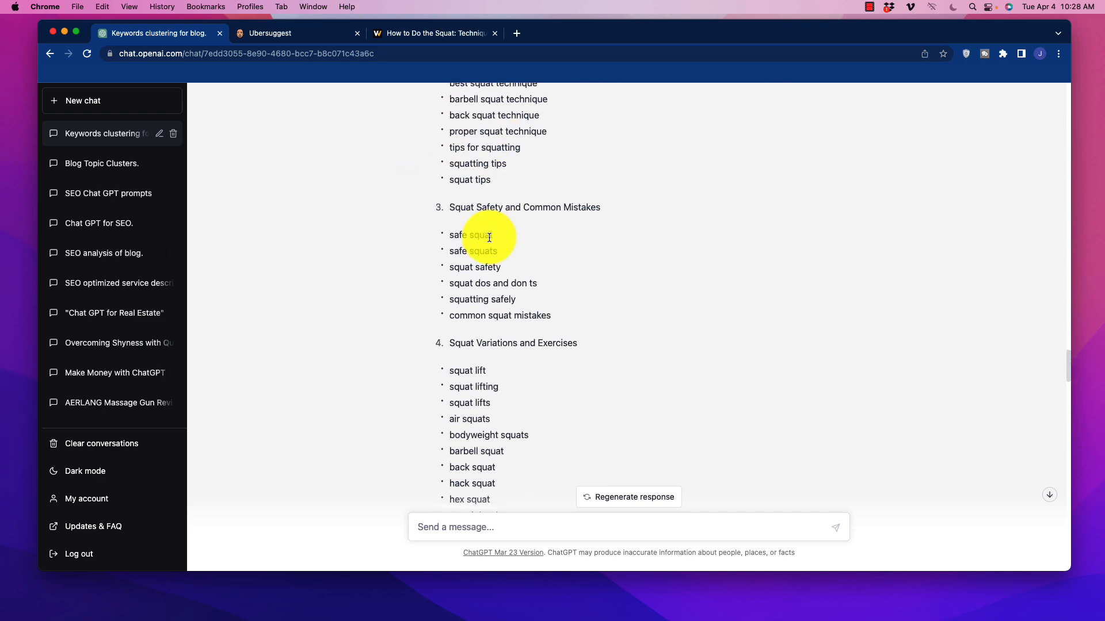
{"action": "scroll", "scroll_direction": "down", "scroll_amount": 3}
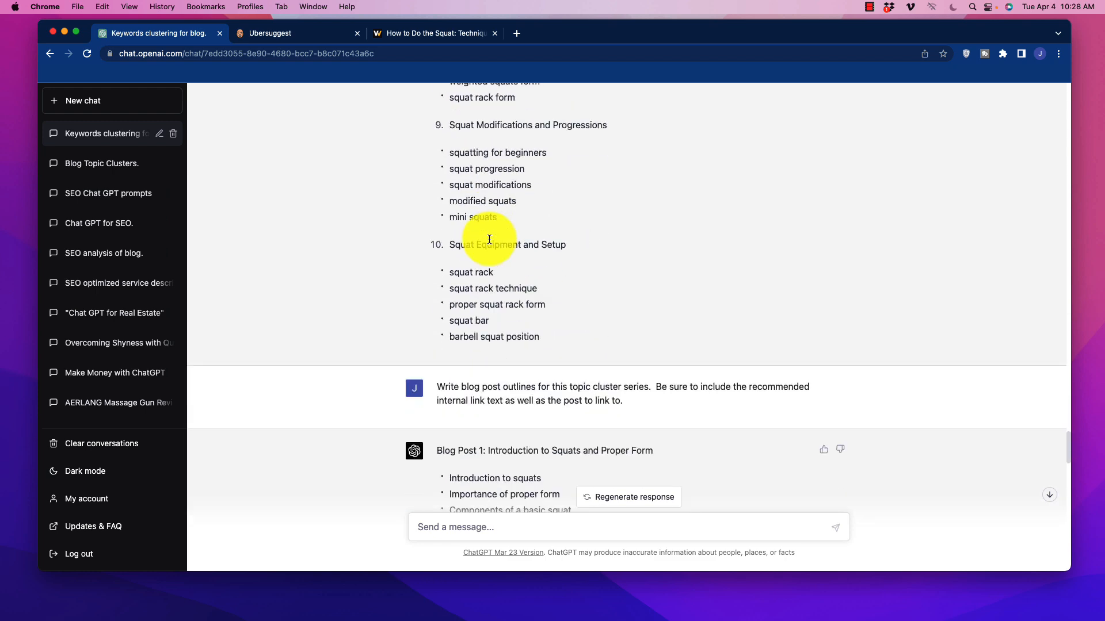
{"action": "scroll", "scroll_direction": "up", "scroll_amount": 3}
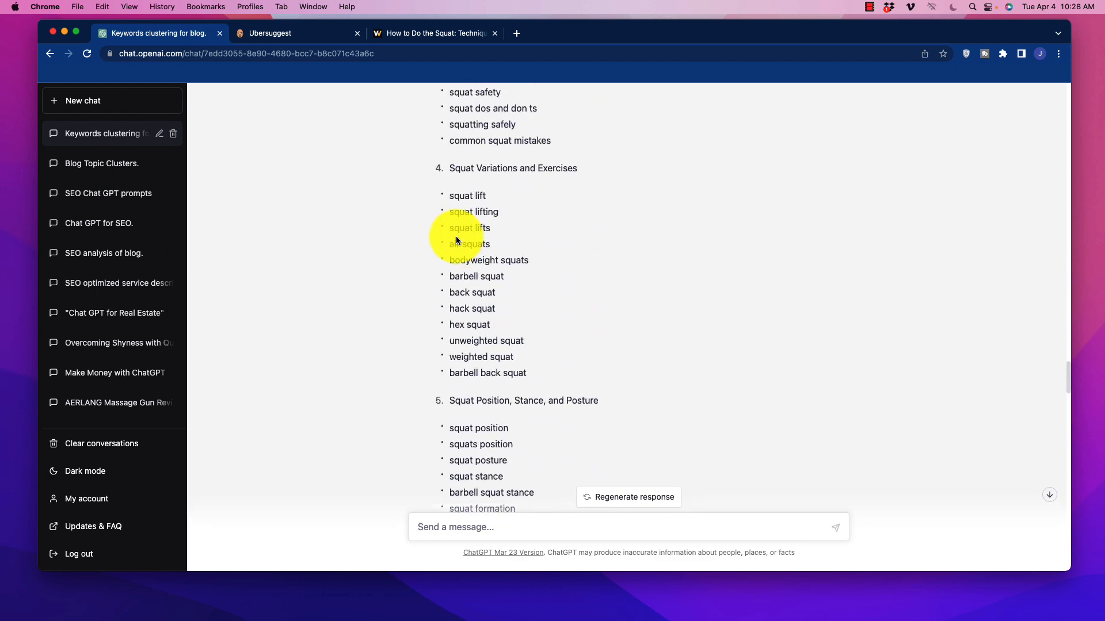
{"action": "scroll", "scroll_direction": "up", "scroll_amount": 3}
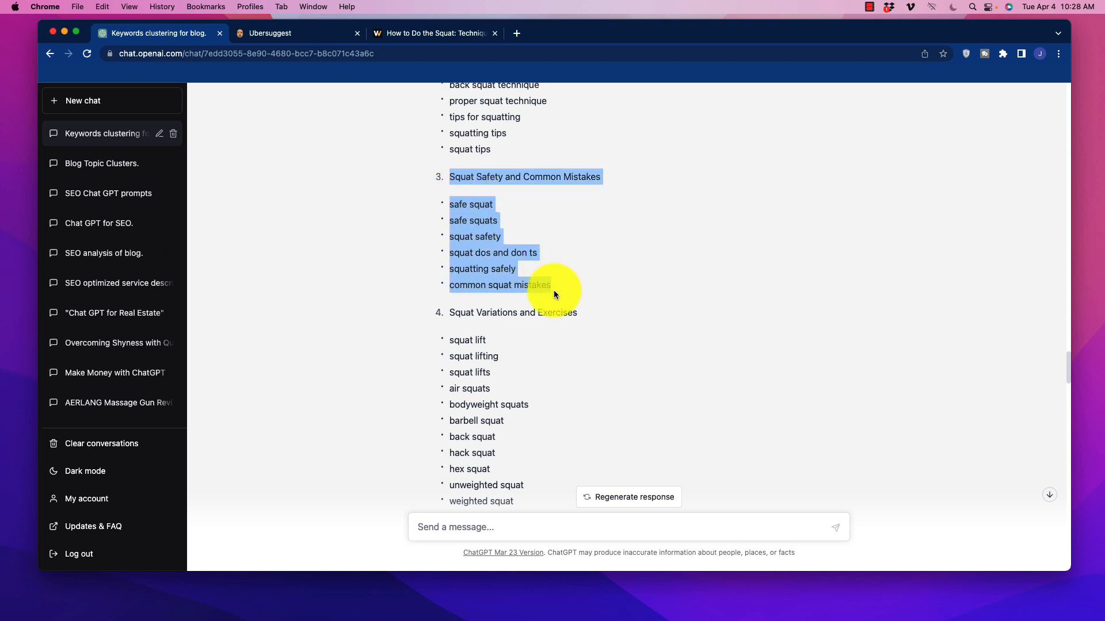
{"action": "scroll", "scroll_direction": "up", "scroll_amount": 3}
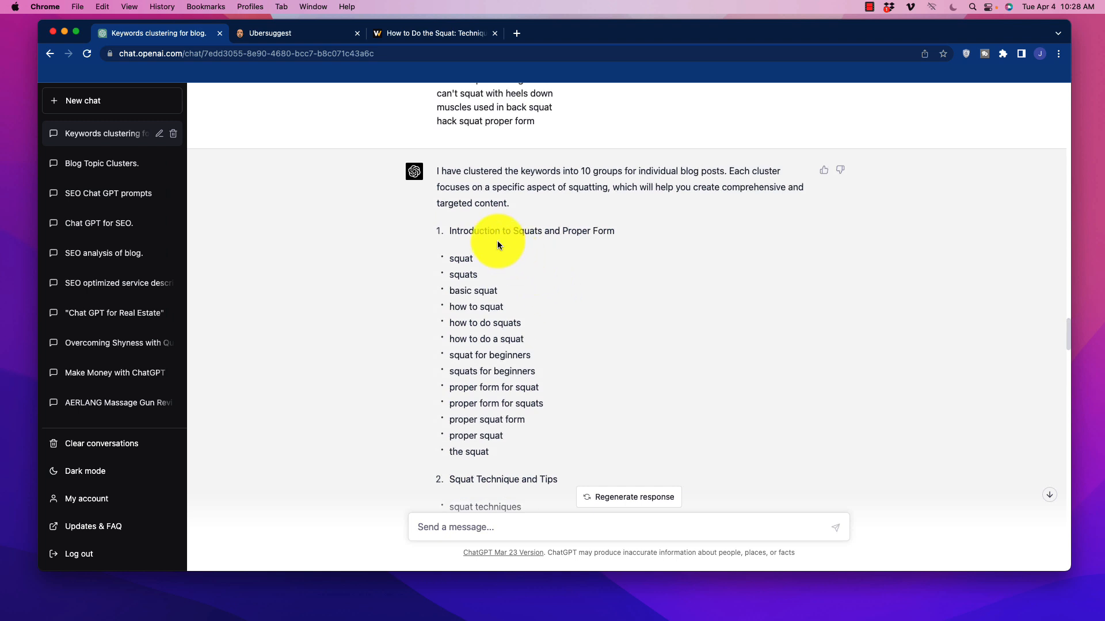
{"action": "mouse_move", "coordinate": [447, 228]}
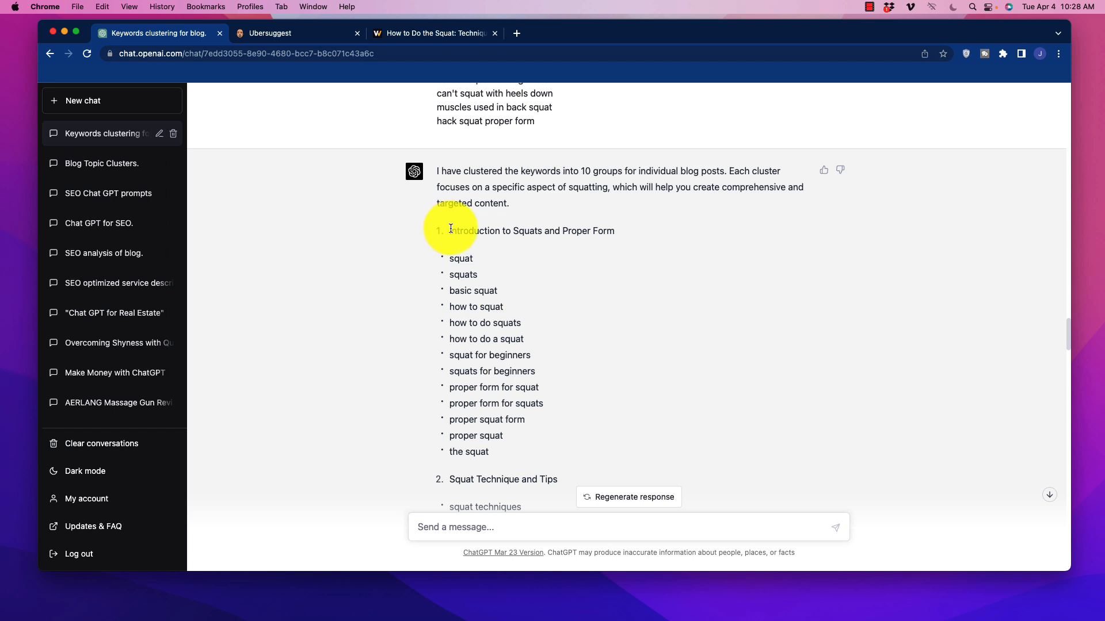
{"action": "mouse_move", "coordinate": [532, 209]}
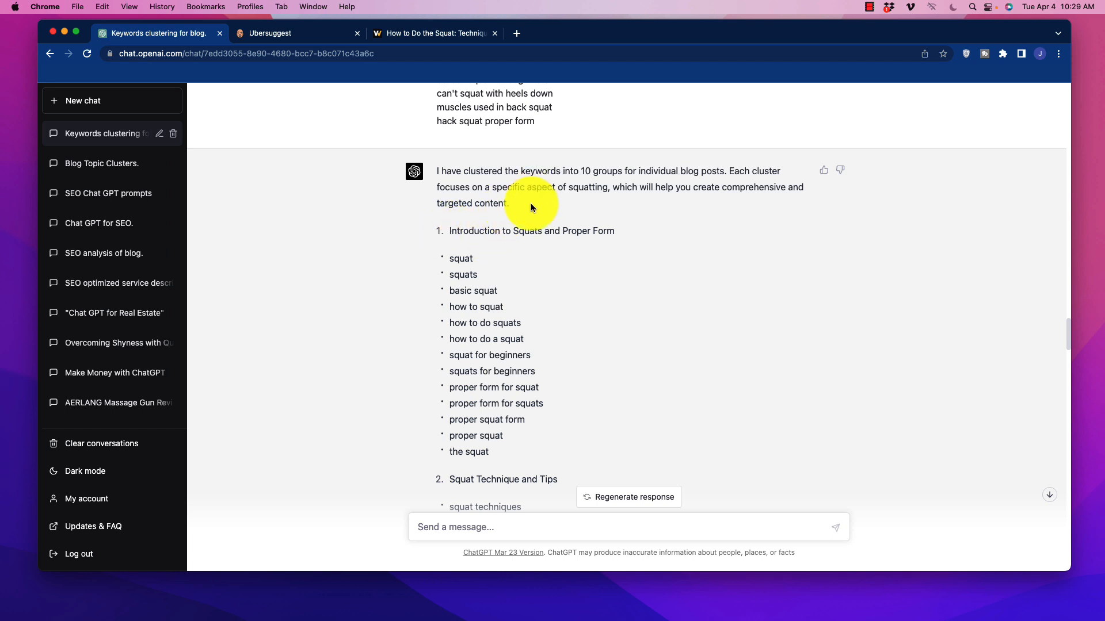
{"action": "scroll", "scroll_direction": "down", "scroll_amount": 3}
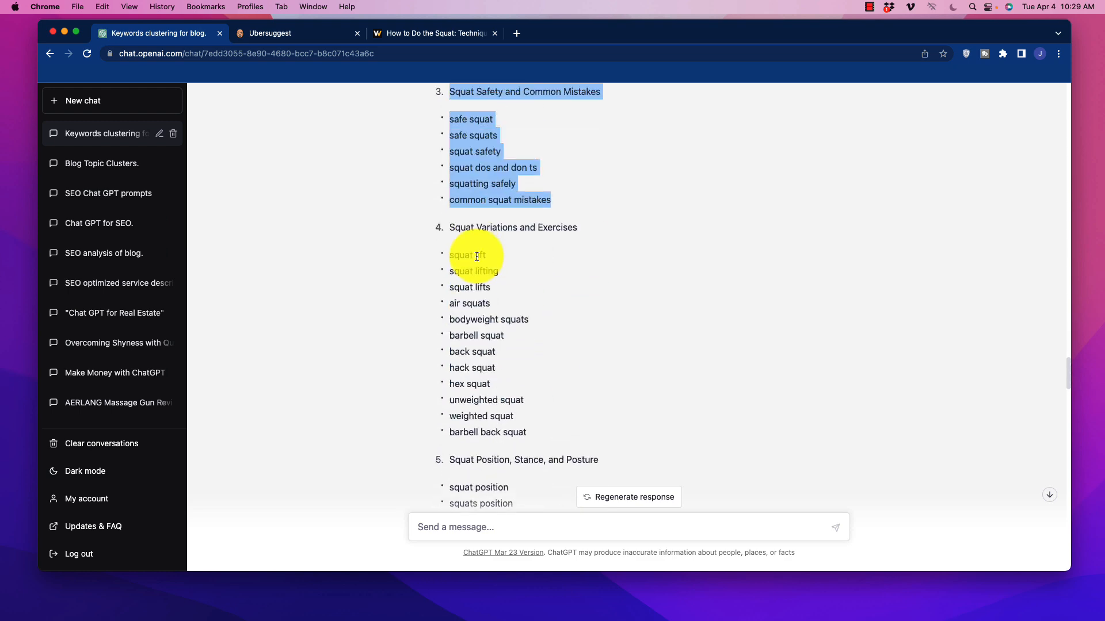
{"action": "scroll", "scroll_direction": "down", "scroll_amount": 3}
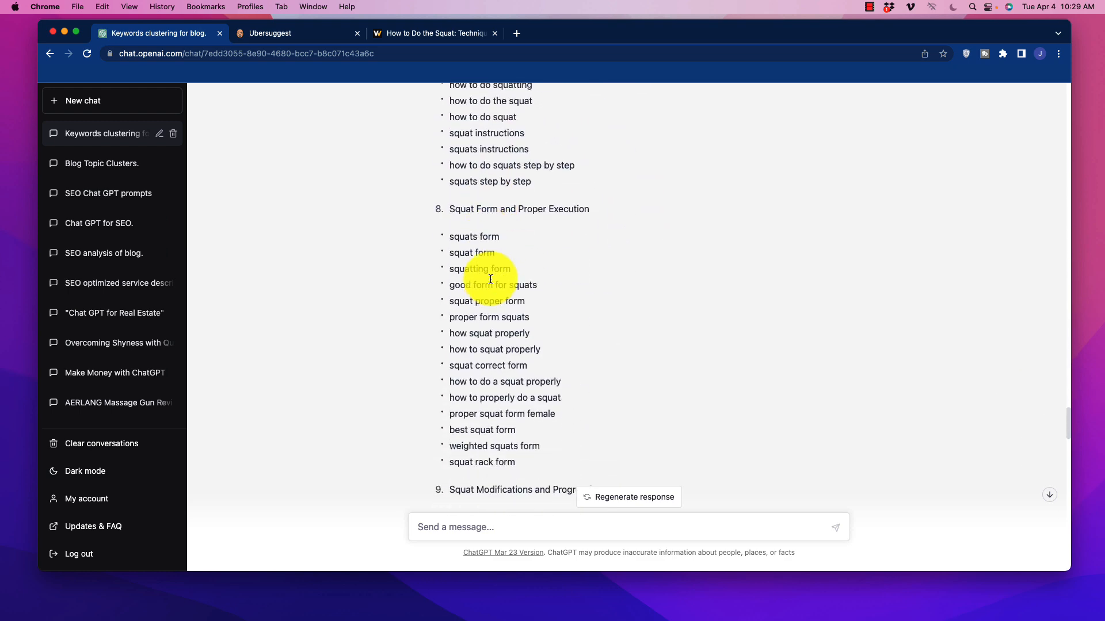
{"action": "scroll", "scroll_direction": "down", "scroll_amount": 3}
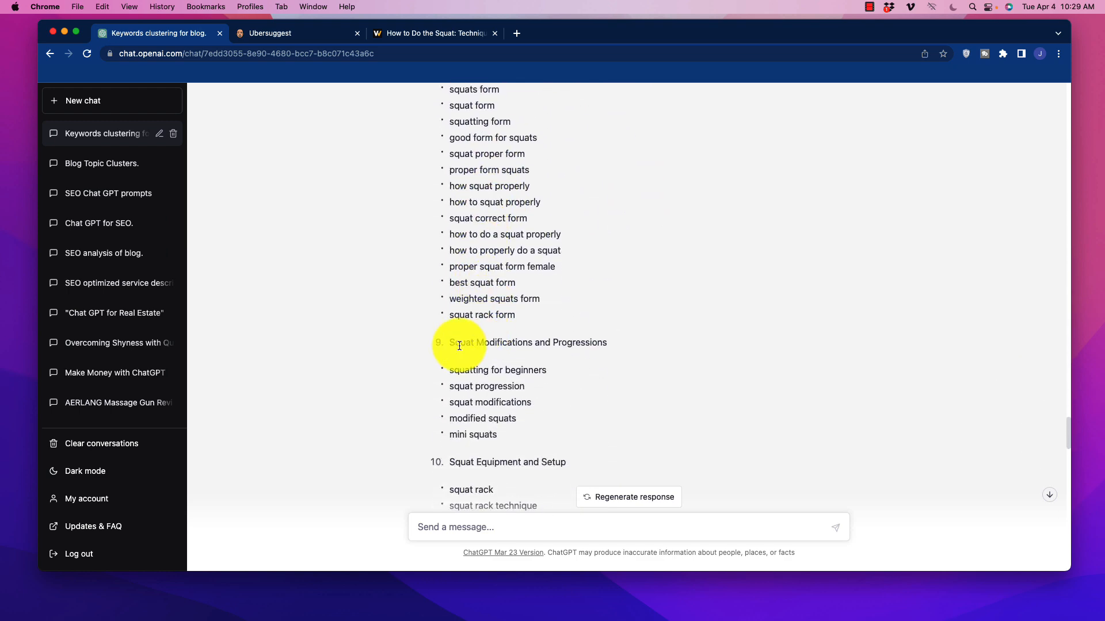
{"action": "mouse_move", "coordinate": [484, 326]}
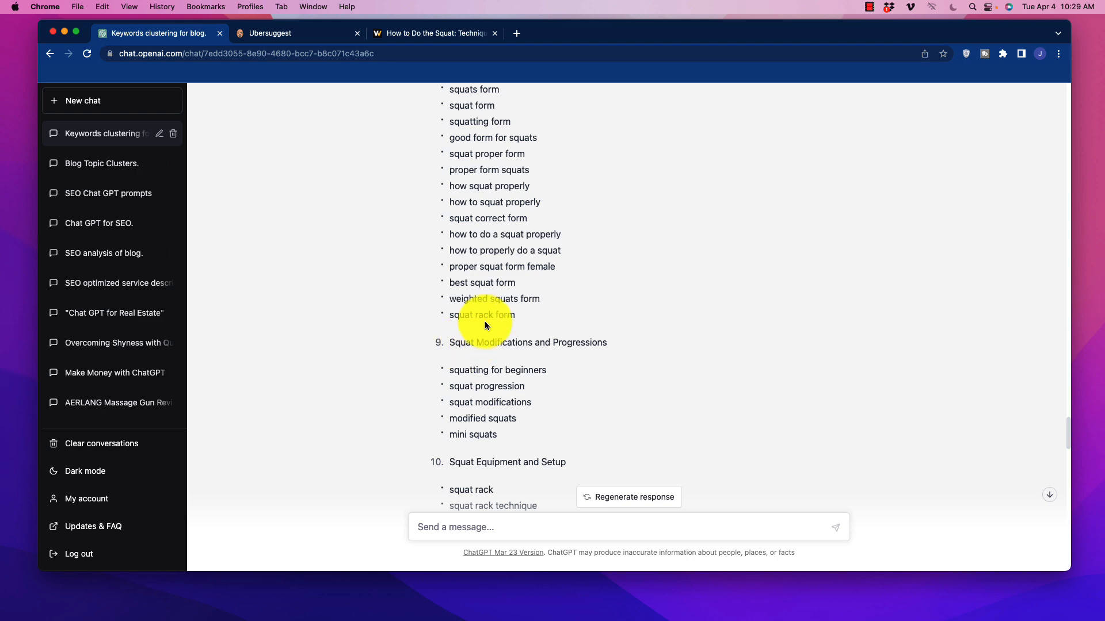
{"action": "mouse_move", "coordinate": [428, 285]}
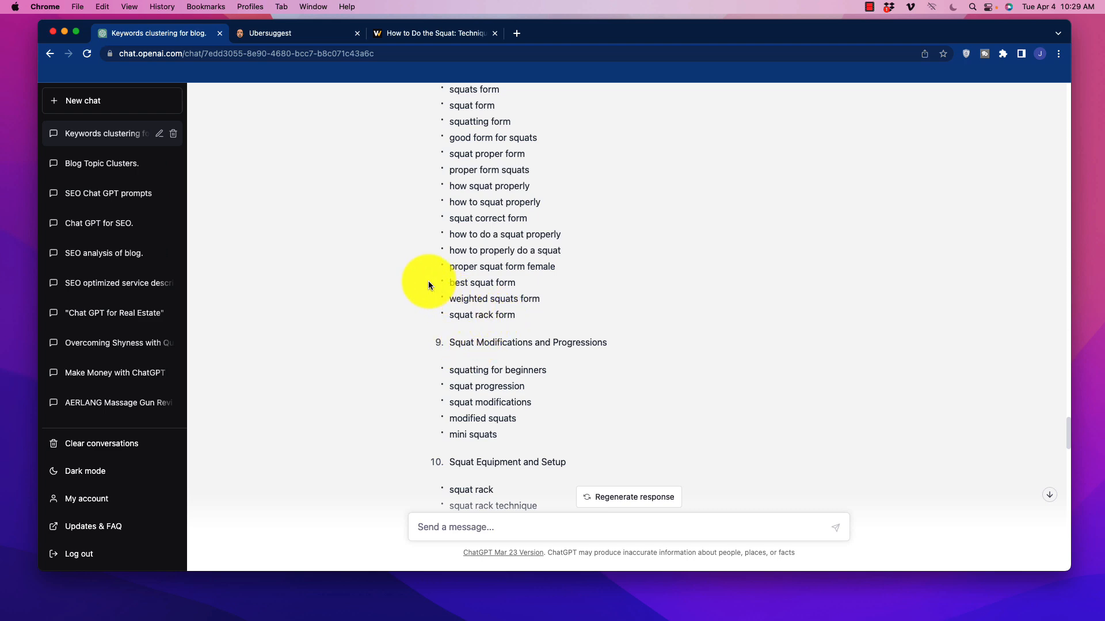
{"action": "scroll", "scroll_direction": "down", "scroll_amount": 3}
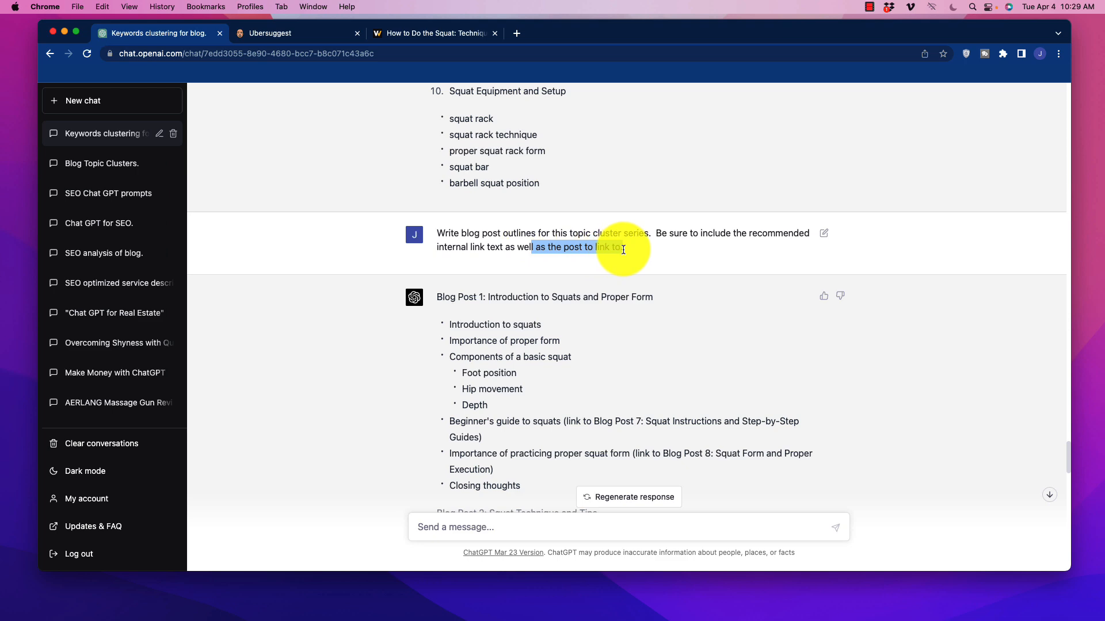
Scroll from the Blog Post 1 outline to Blog Post 2, Squat Technique and Tips, with its link to Blog Post 4
{"action": "scroll", "scroll_direction": "down", "scroll_amount": 3}
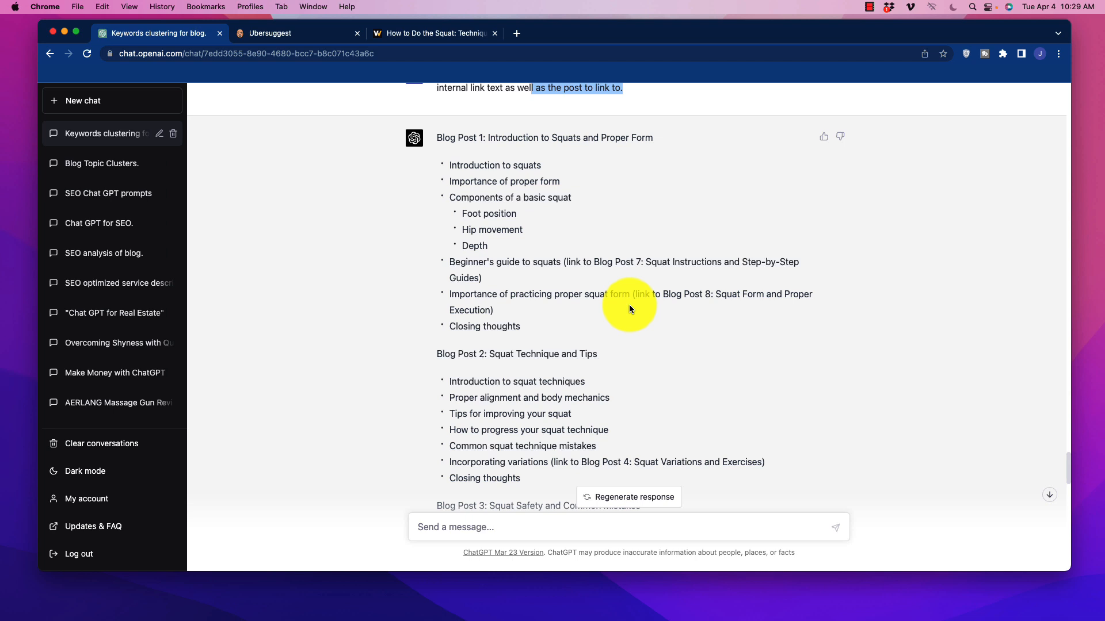
{"action": "mouse_move", "coordinate": [557, 328]}
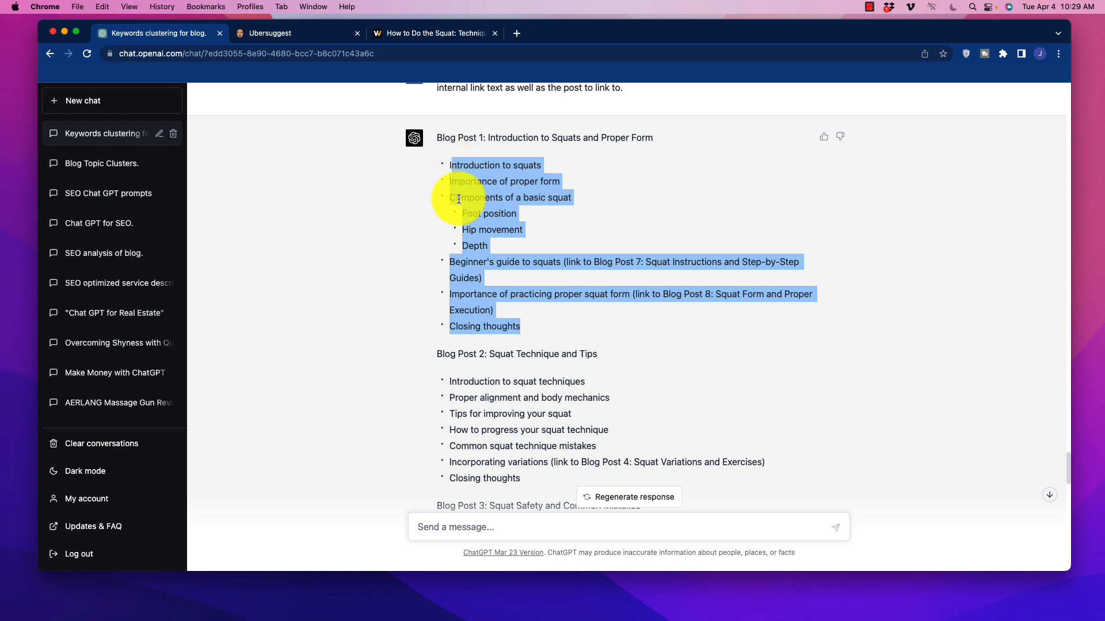
{"action": "left_click", "coordinate": [472, 200]}
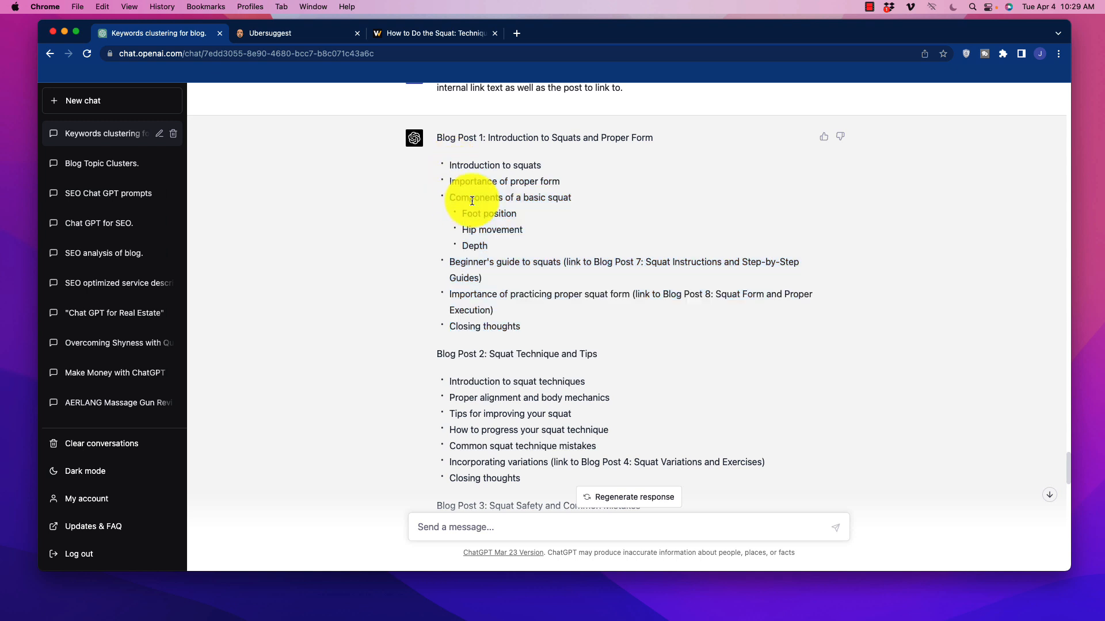
{"action": "mouse_move", "coordinate": [522, 331]}
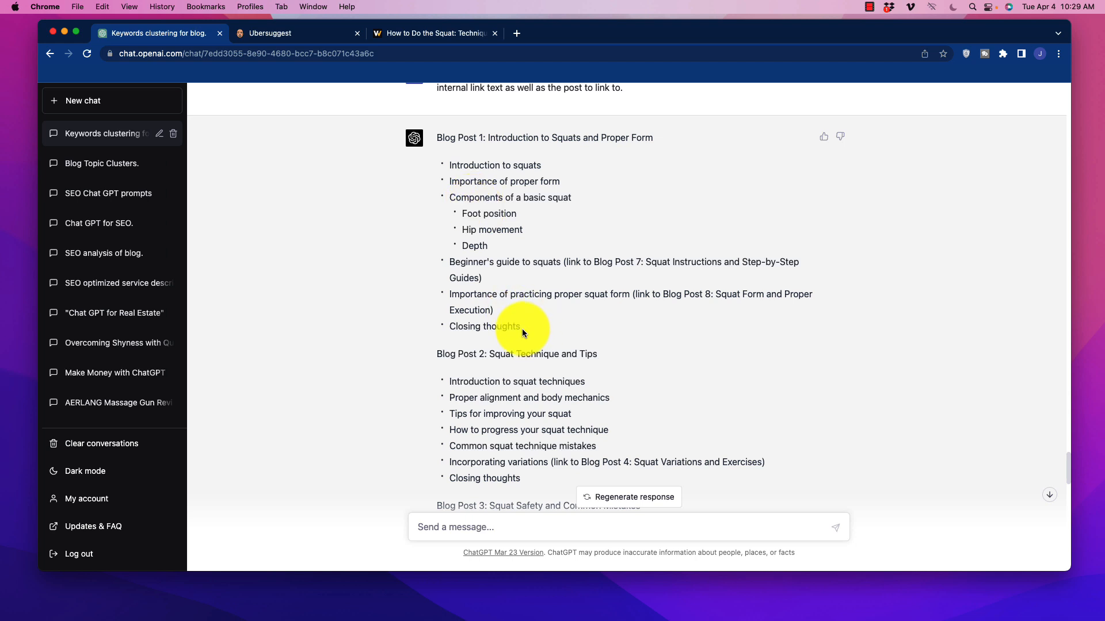
{"action": "mouse_move", "coordinate": [452, 162]}
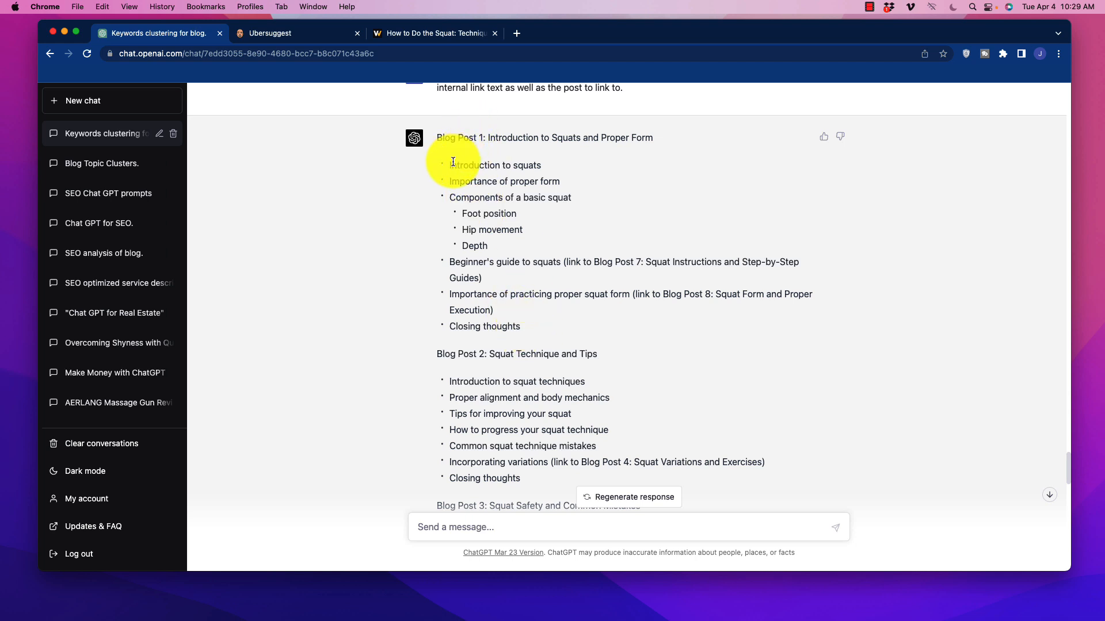
{"action": "mouse_move", "coordinate": [491, 139]}
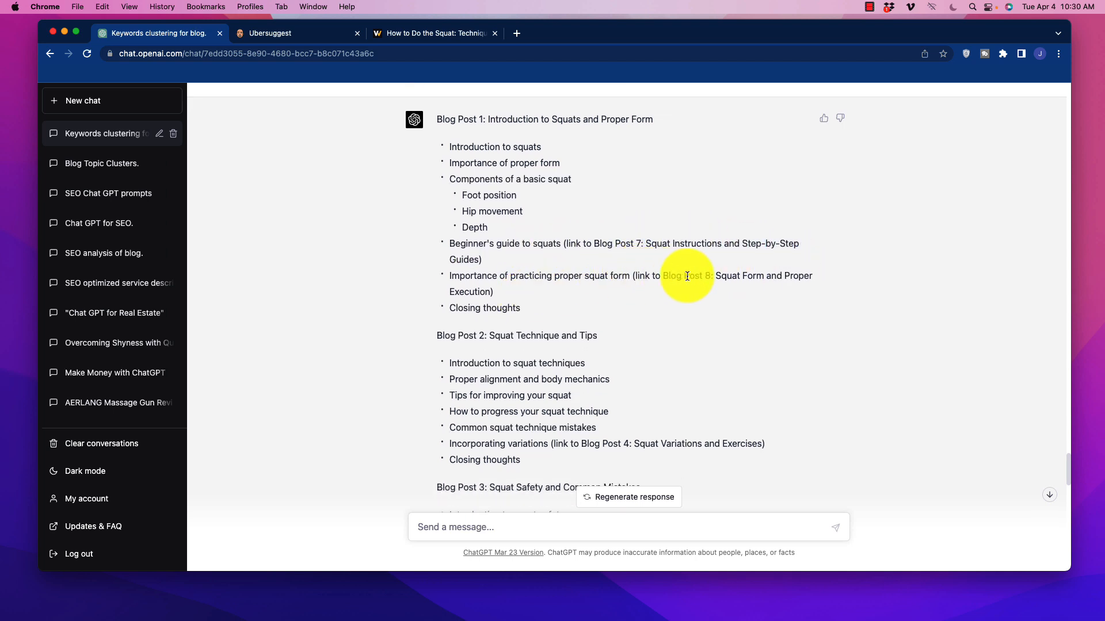
{"action": "mouse_move", "coordinate": [578, 248]}
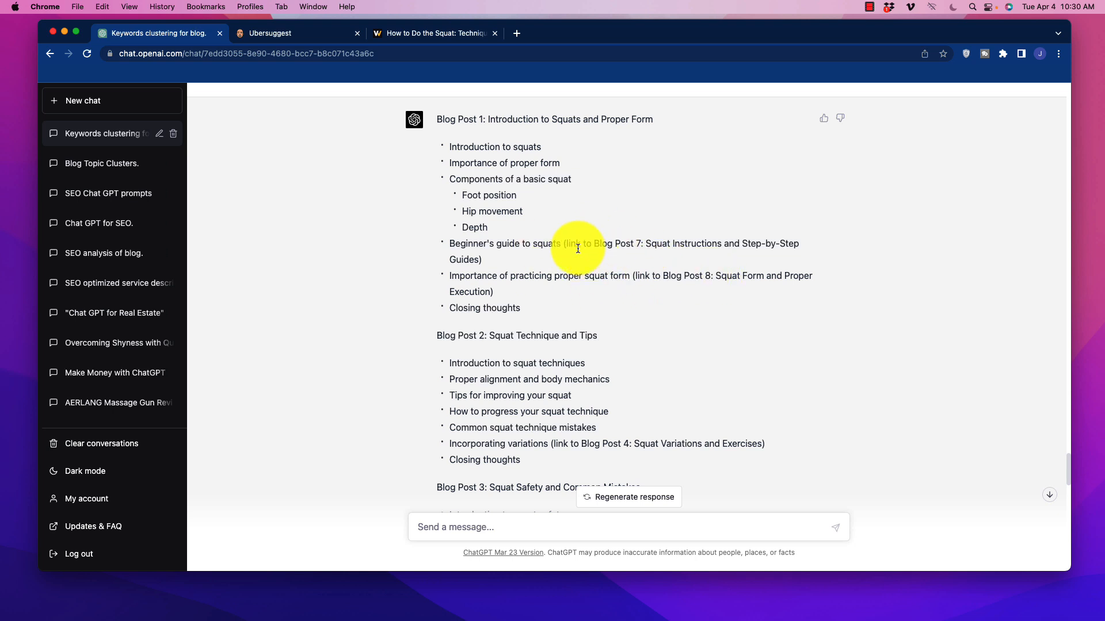
{"action": "mouse_move", "coordinate": [422, 269]}
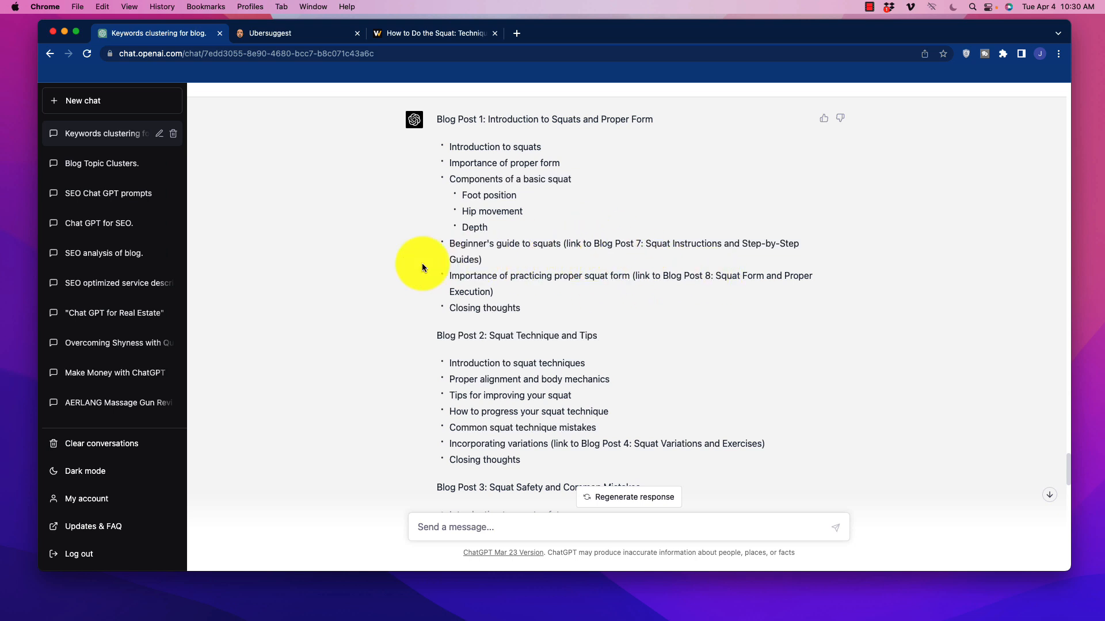
{"action": "scroll", "scroll_direction": "down", "scroll_amount": 3}
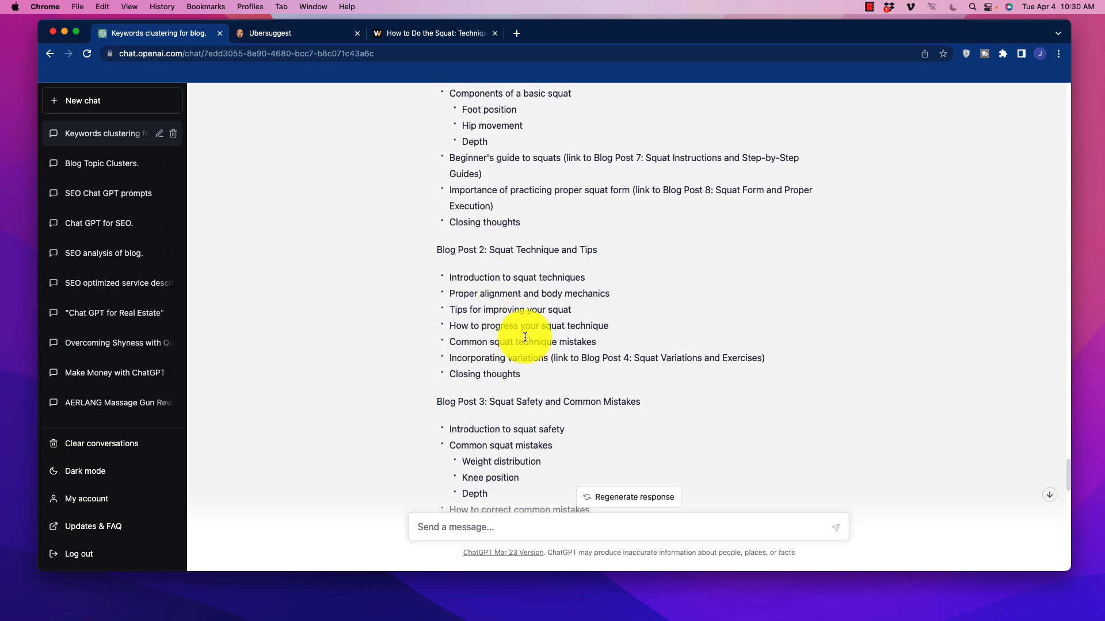
Scroll to the end of the outline reply at Blog Post 10, Squat Equipment and Setup
{"action": "scroll", "scroll_direction": "down", "scroll_amount": 3}
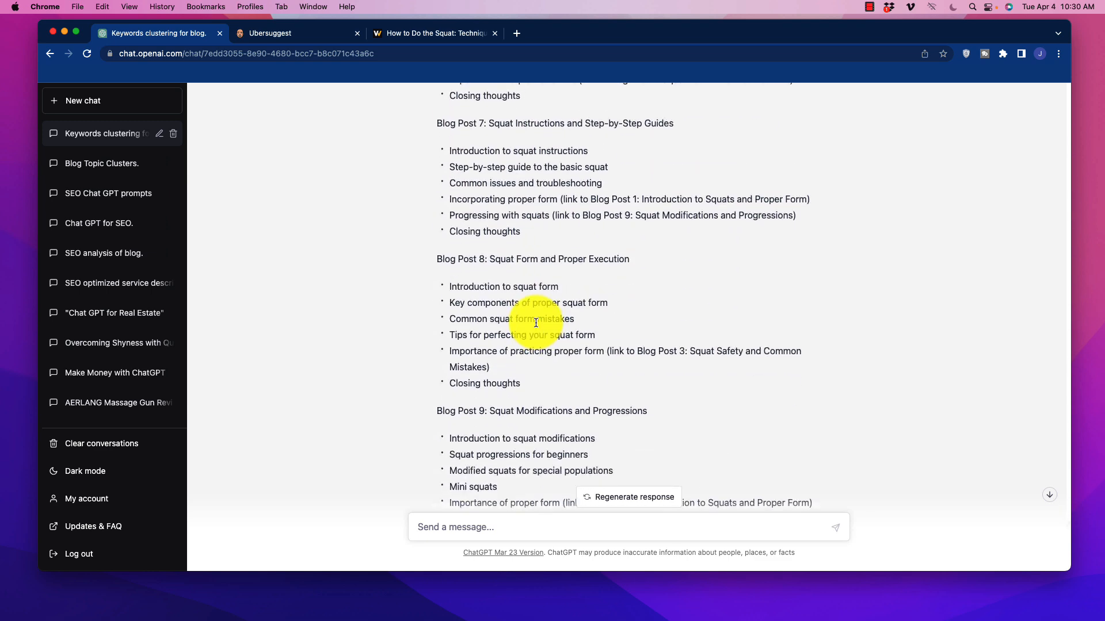
{"action": "scroll", "scroll_direction": "down", "scroll_amount": 3}
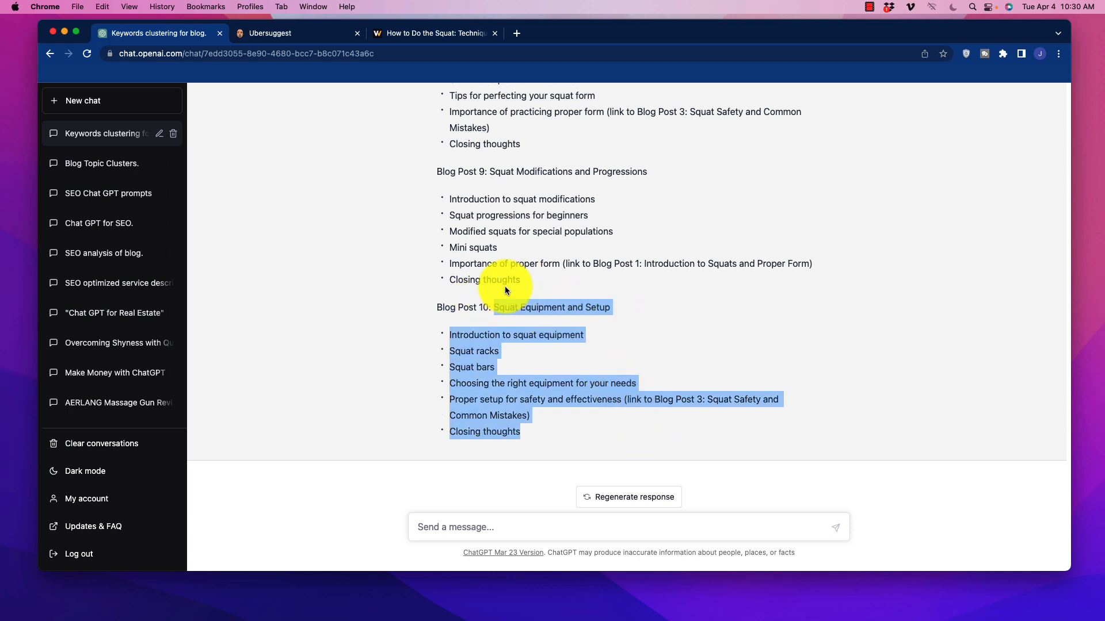
{"action": "mouse_move", "coordinate": [497, 284]}
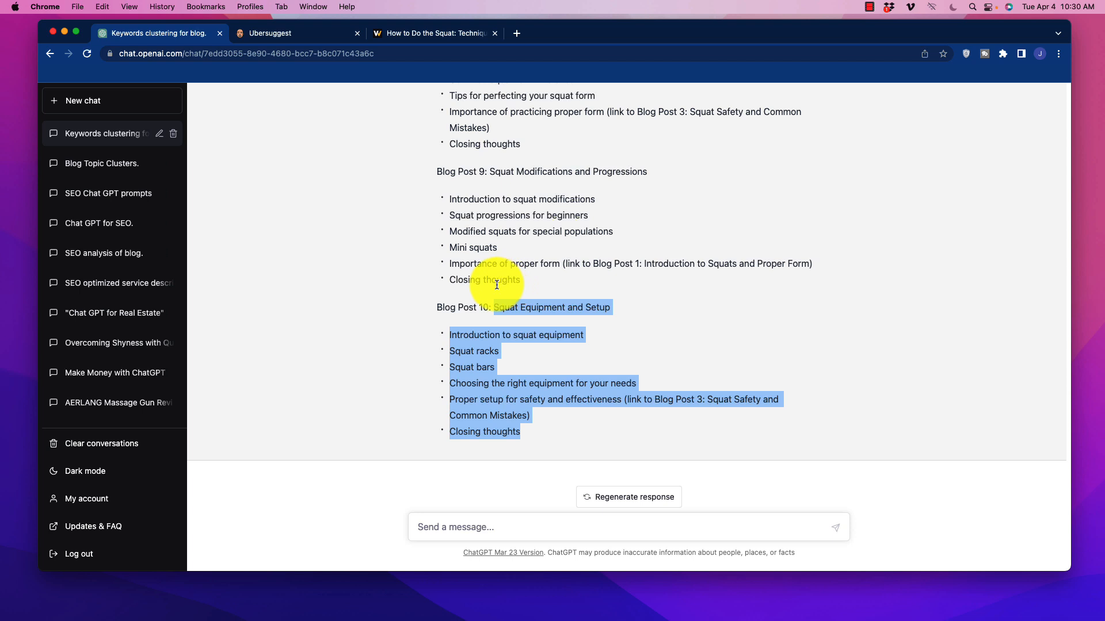
{"action": "mouse_move", "coordinate": [435, 311]}
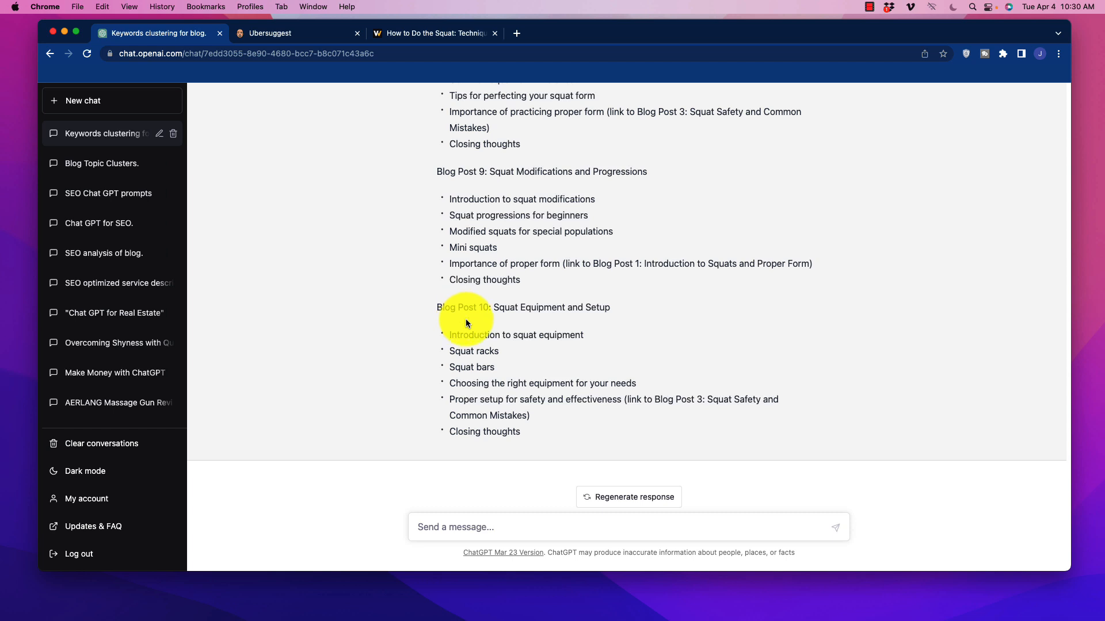
{"action": "mouse_move", "coordinate": [473, 304]}
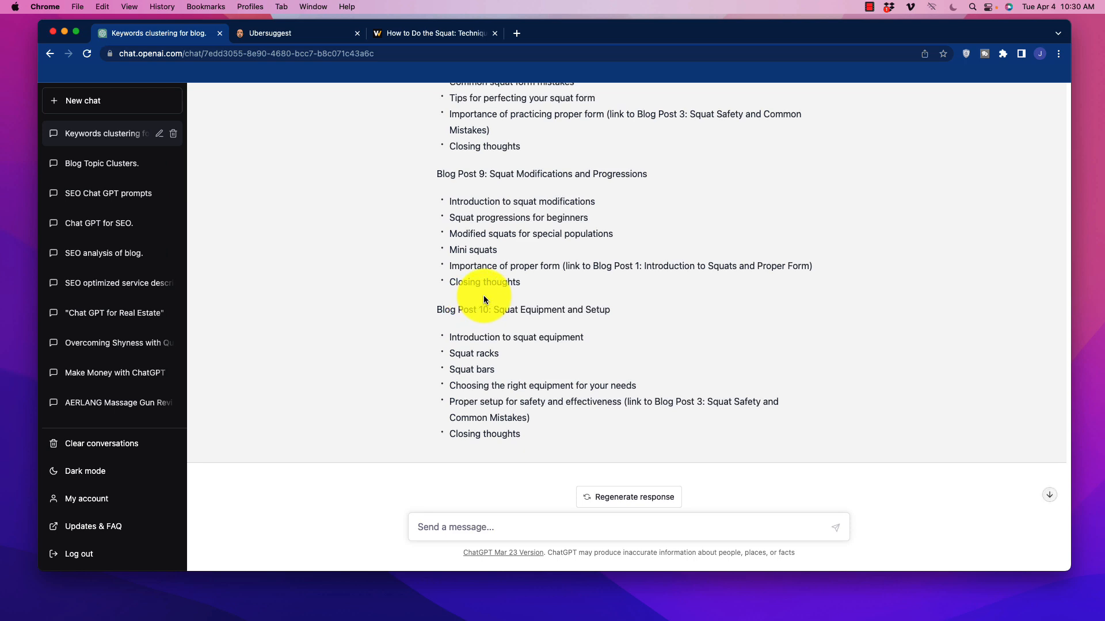
{"action": "scroll", "scroll_direction": "up", "scroll_amount": 3}
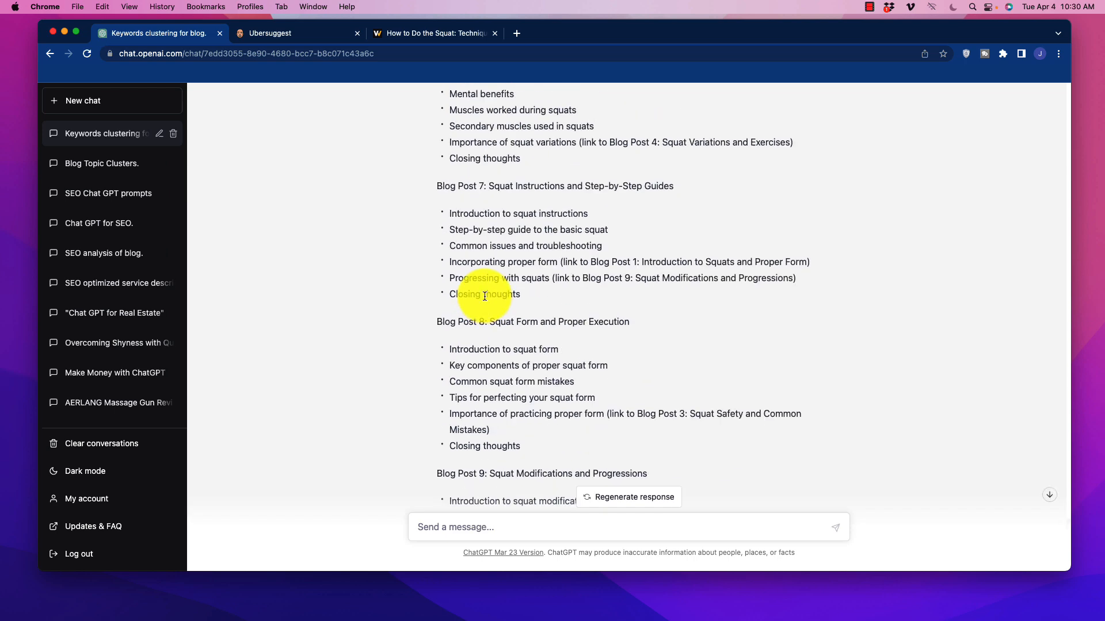
{"action": "mouse_move", "coordinate": [498, 289]}
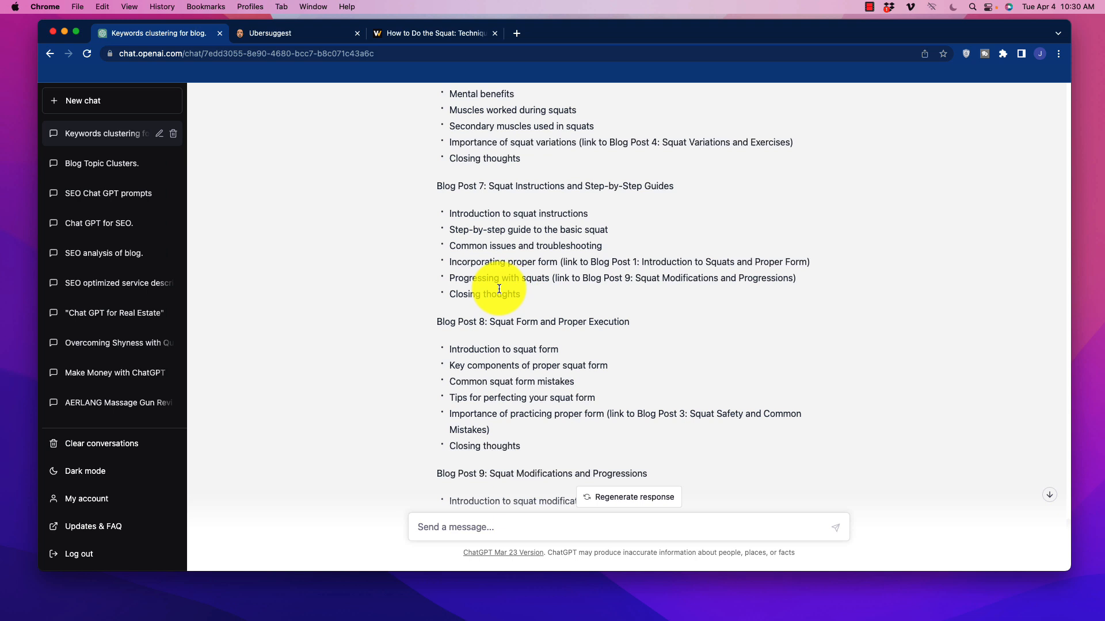
{"action": "mouse_move", "coordinate": [491, 291]}
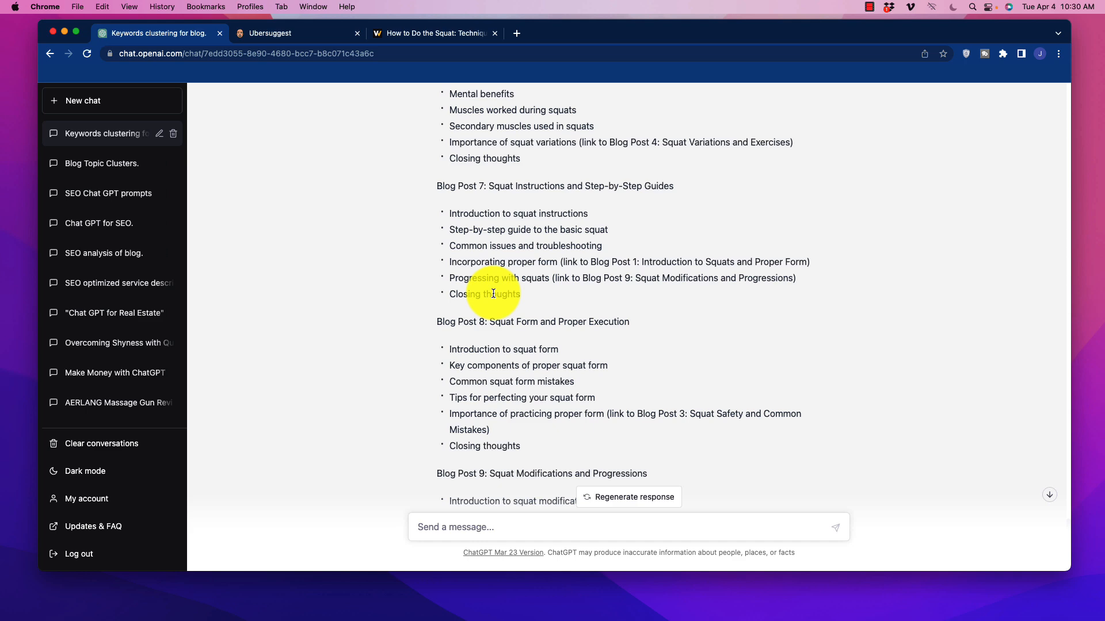
{"action": "mouse_move", "coordinate": [474, 275]}
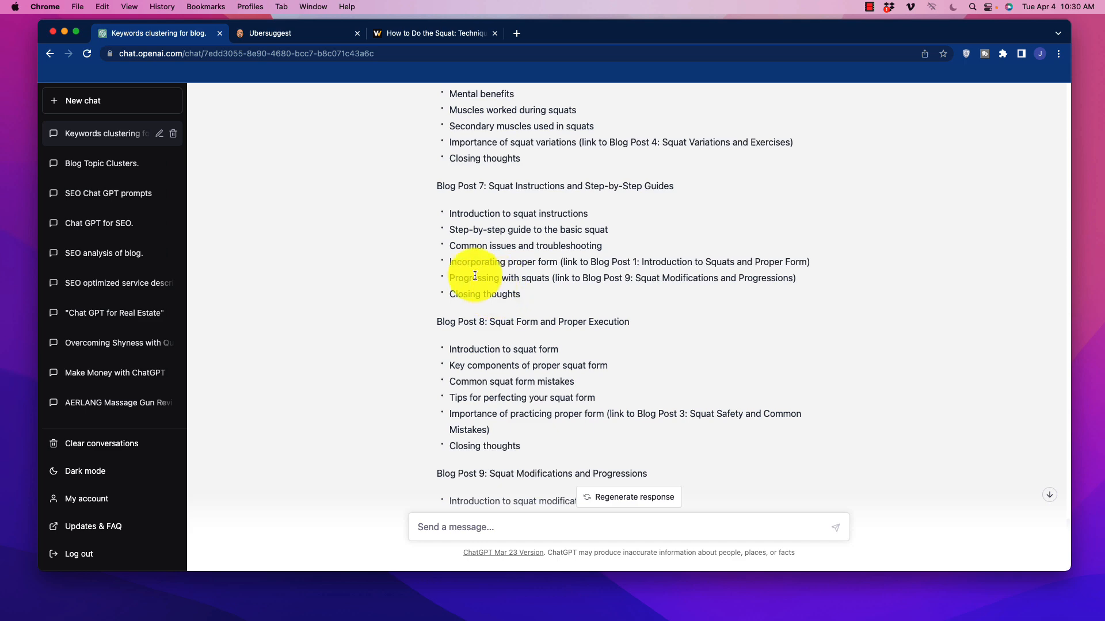
{"action": "scroll", "scroll_direction": "down", "scroll_amount": 3}
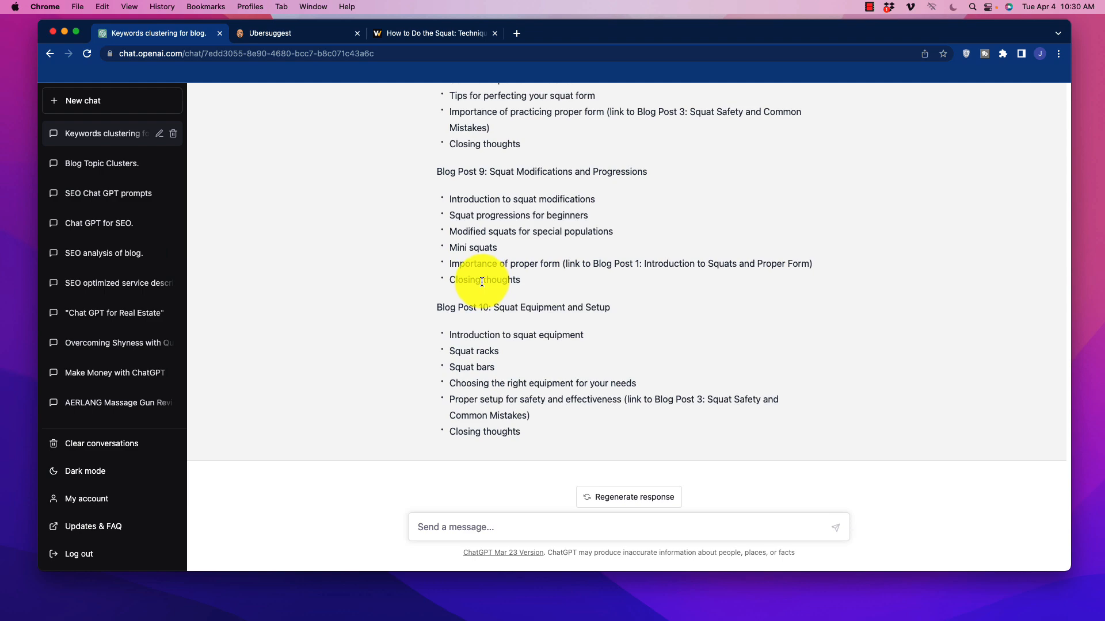
{"action": "scroll", "scroll_direction": "up", "scroll_amount": 3}
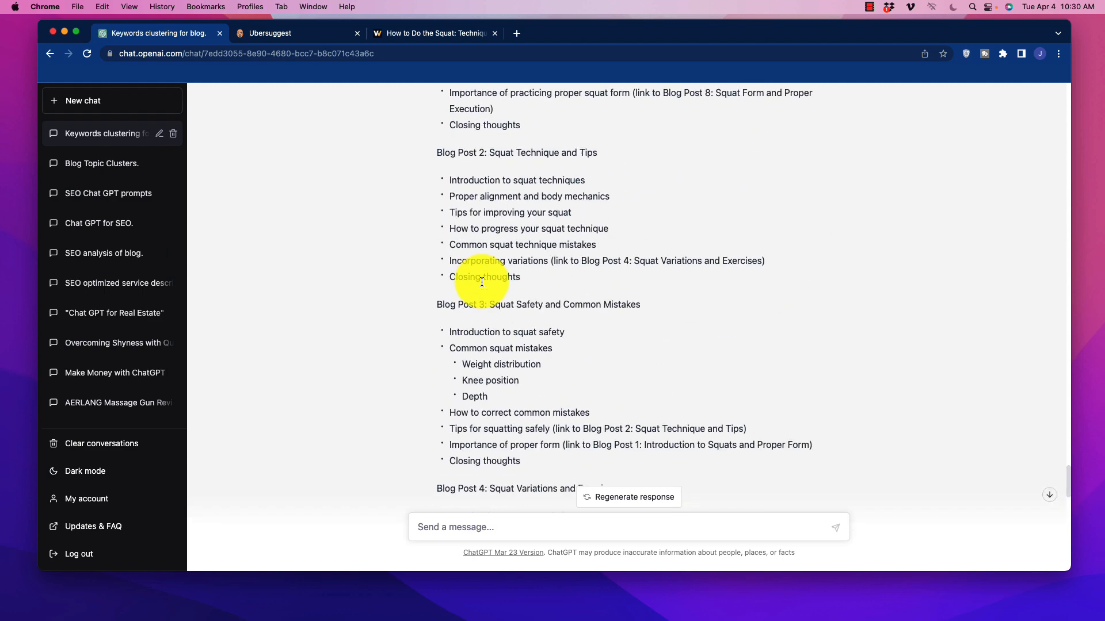
{"action": "scroll", "scroll_direction": "down", "scroll_amount": 3}
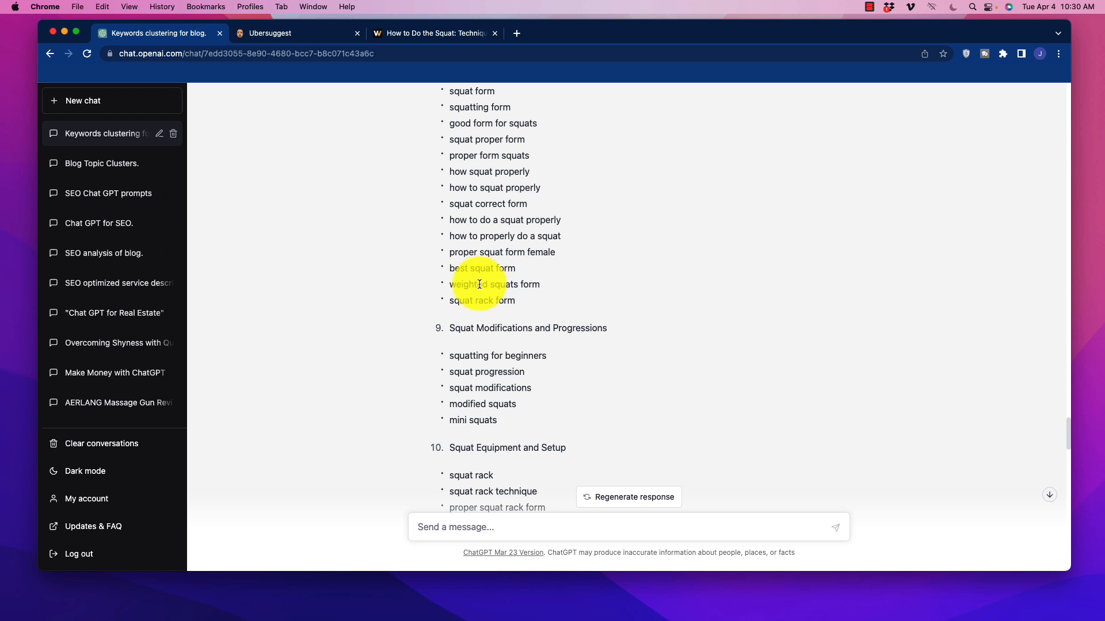
{"action": "mouse_move", "coordinate": [435, 34]}
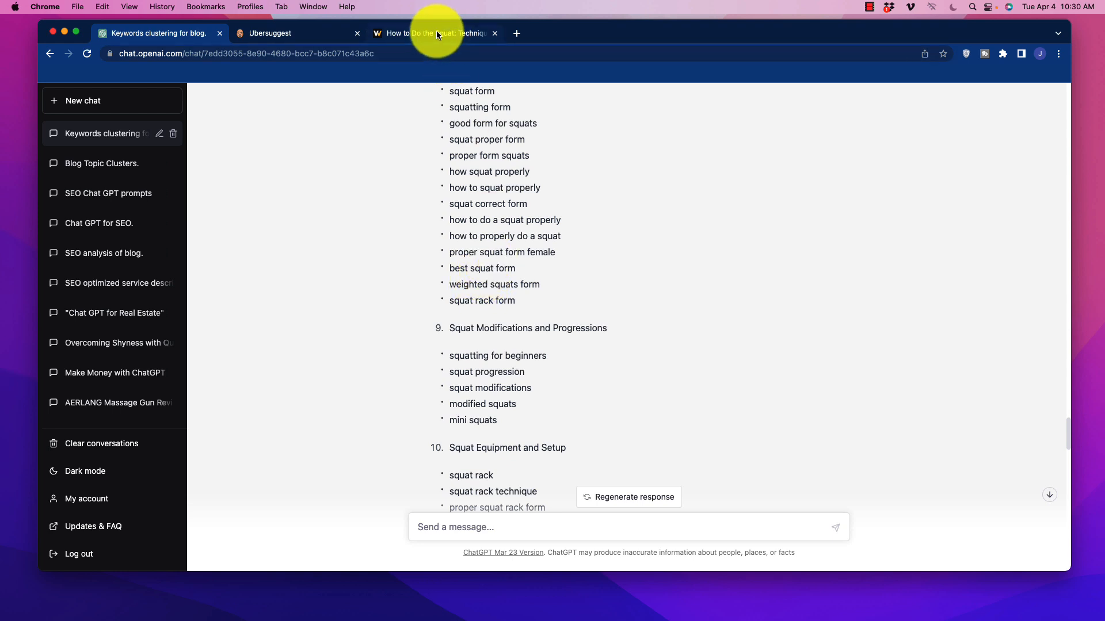
{"action": "mouse_move", "coordinate": [441, 279]}
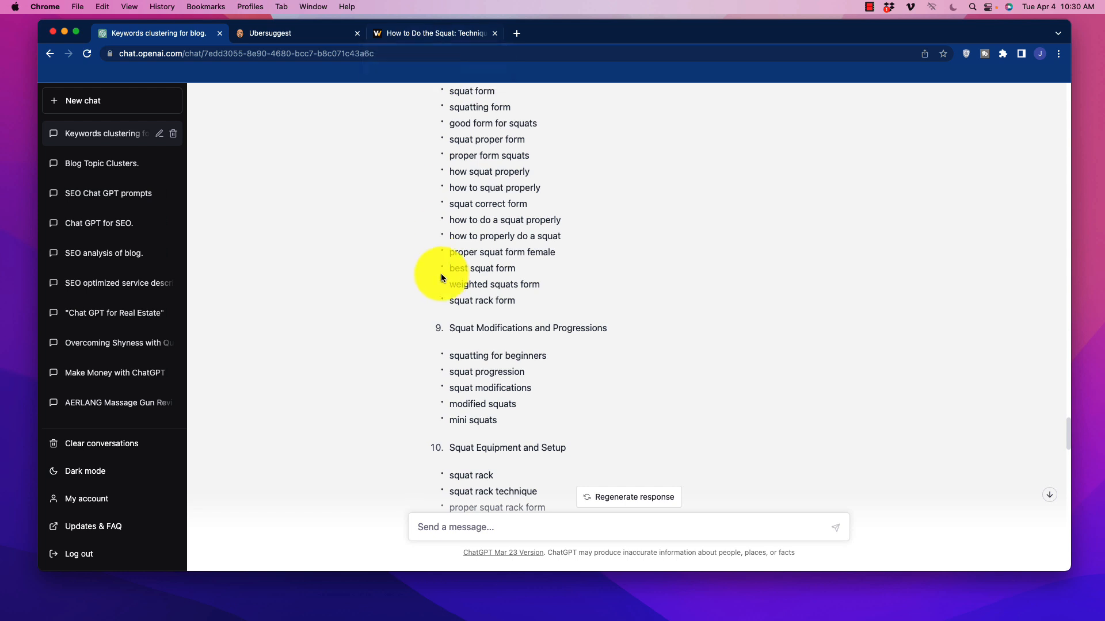
{"action": "scroll", "scroll_direction": "down", "scroll_amount": 3}
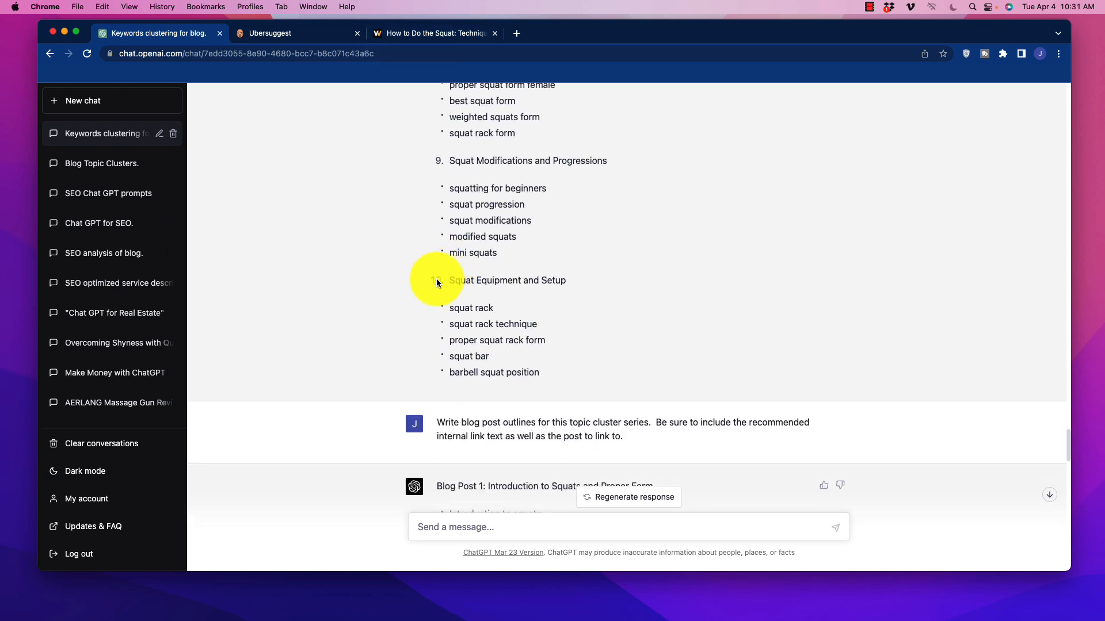
{"action": "mouse_move", "coordinate": [442, 281]}
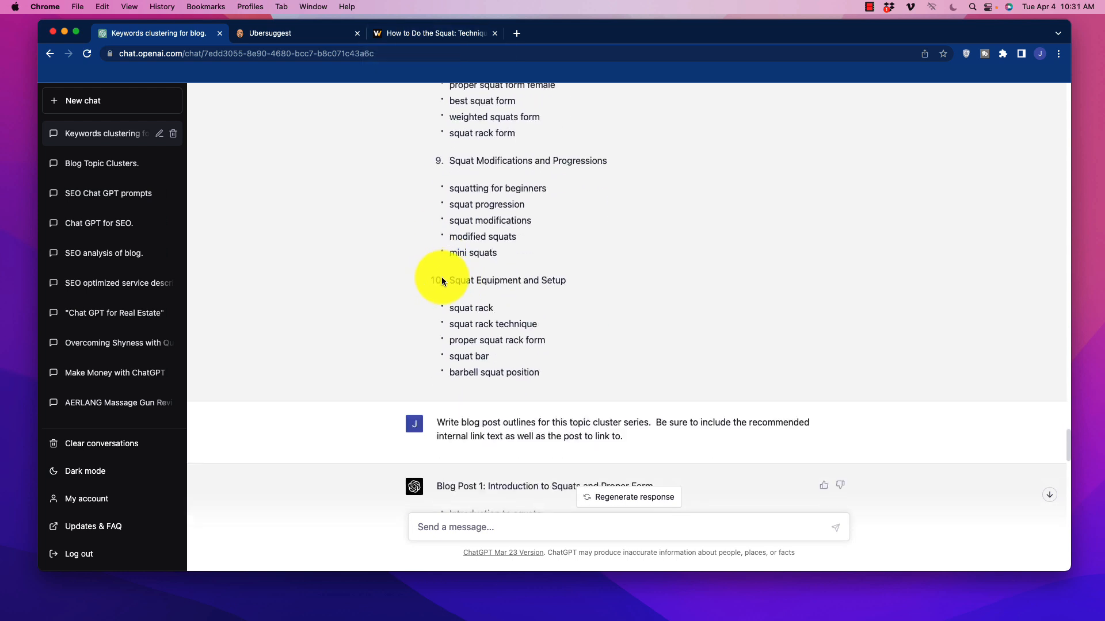
{"action": "mouse_move", "coordinate": [426, 286]}
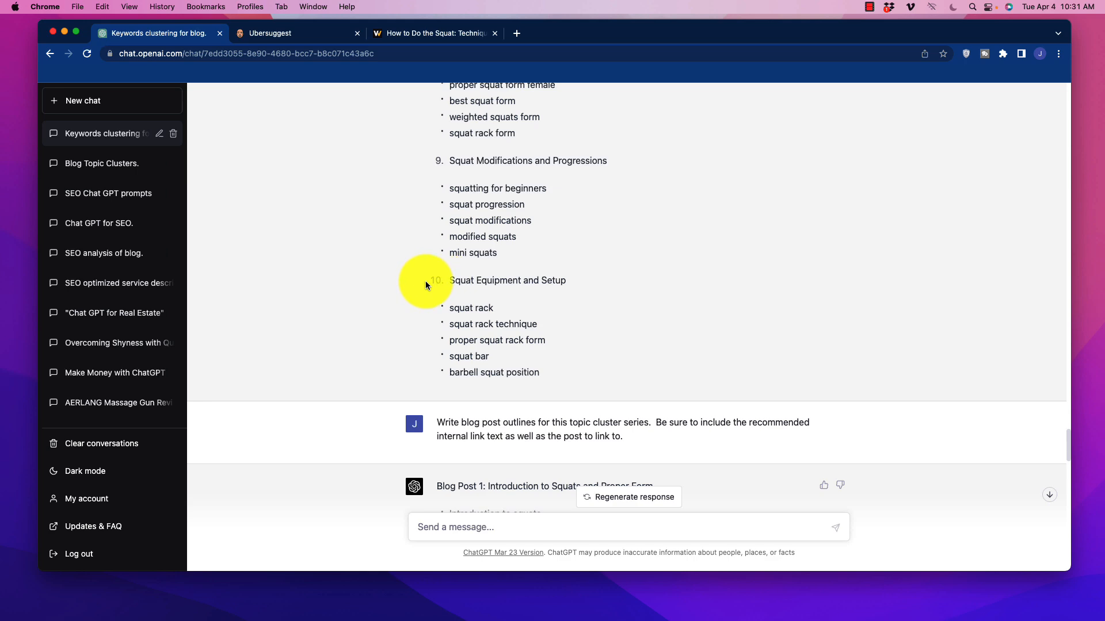
{"action": "scroll", "scroll_direction": "down", "scroll_amount": 3}
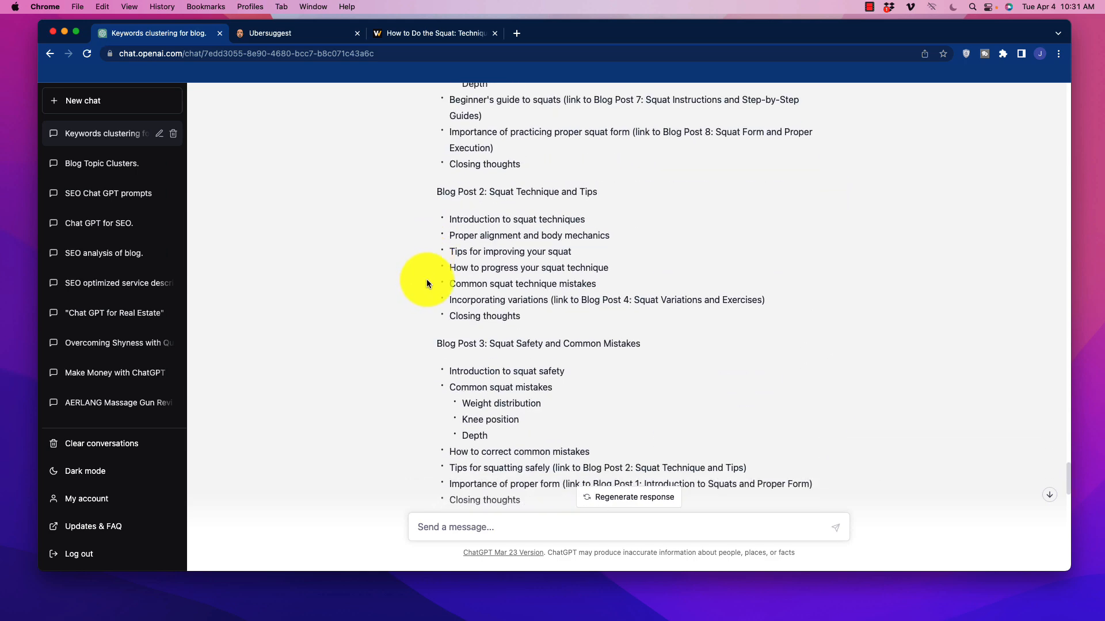